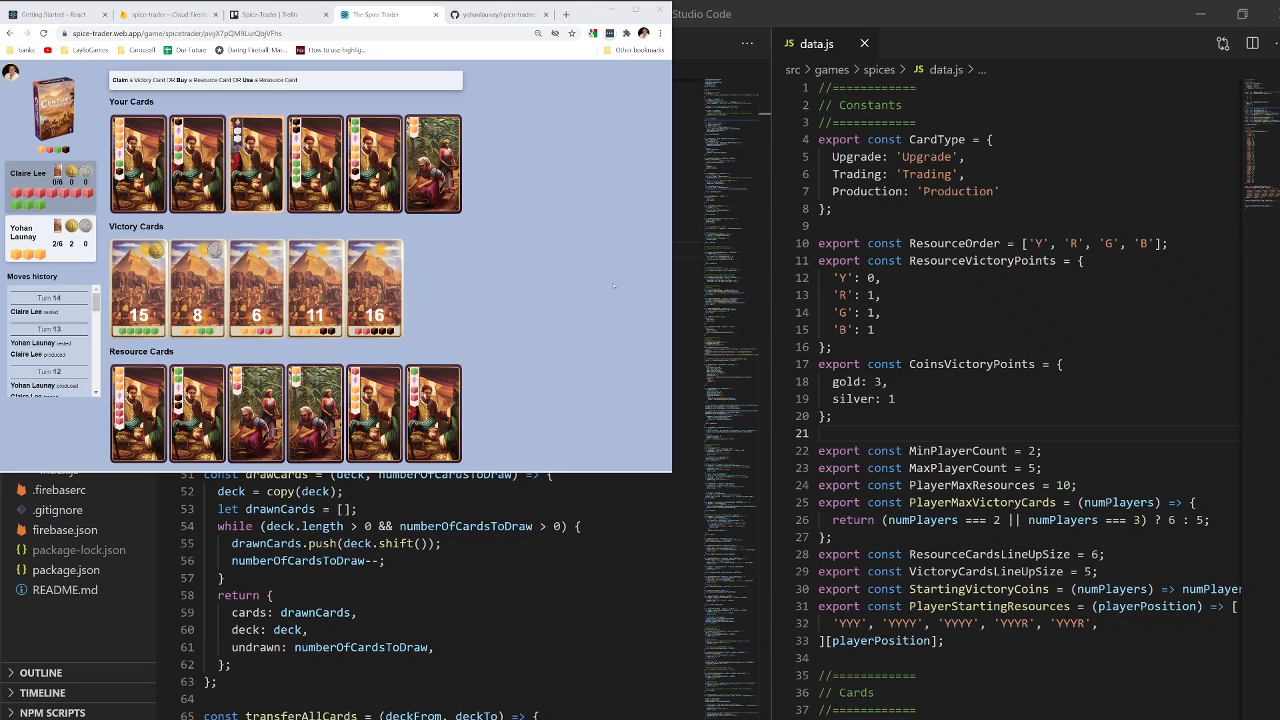
{"action": "mouse_move", "coordinate": [607, 270]}
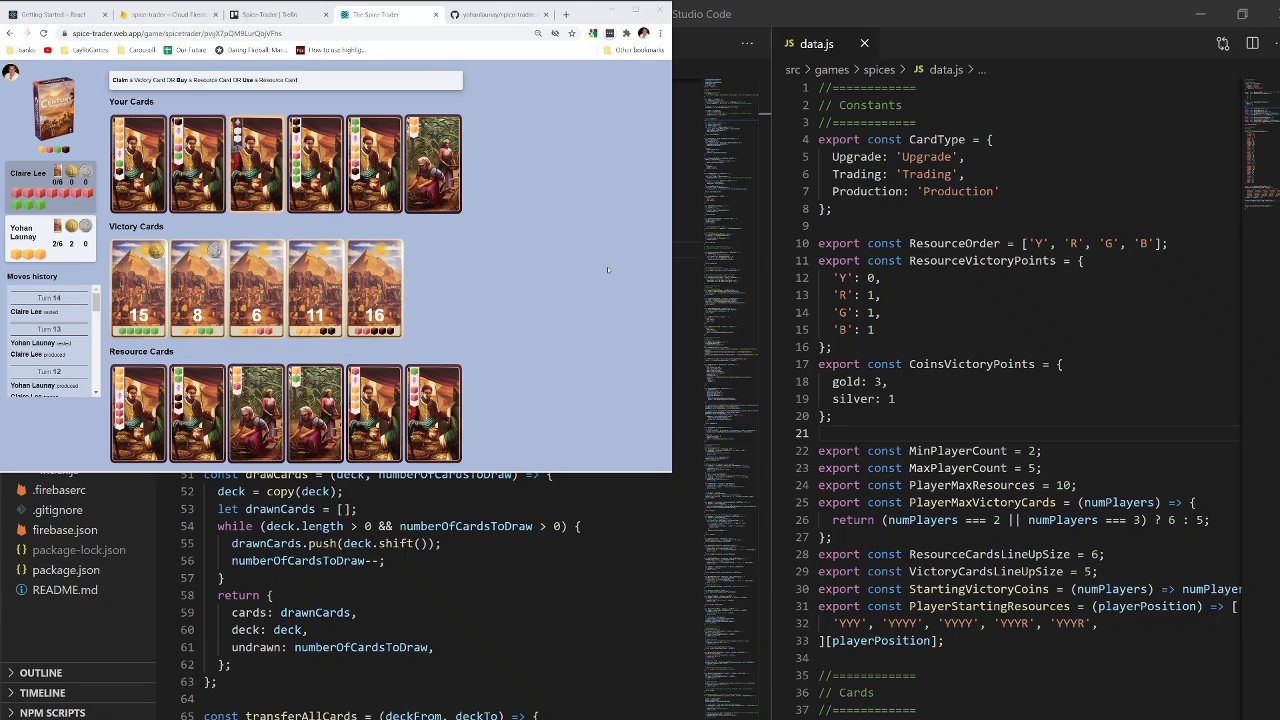
{"action": "mouse_move", "coordinate": [607, 270]}
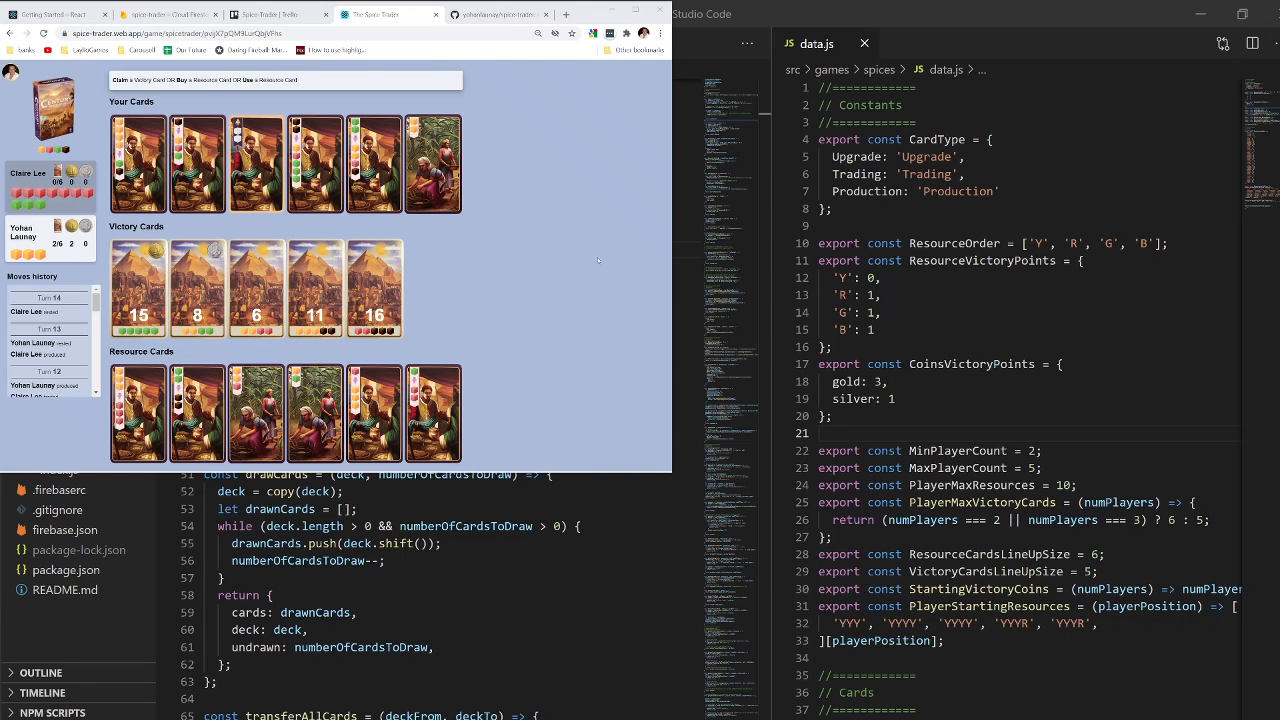
{"action": "mouse_move", "coordinate": [601, 264]}
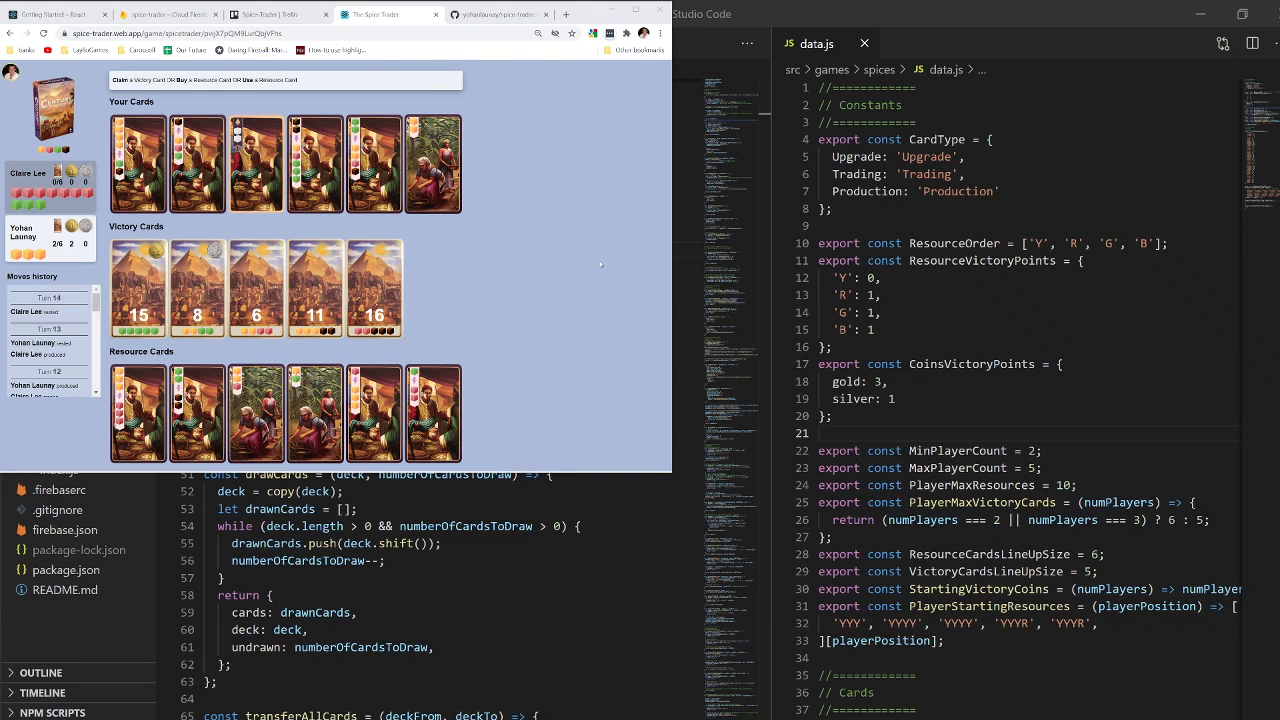
Step: Play the opening turns of the Spice Trader demo by selecting hand cards and resource cubes
{"action": "left_click", "coordinate": [256, 163]}
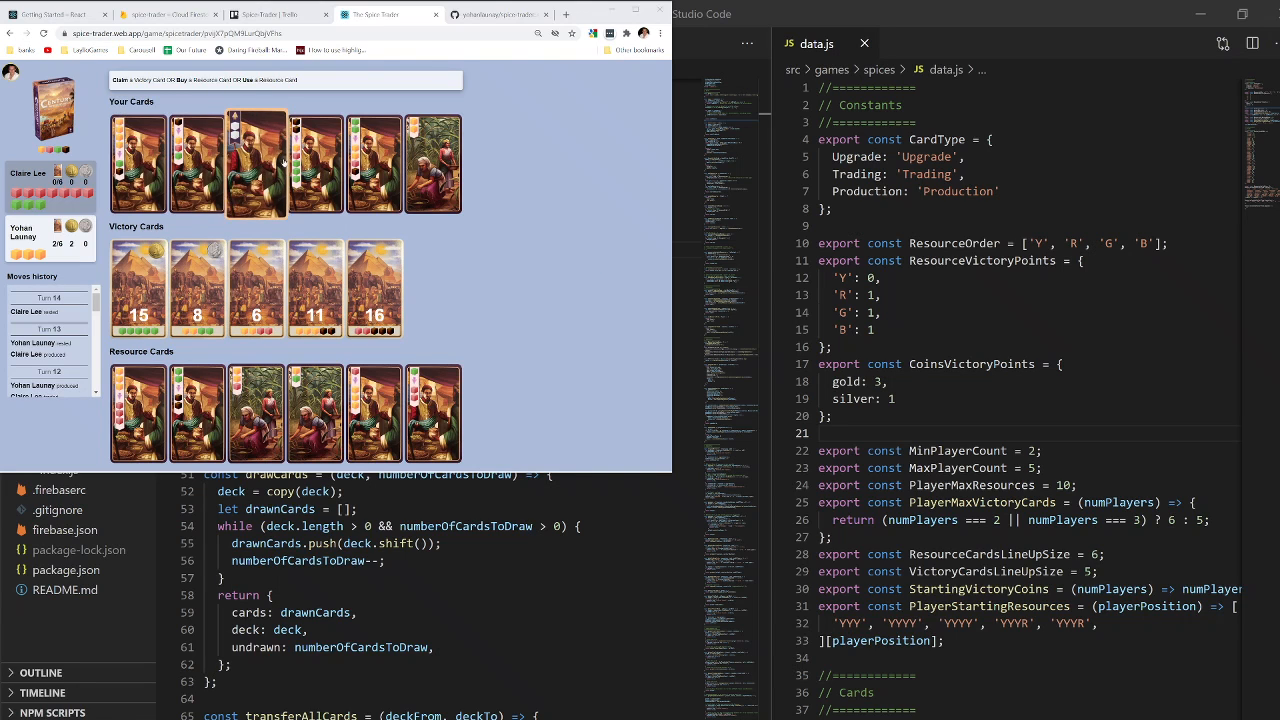
{"action": "left_click", "coordinate": [138, 163]}
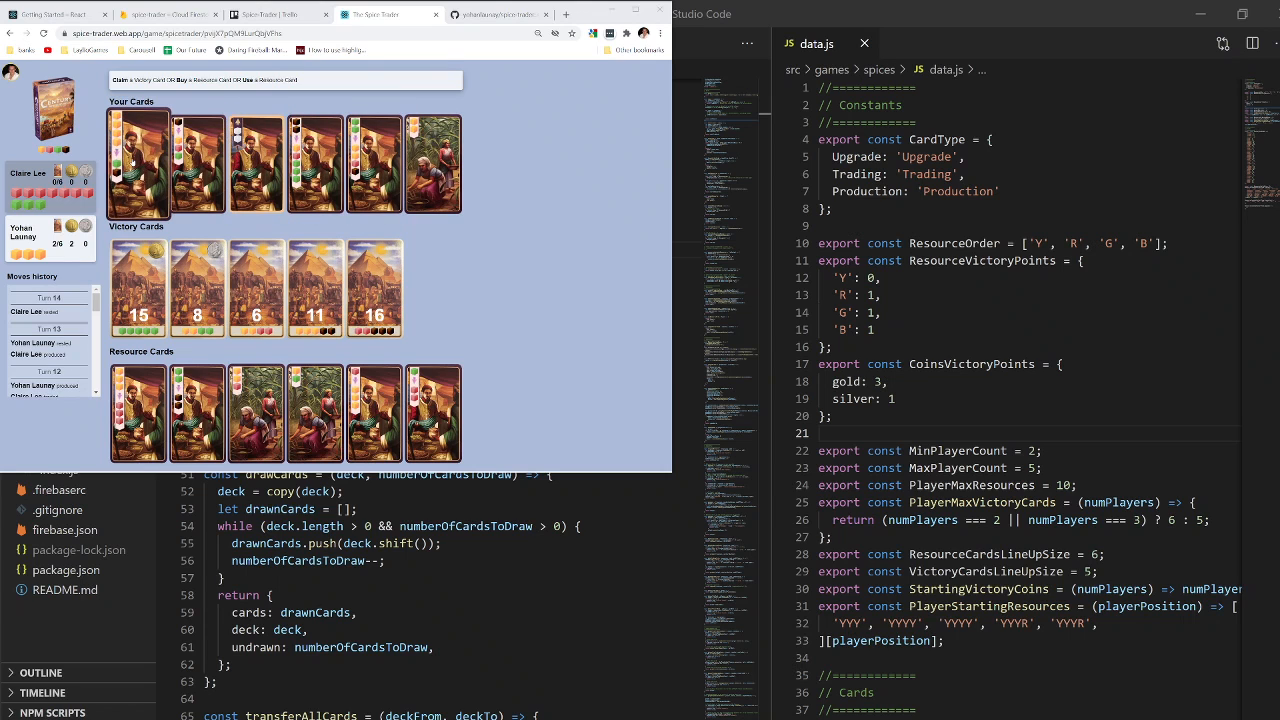
{"action": "left_click", "coordinate": [432, 163]}
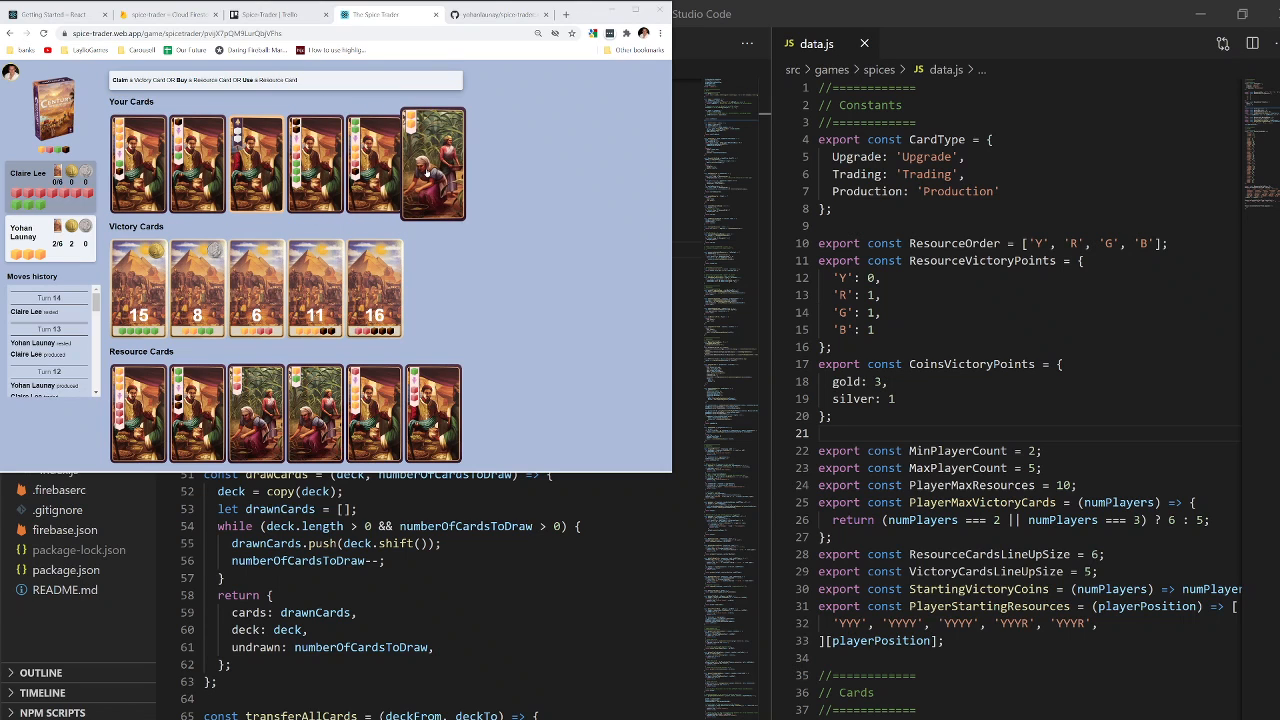
{"action": "left_click", "coordinate": [374, 162]}
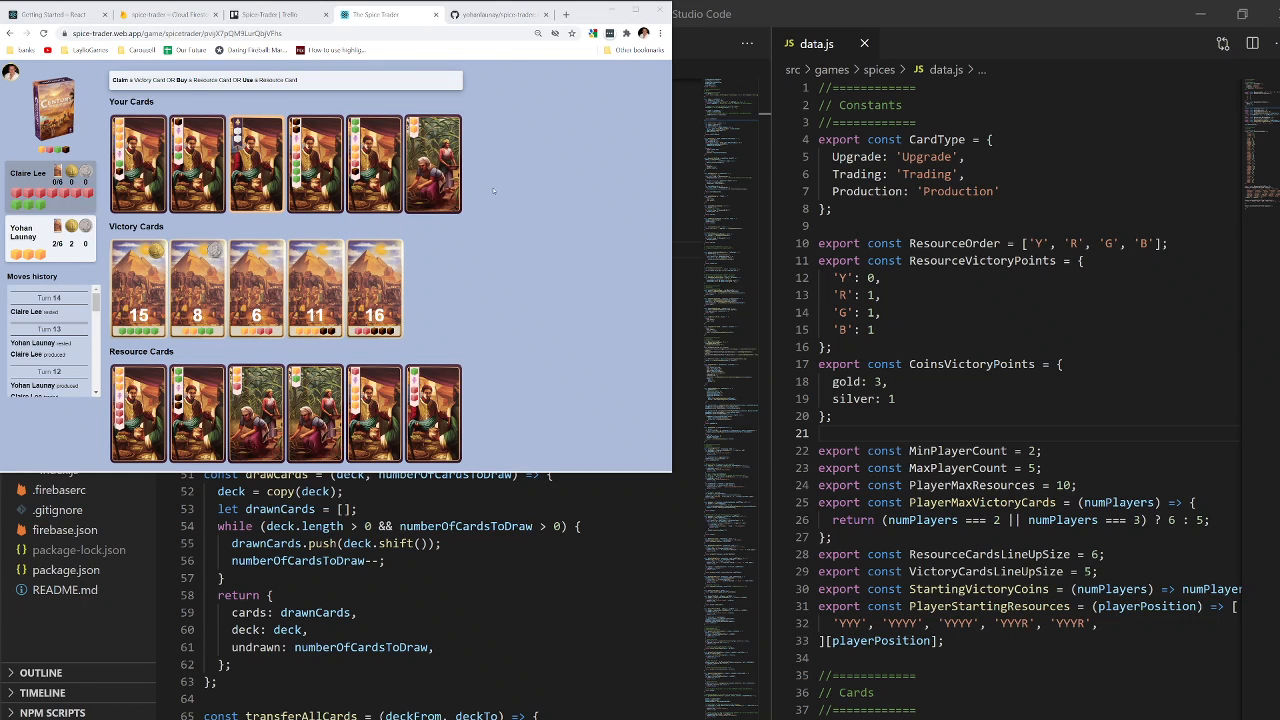
{"action": "mouse_move", "coordinate": [484, 232]}
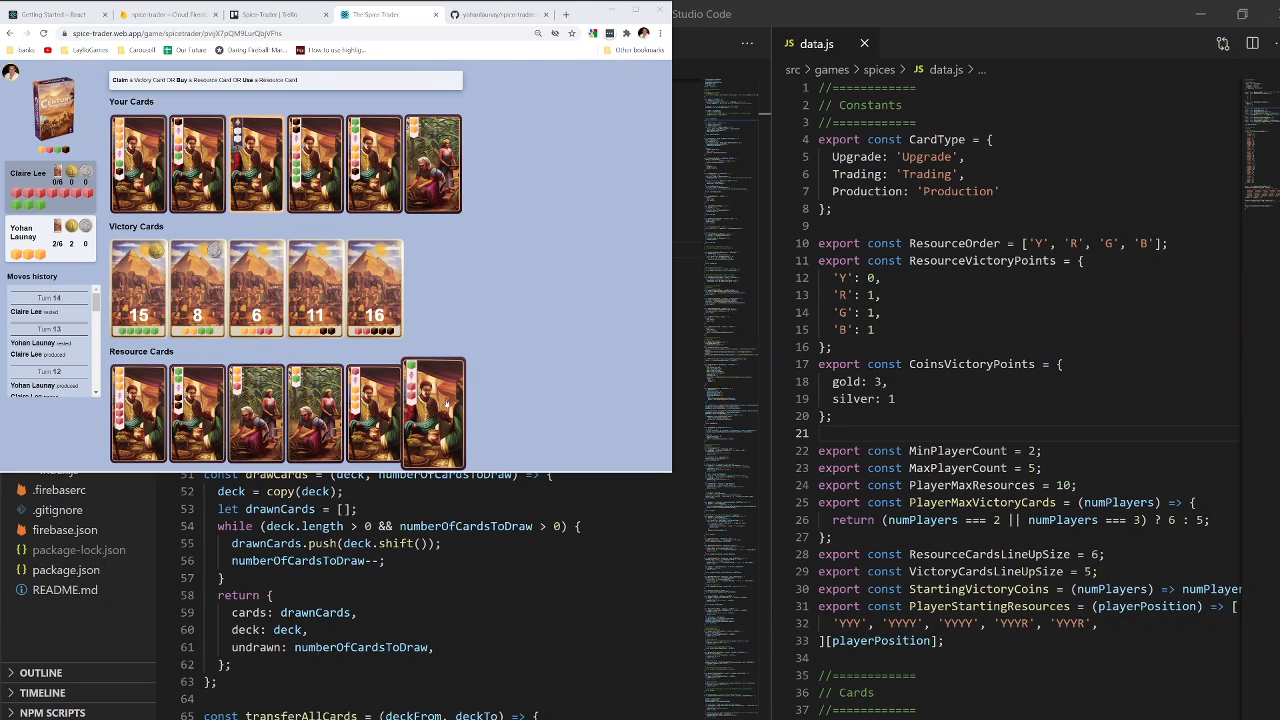
{"action": "left_click", "coordinate": [197, 413]}
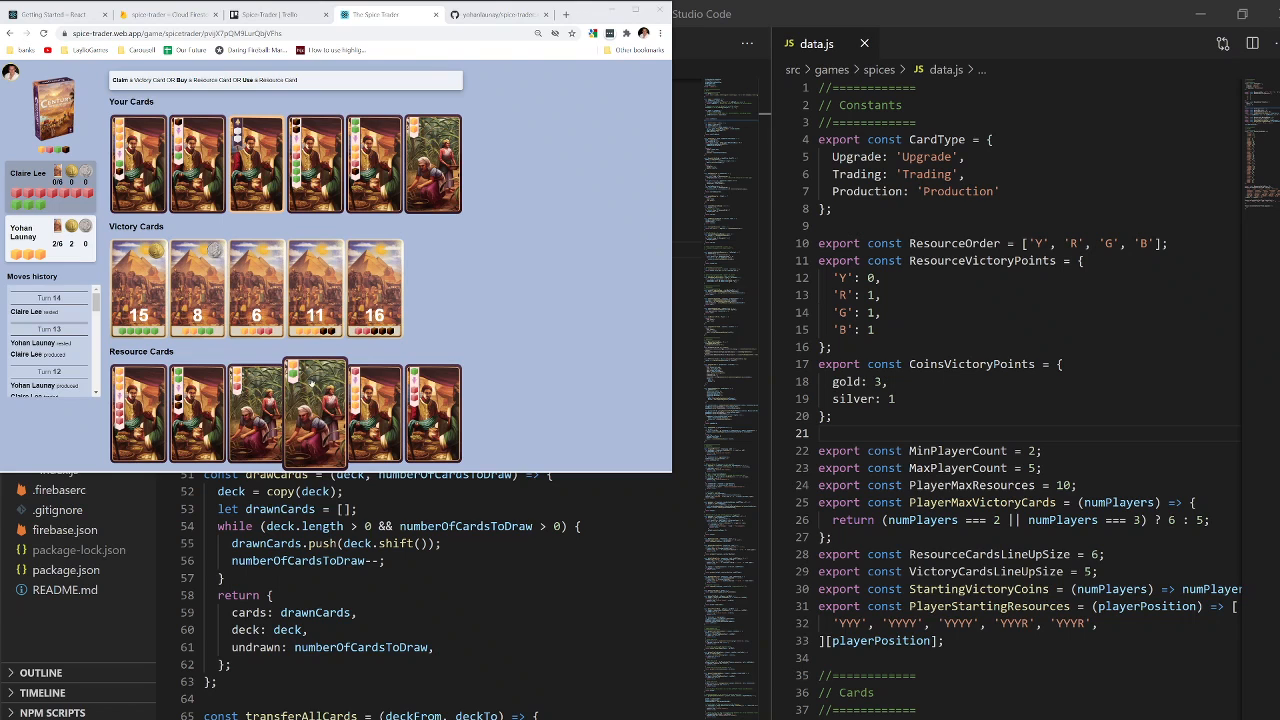
{"action": "left_click", "coordinate": [197, 413]}
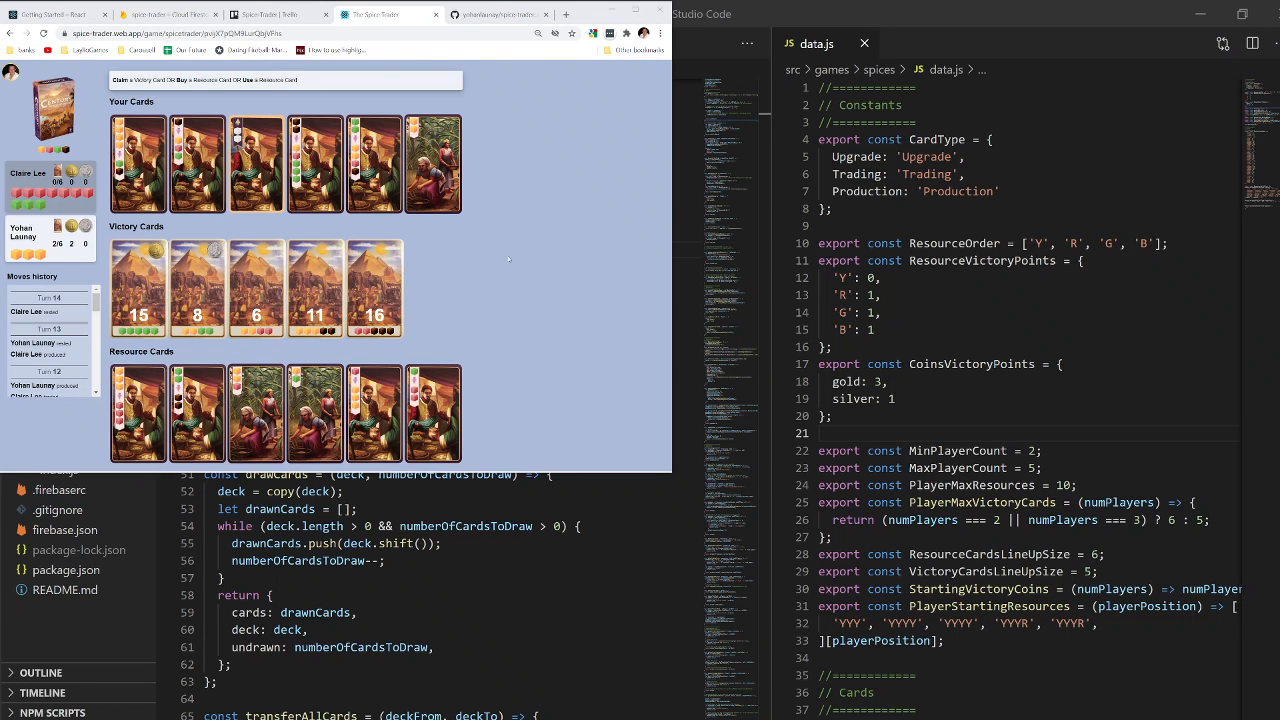
Step: Continue playing hand cards for both players through the middle turns of the demo
{"action": "left_click", "coordinate": [315, 163]}
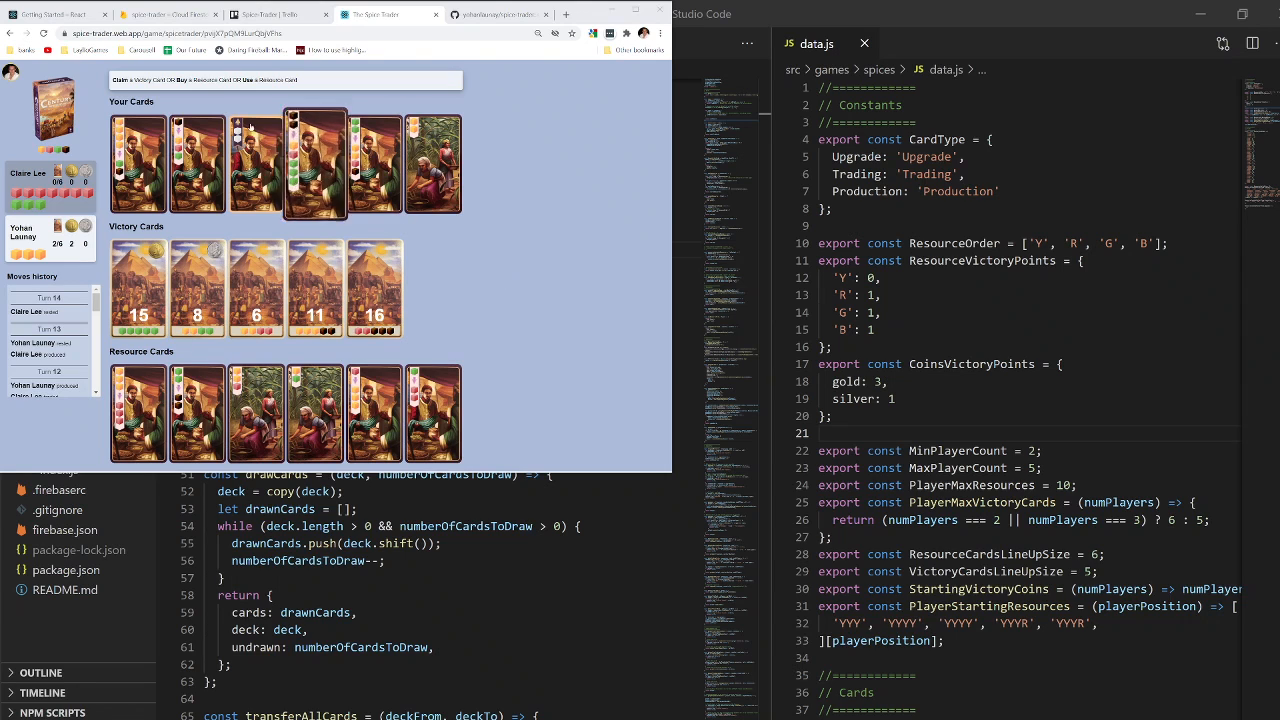
{"action": "left_click", "coordinate": [315, 163]}
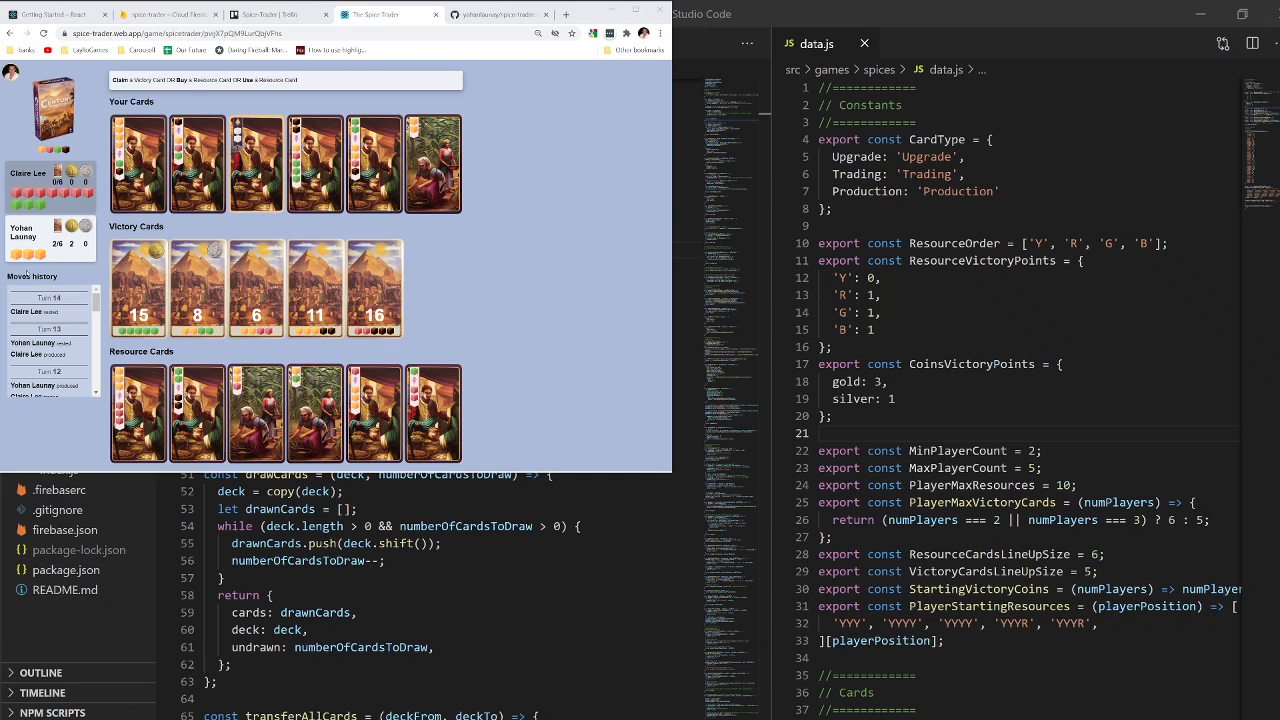
{"action": "mouse_move", "coordinate": [139, 288]}
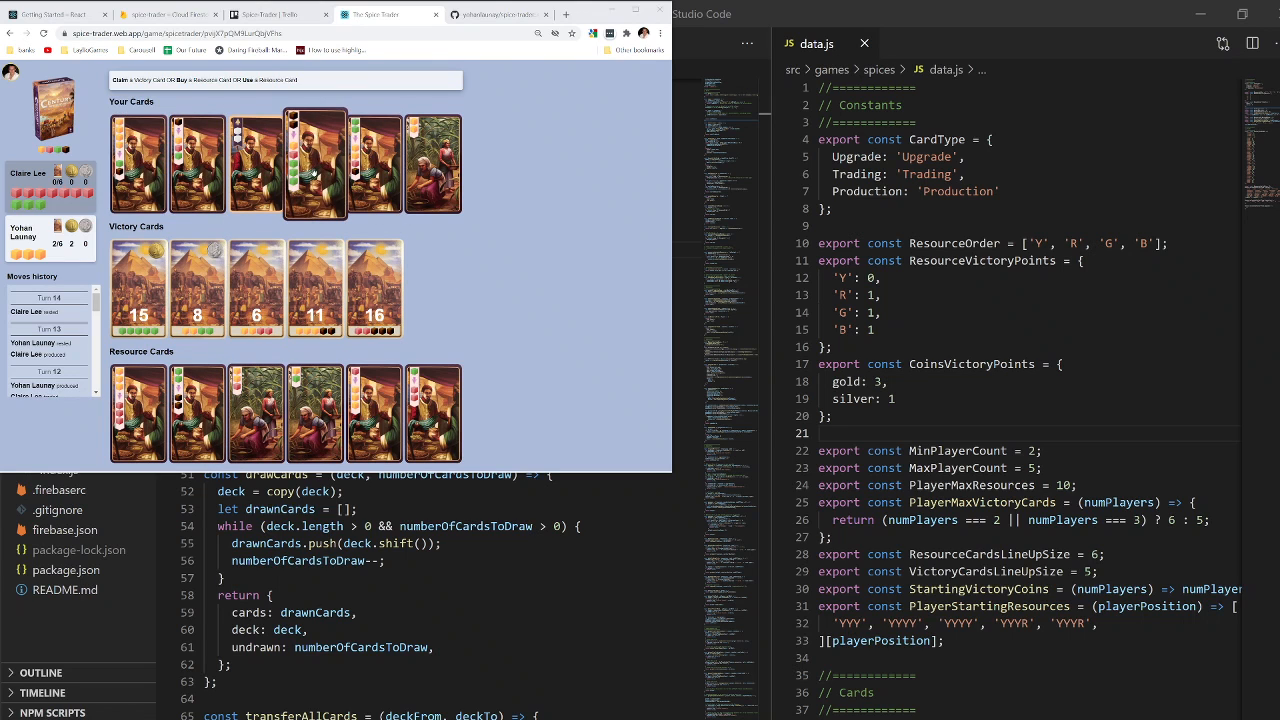
{"action": "left_click", "coordinate": [315, 163]}
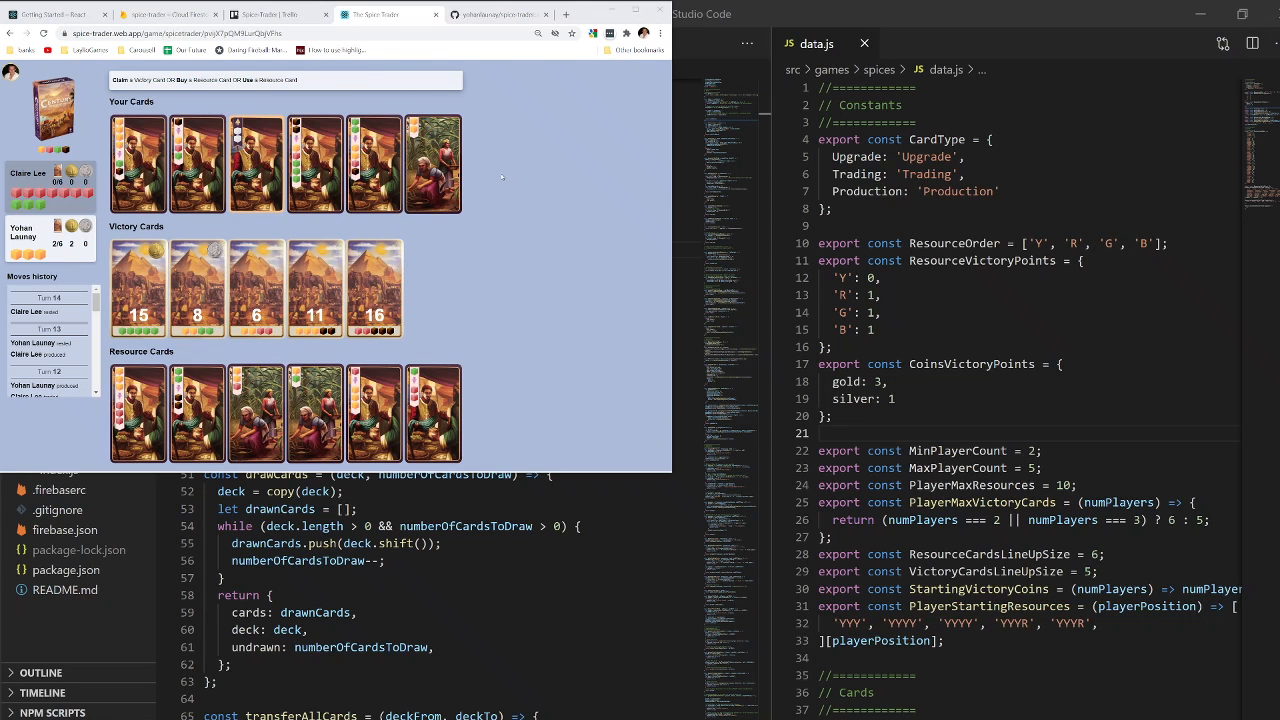
{"action": "left_click", "coordinate": [433, 163]}
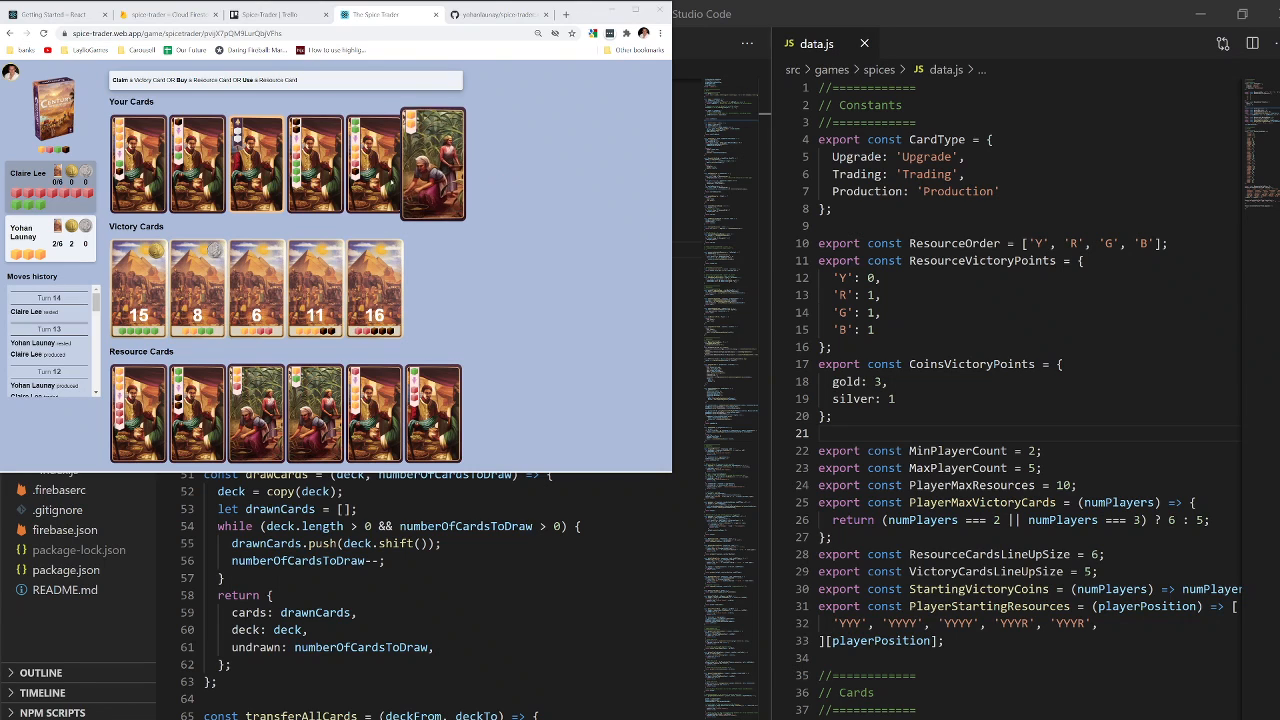
{"action": "left_click", "coordinate": [432, 163]}
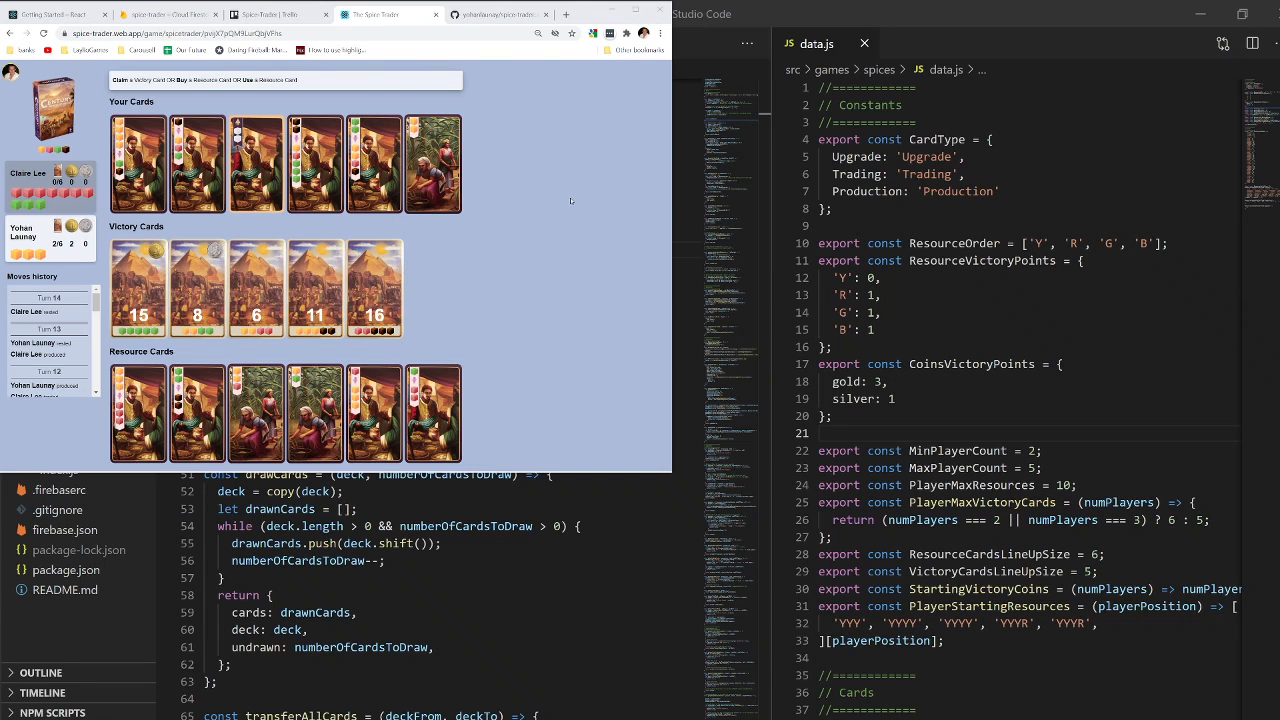
{"action": "mouse_move", "coordinate": [538, 223]}
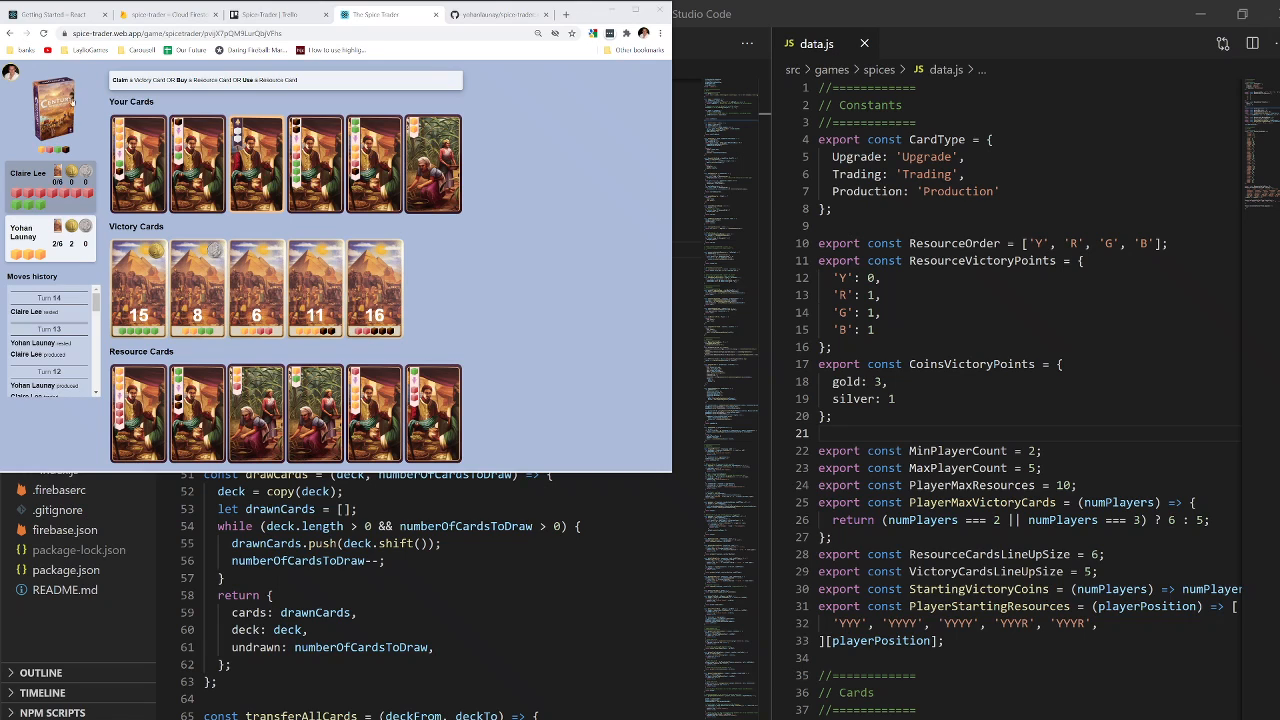
{"action": "mouse_move", "coordinate": [539, 190]}
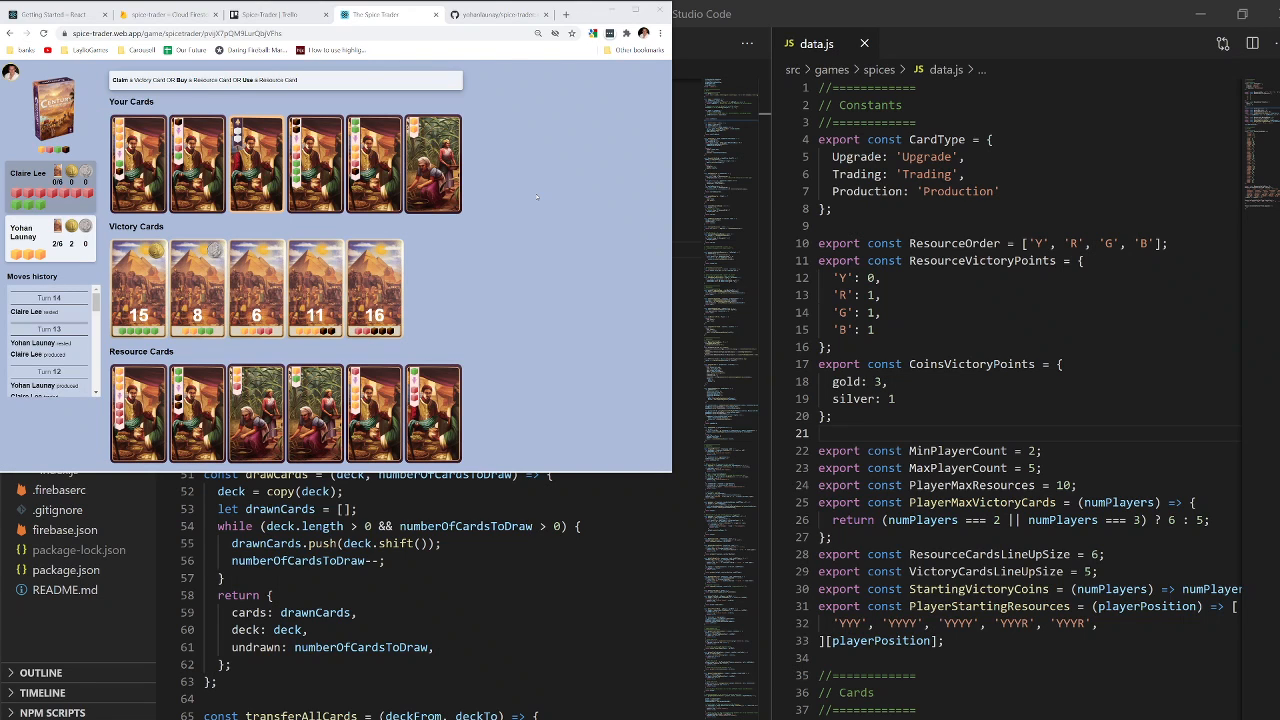
{"action": "mouse_move", "coordinate": [552, 223]}
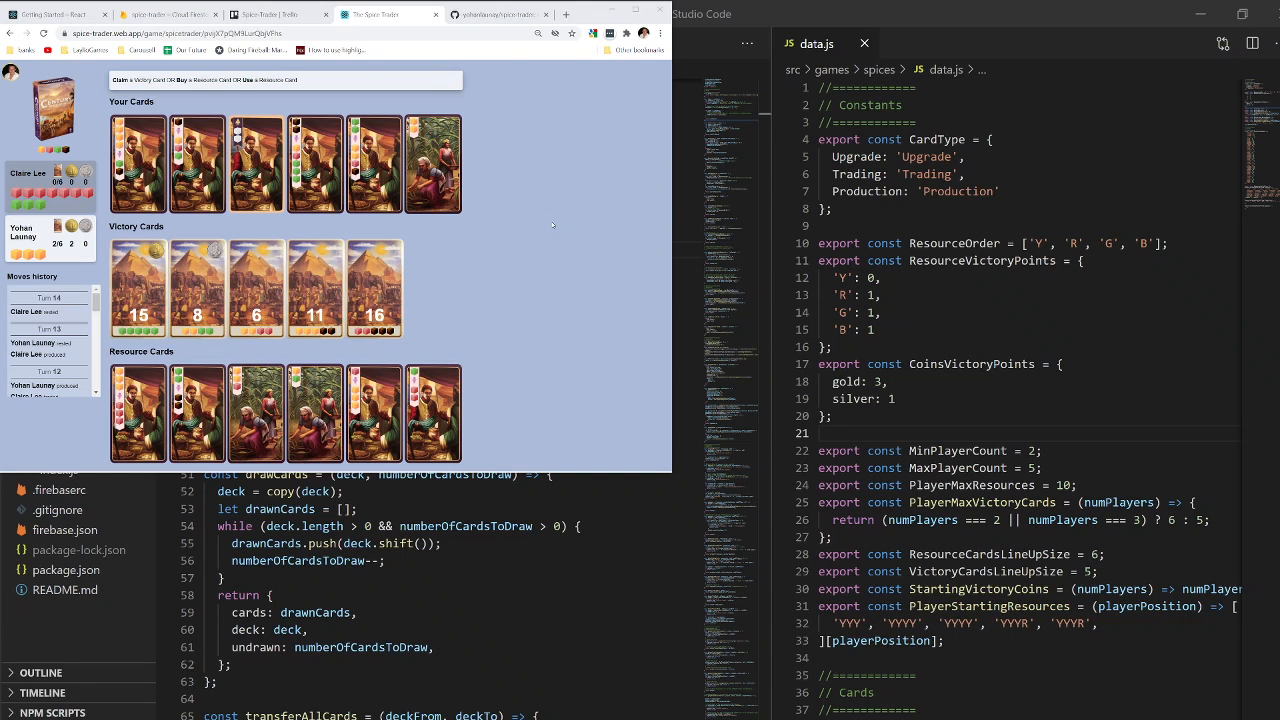
{"action": "mouse_move", "coordinate": [547, 221]}
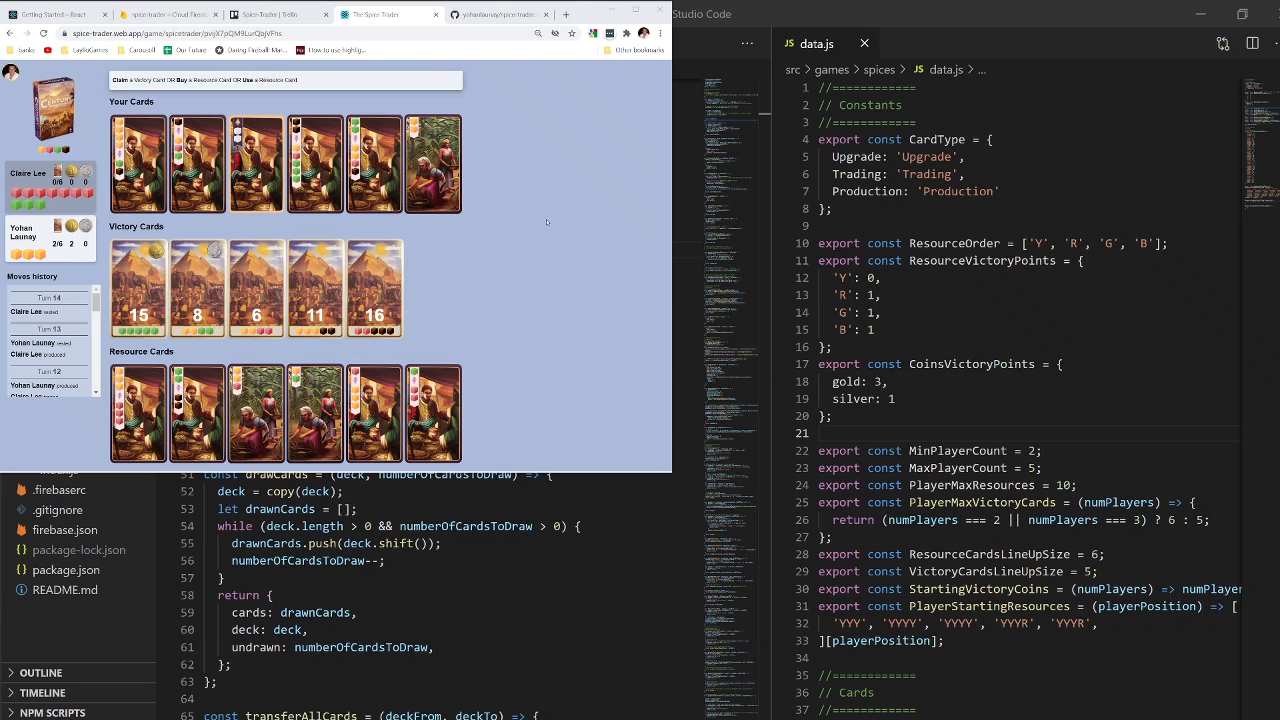
Step: Play the remaining cards until the moves history shows turn 14
{"action": "left_click", "coordinate": [432, 163]}
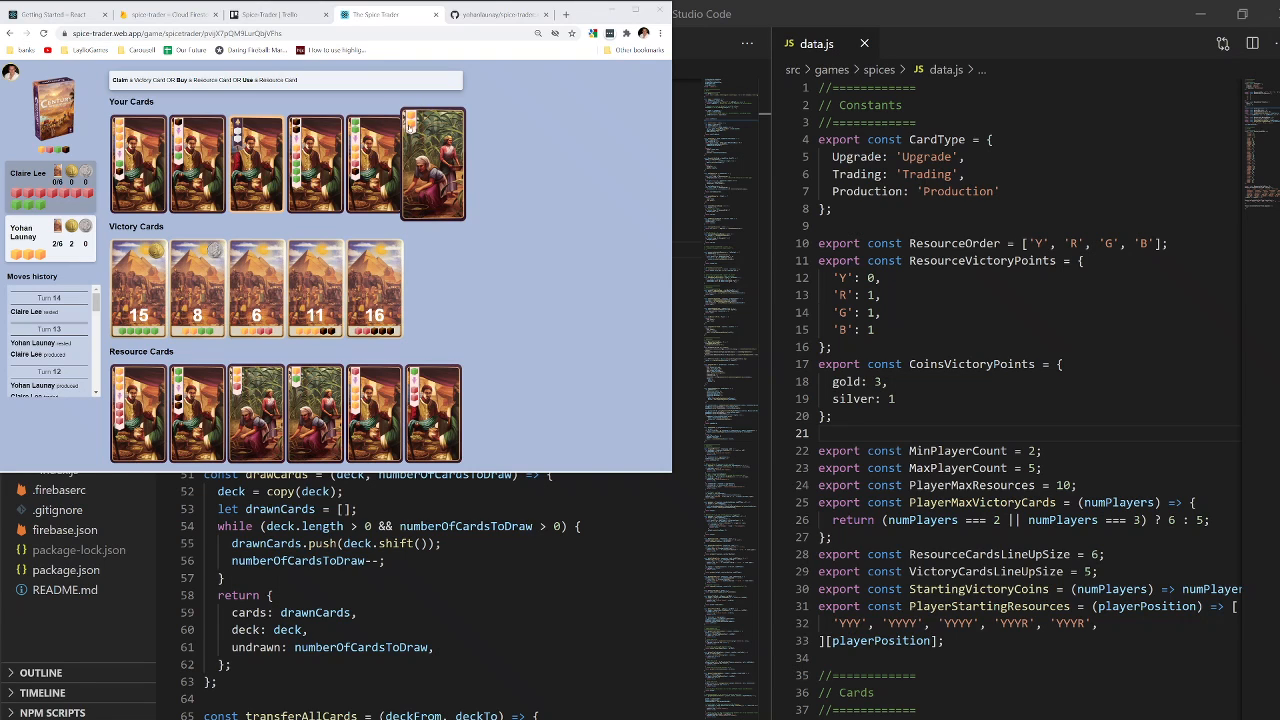
{"action": "left_click", "coordinate": [374, 163]}
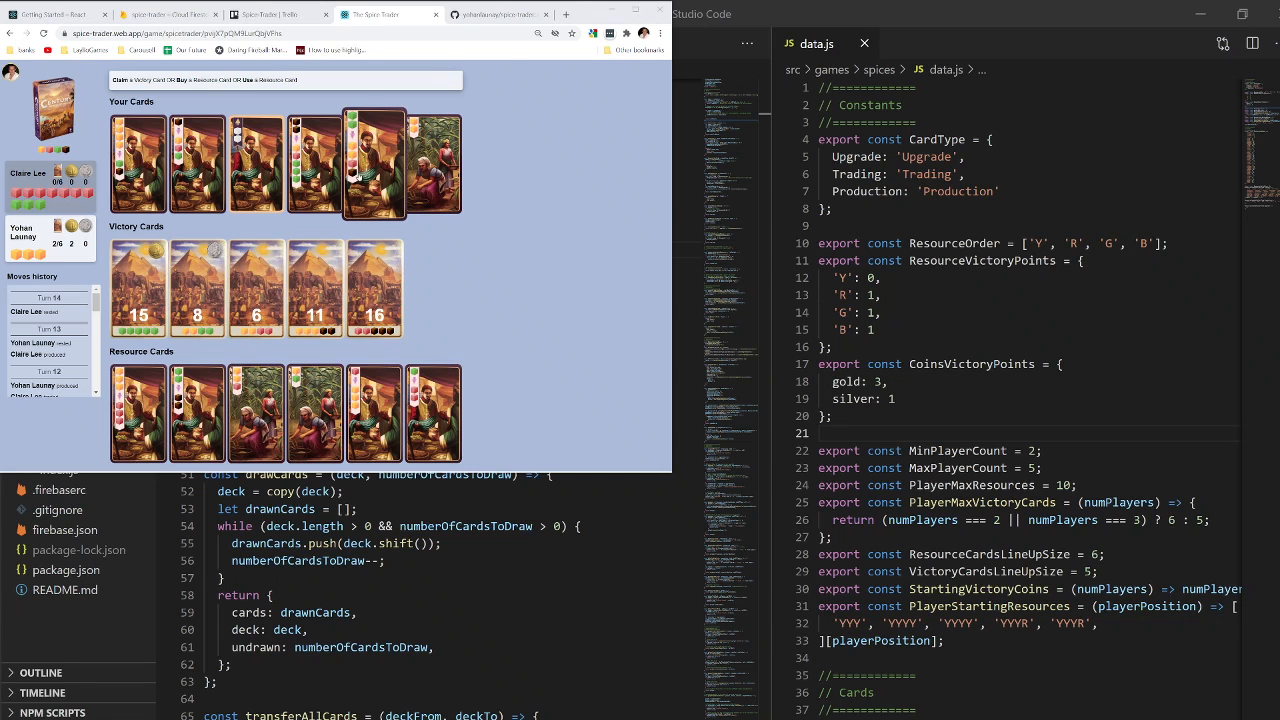
{"action": "left_click", "coordinate": [256, 163]}
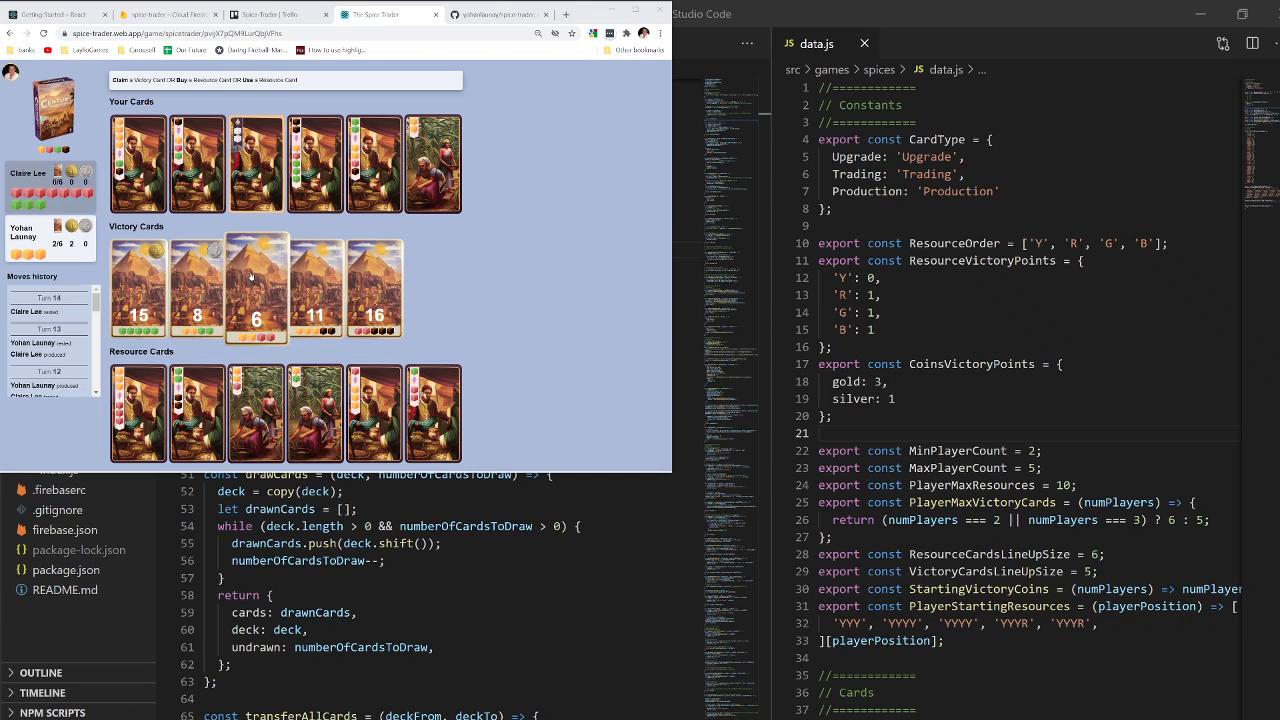
{"action": "left_click", "coordinate": [374, 288]}
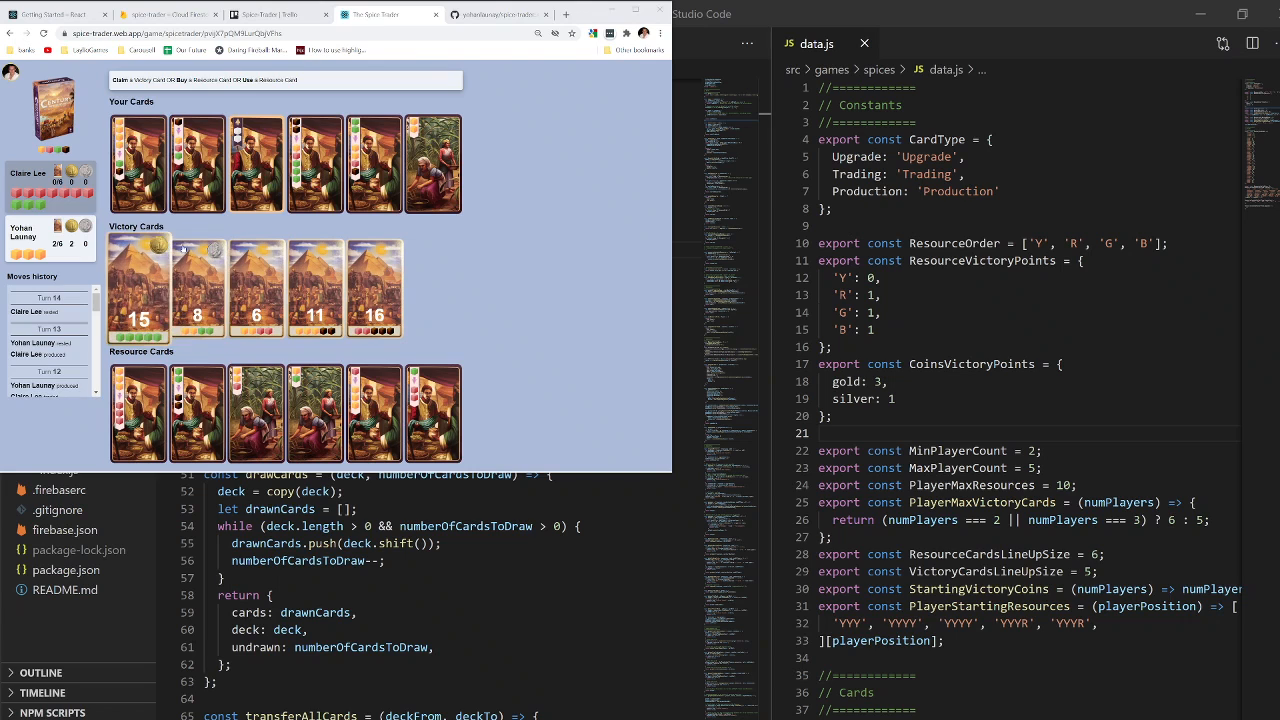
{"action": "mouse_move", "coordinate": [504, 257]}
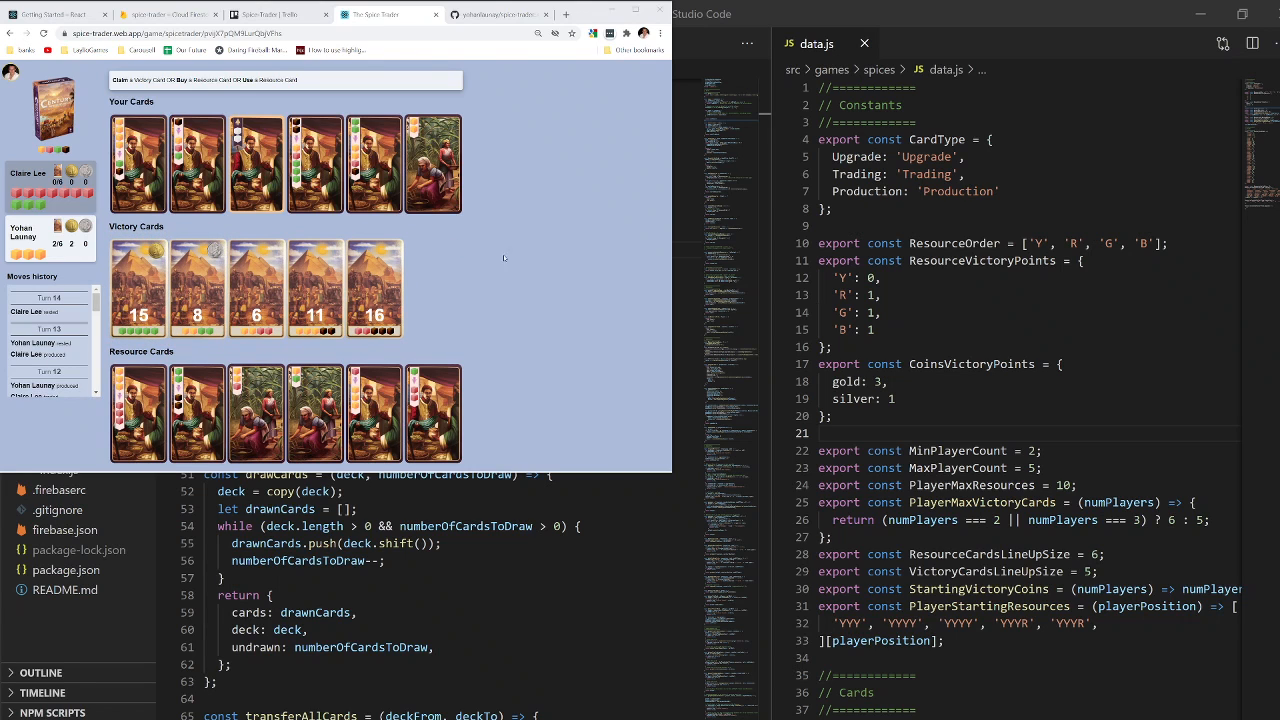
{"action": "mouse_move", "coordinate": [533, 267]}
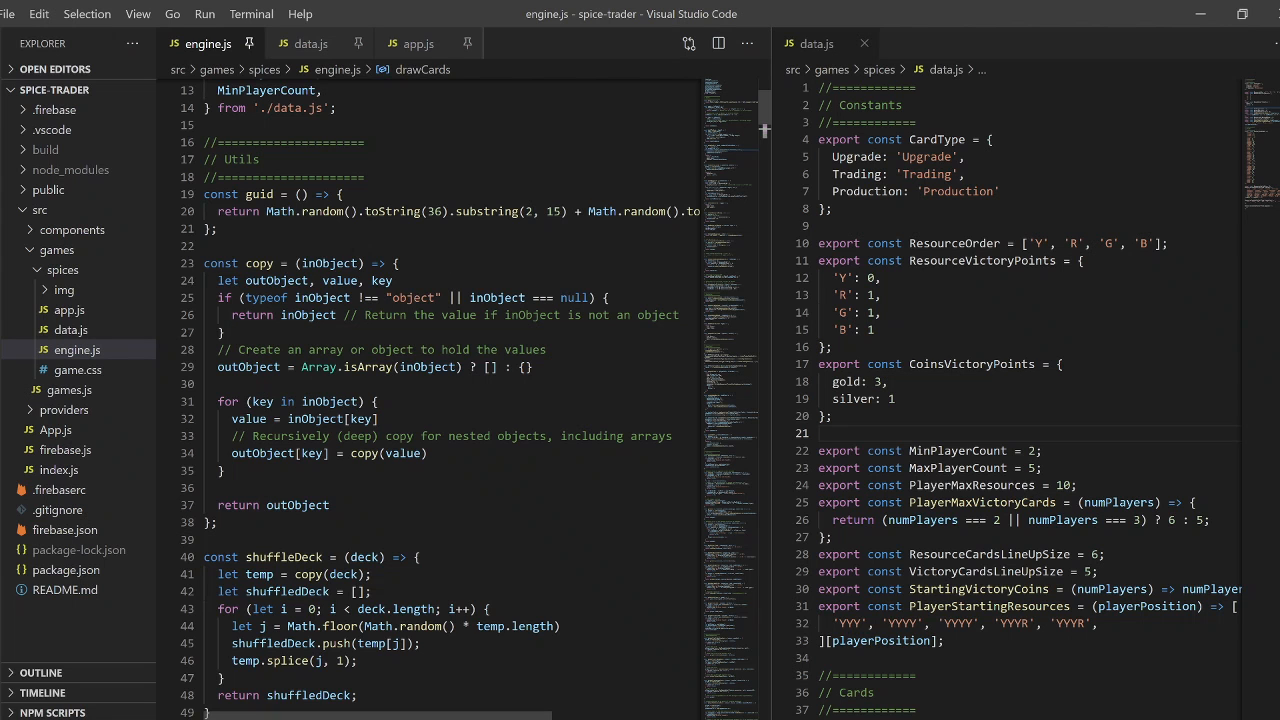
{"action": "scroll", "scroll_direction": "down", "scroll_amount": 3}
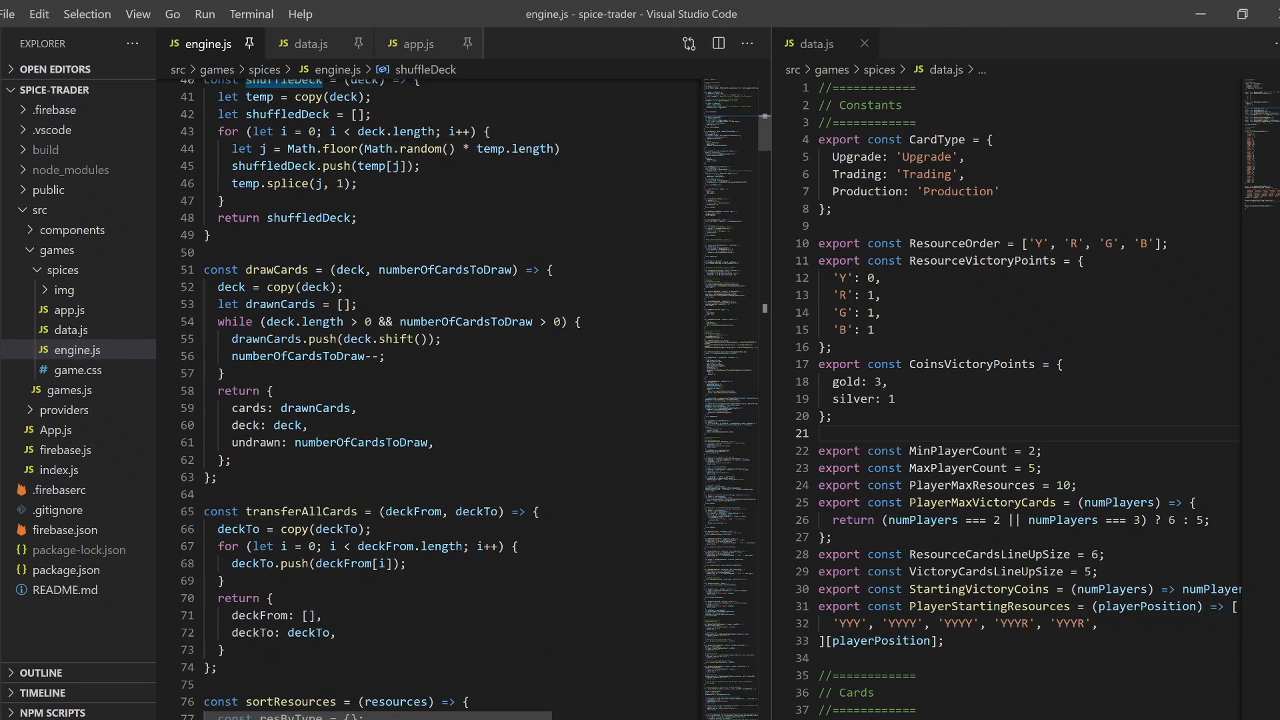
{"action": "scroll", "scroll_direction": "down", "scroll_amount": 3}
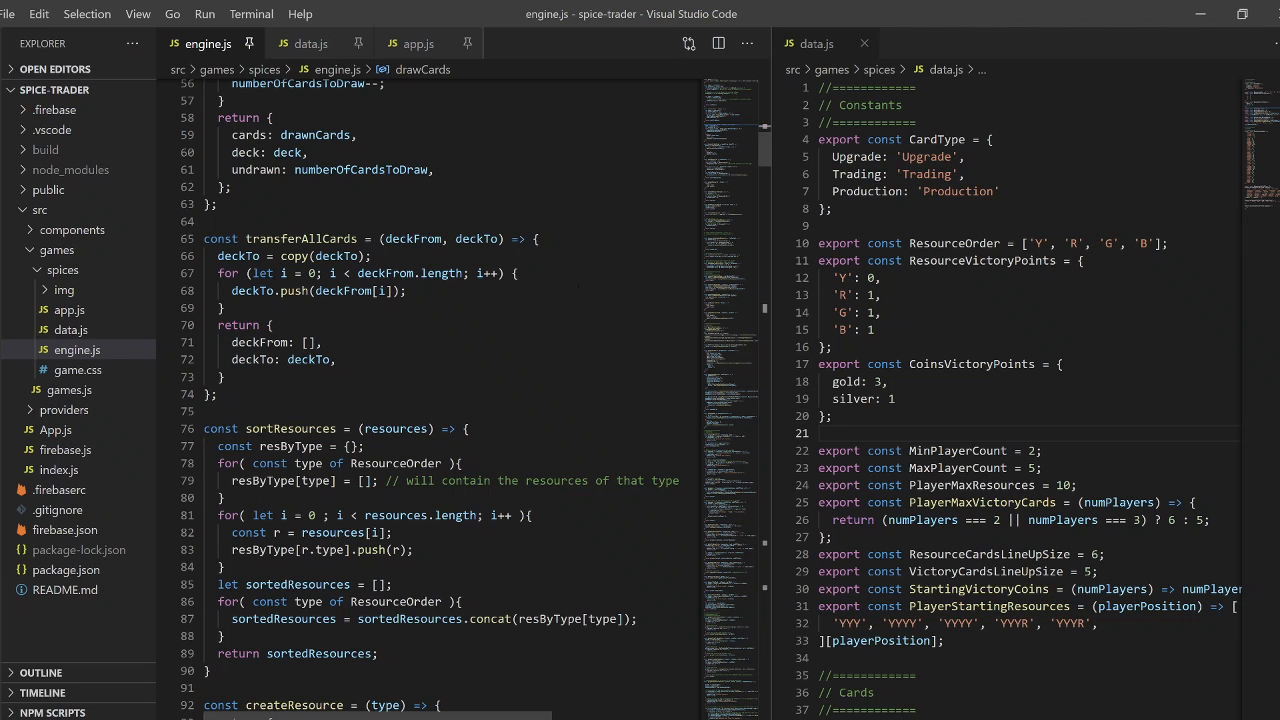
{"action": "scroll", "scroll_direction": "down", "scroll_amount": 3}
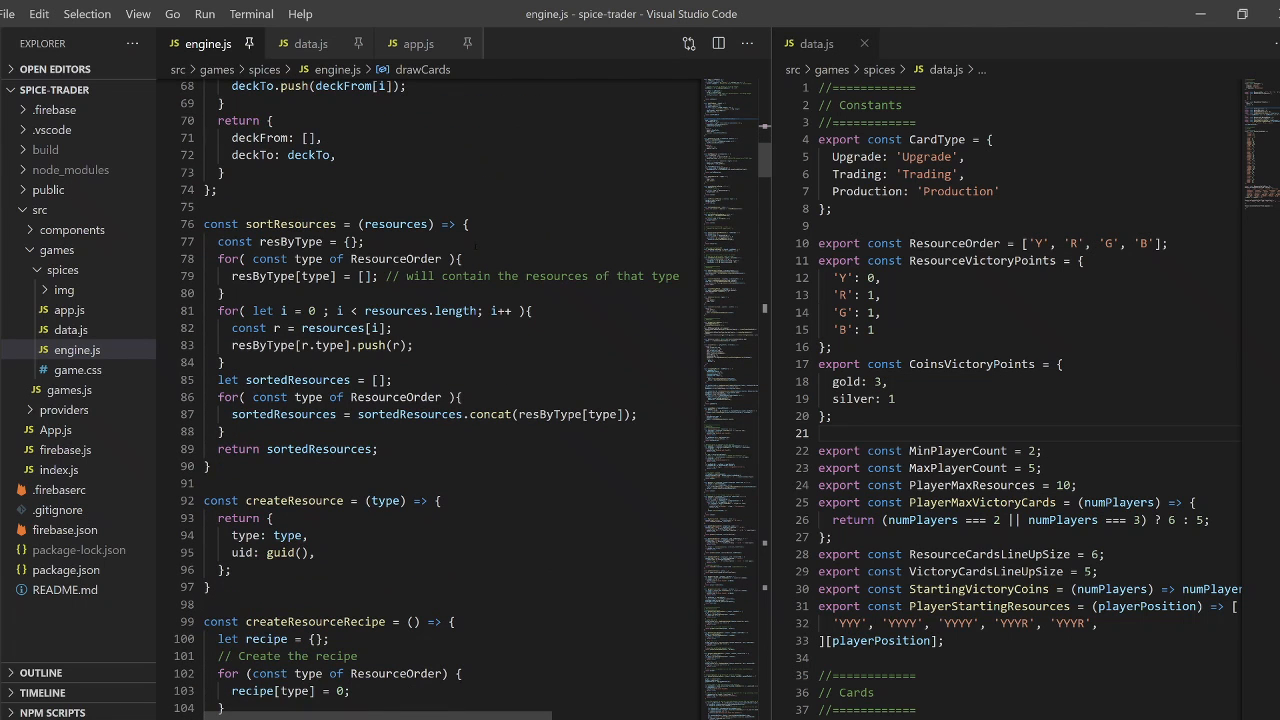
{"action": "scroll", "scroll_direction": "down", "scroll_amount": 3}
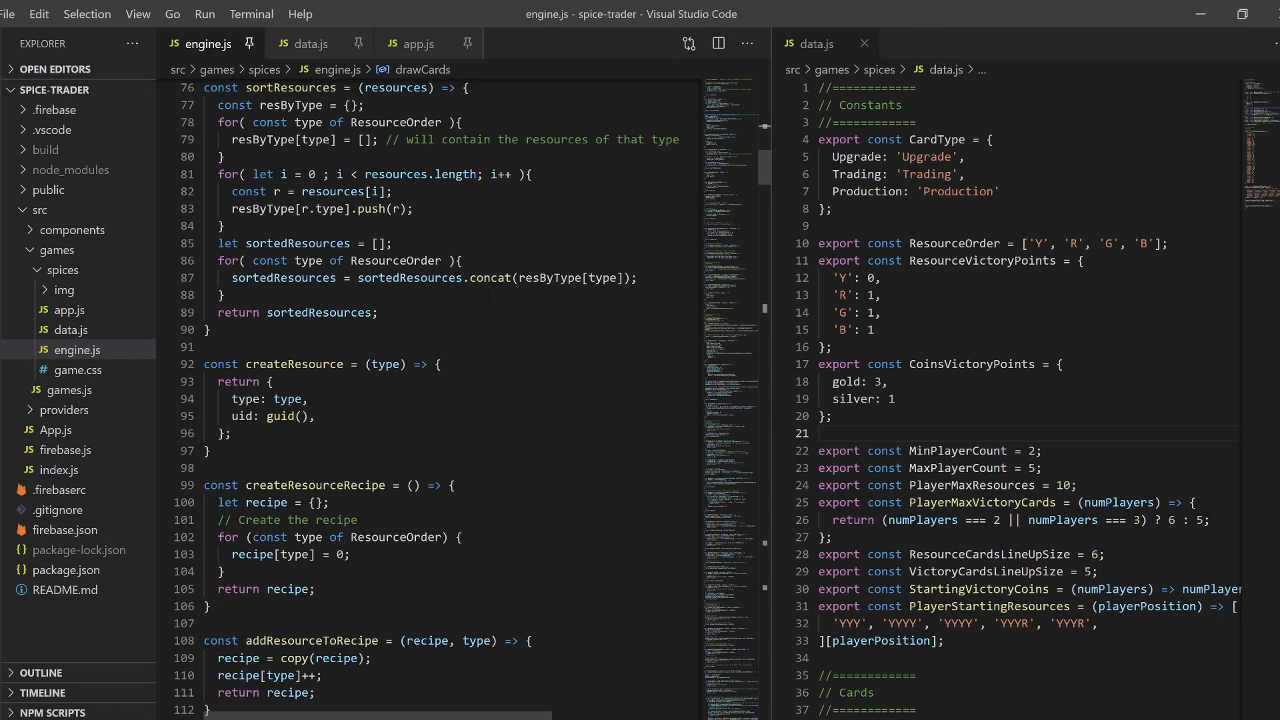
{"action": "scroll", "scroll_direction": "down", "scroll_amount": 3}
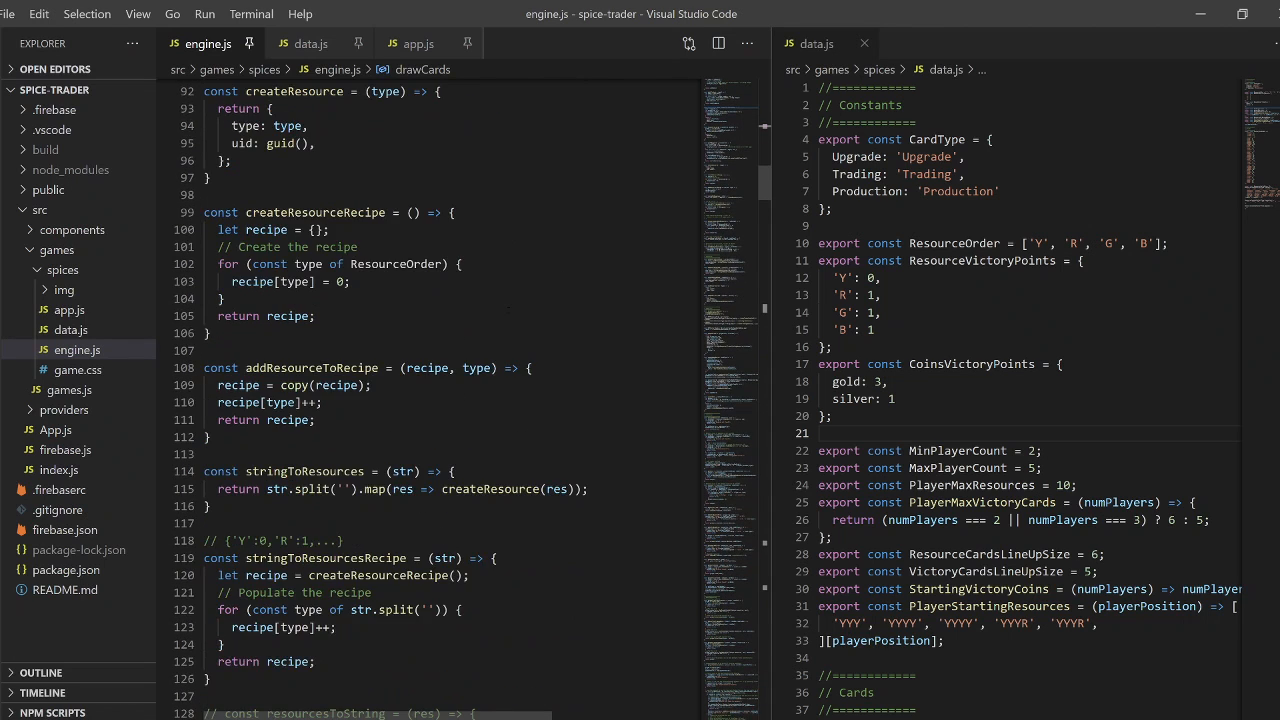
{"action": "scroll", "scroll_direction": "down", "scroll_amount": 3}
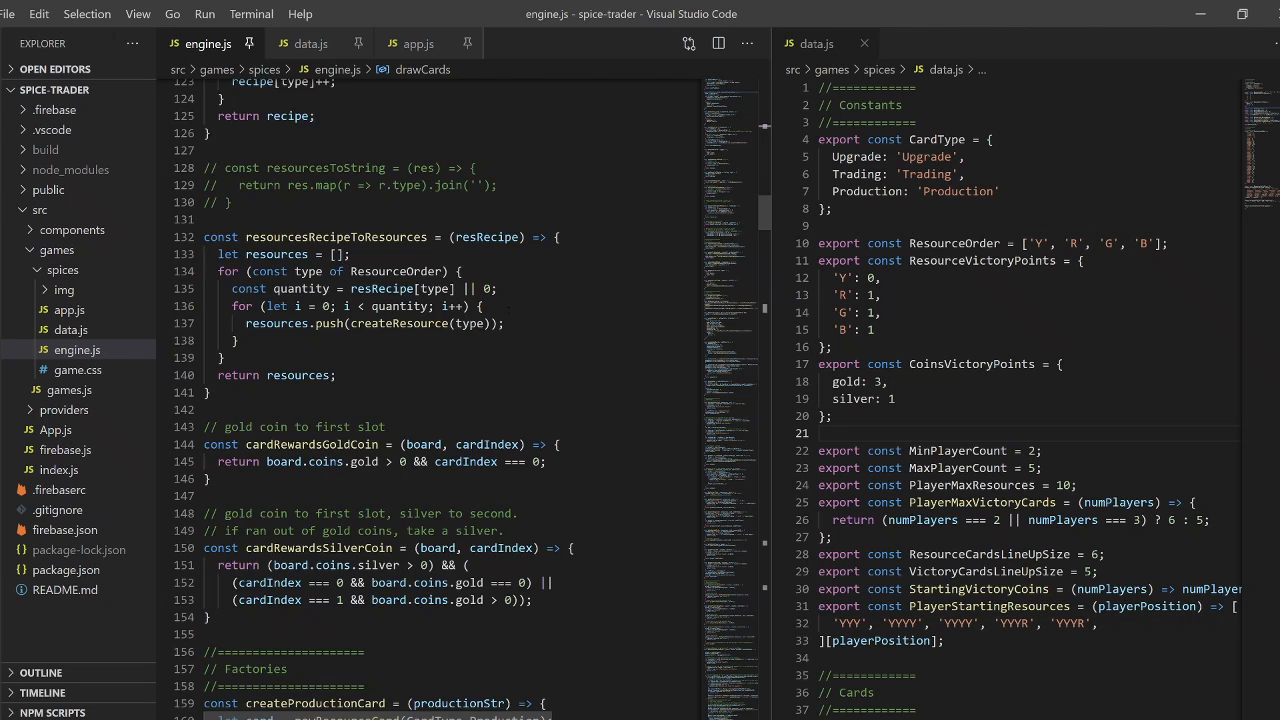
{"action": "scroll", "scroll_direction": "down", "scroll_amount": 3}
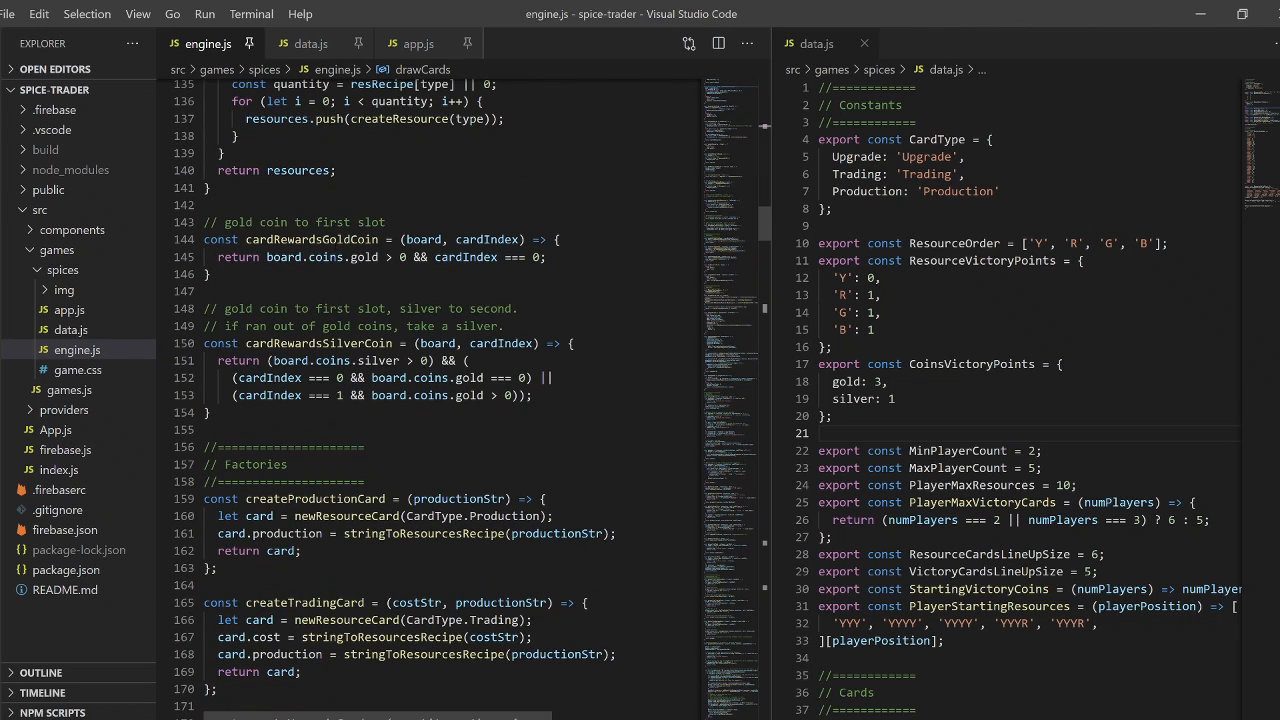
{"action": "mouse_move", "coordinate": [502, 343]}
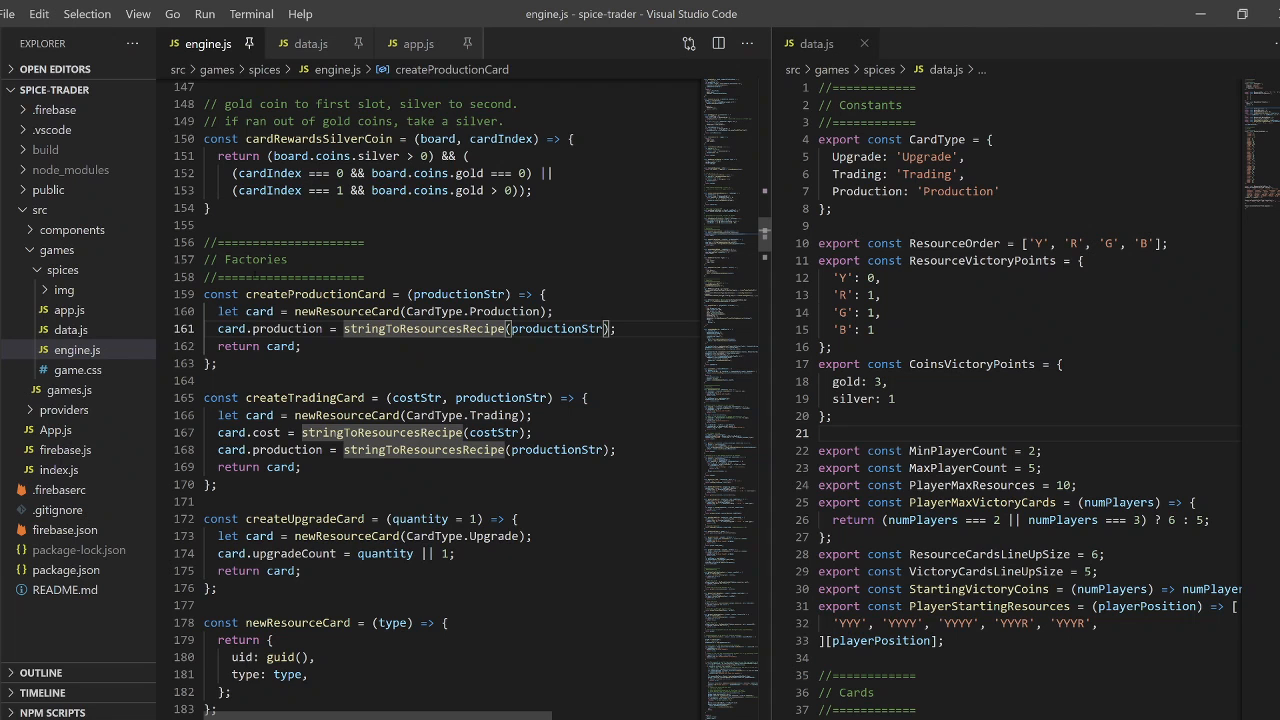
{"action": "scroll", "scroll_direction": "down", "scroll_amount": 3}
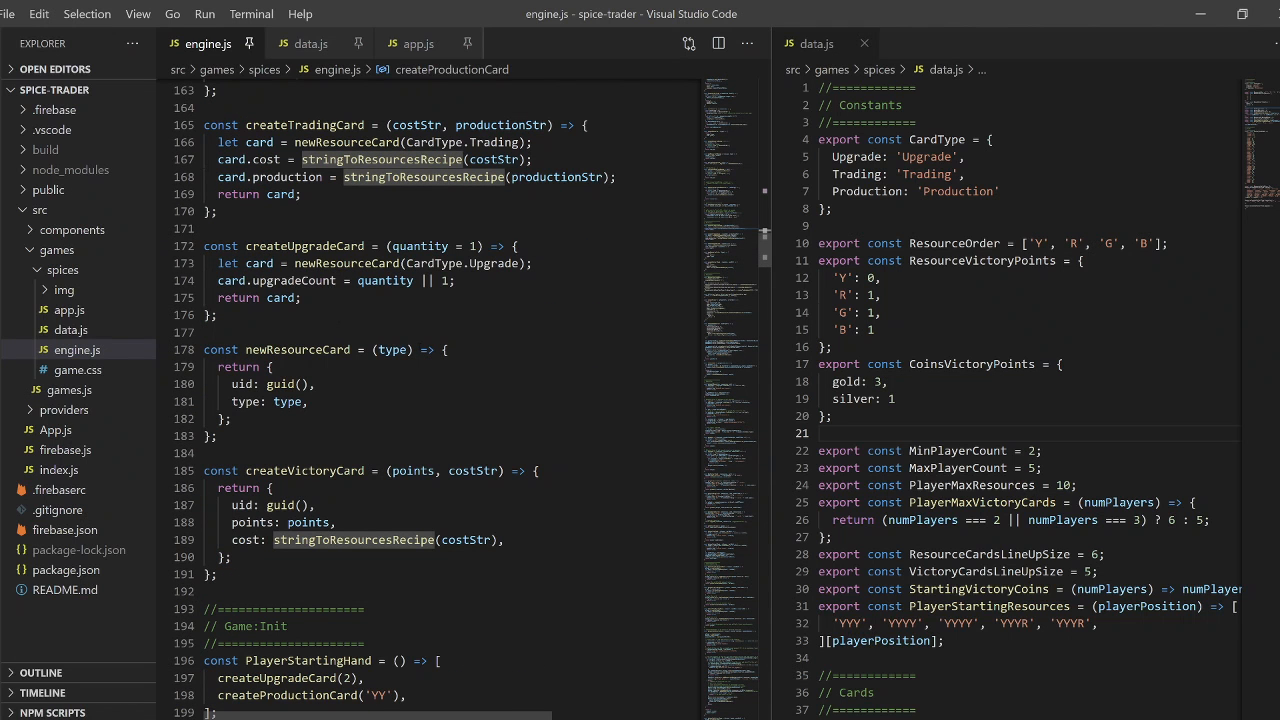
{"action": "scroll", "scroll_direction": "down", "scroll_amount": 3}
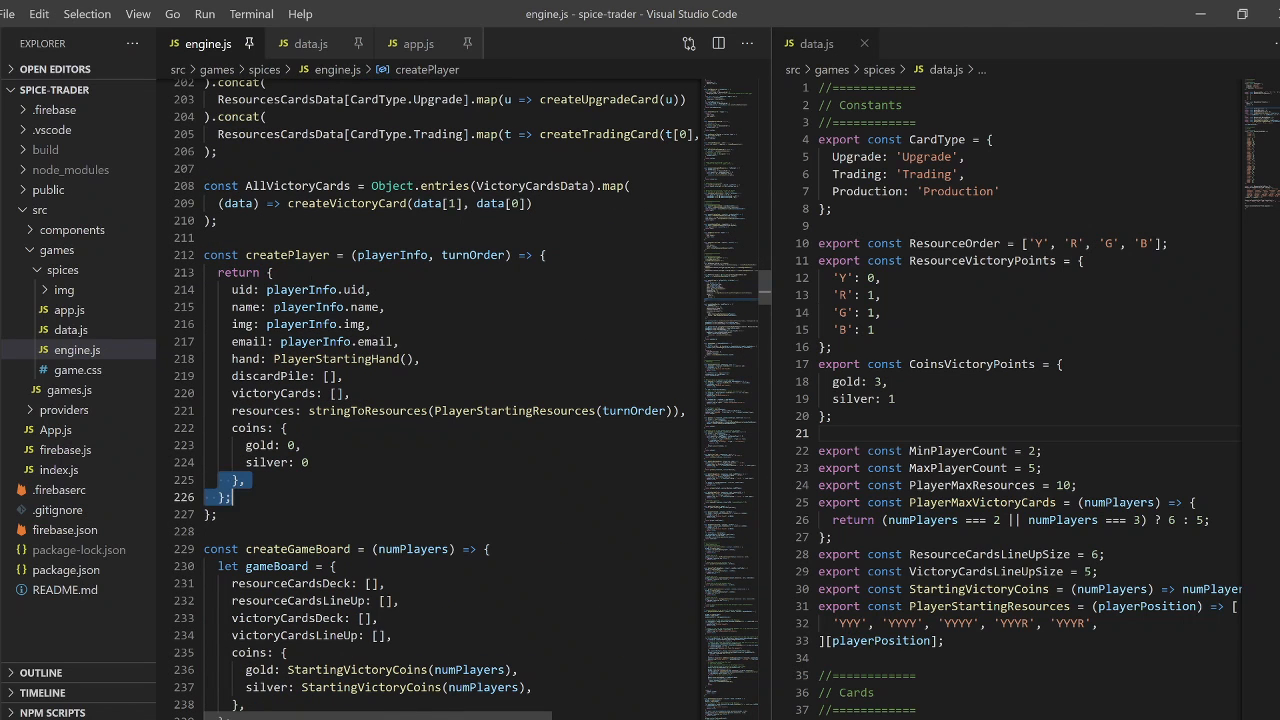
{"action": "scroll", "scroll_direction": "down", "scroll_amount": 3}
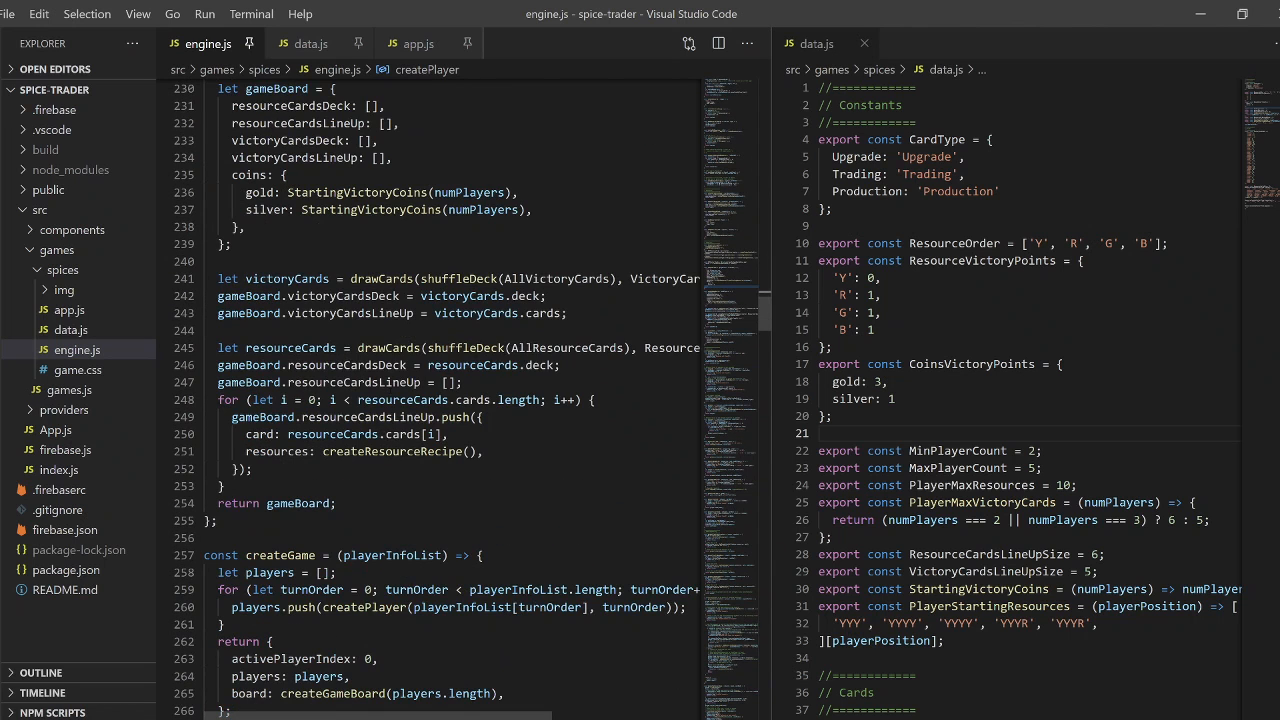
{"action": "scroll", "scroll_direction": "down", "scroll_amount": 3}
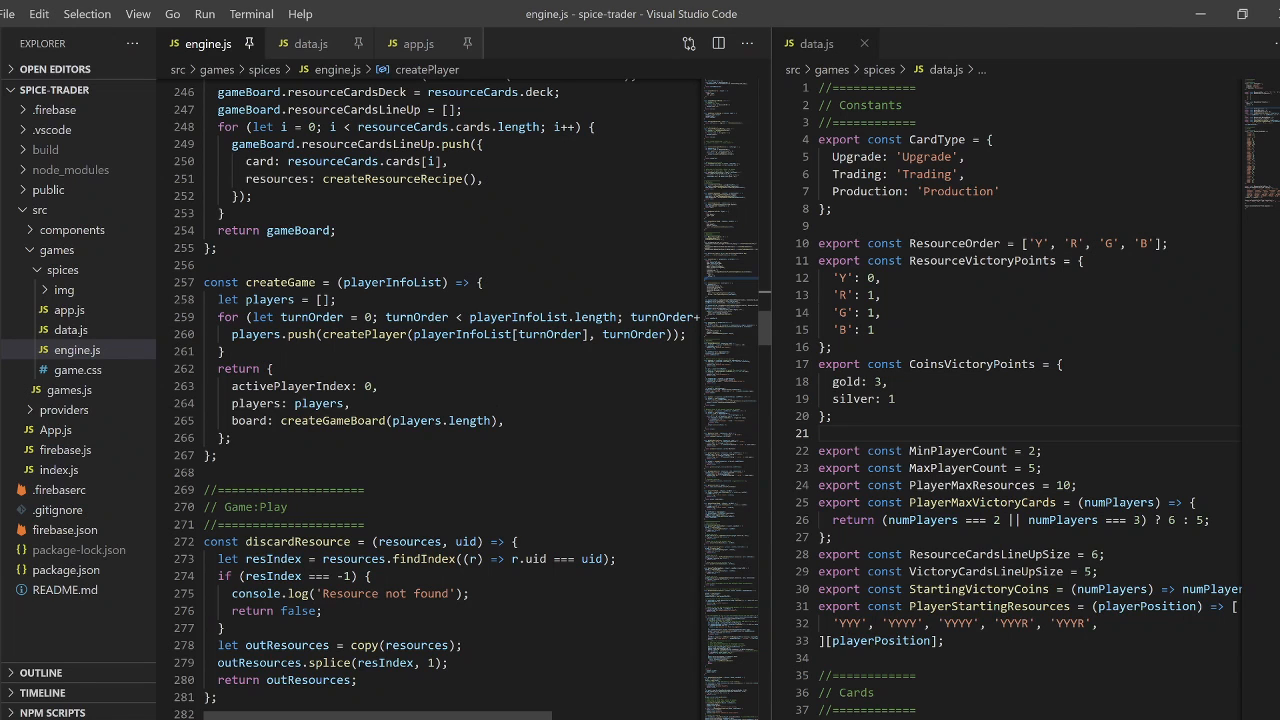
{"action": "scroll", "scroll_direction": "down", "scroll_amount": 3}
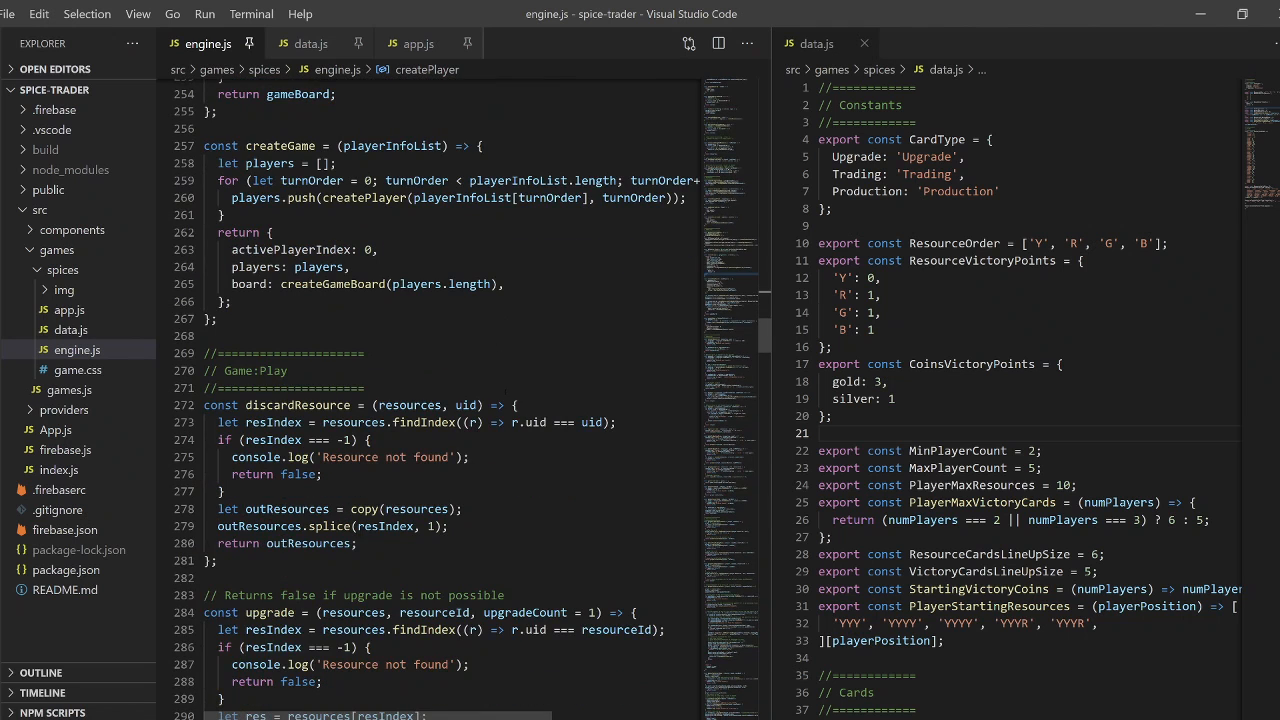
{"action": "scroll", "scroll_direction": "down", "scroll_amount": 3}
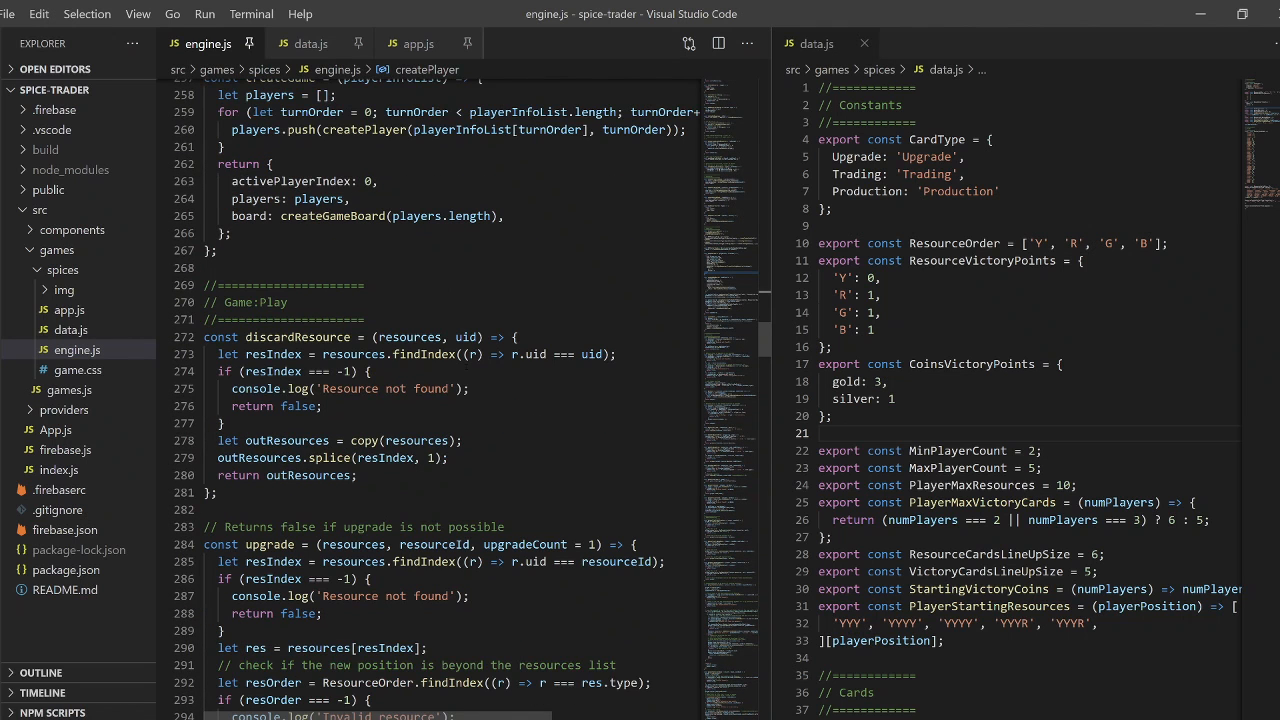
{"action": "scroll", "scroll_direction": "down", "scroll_amount": 3}
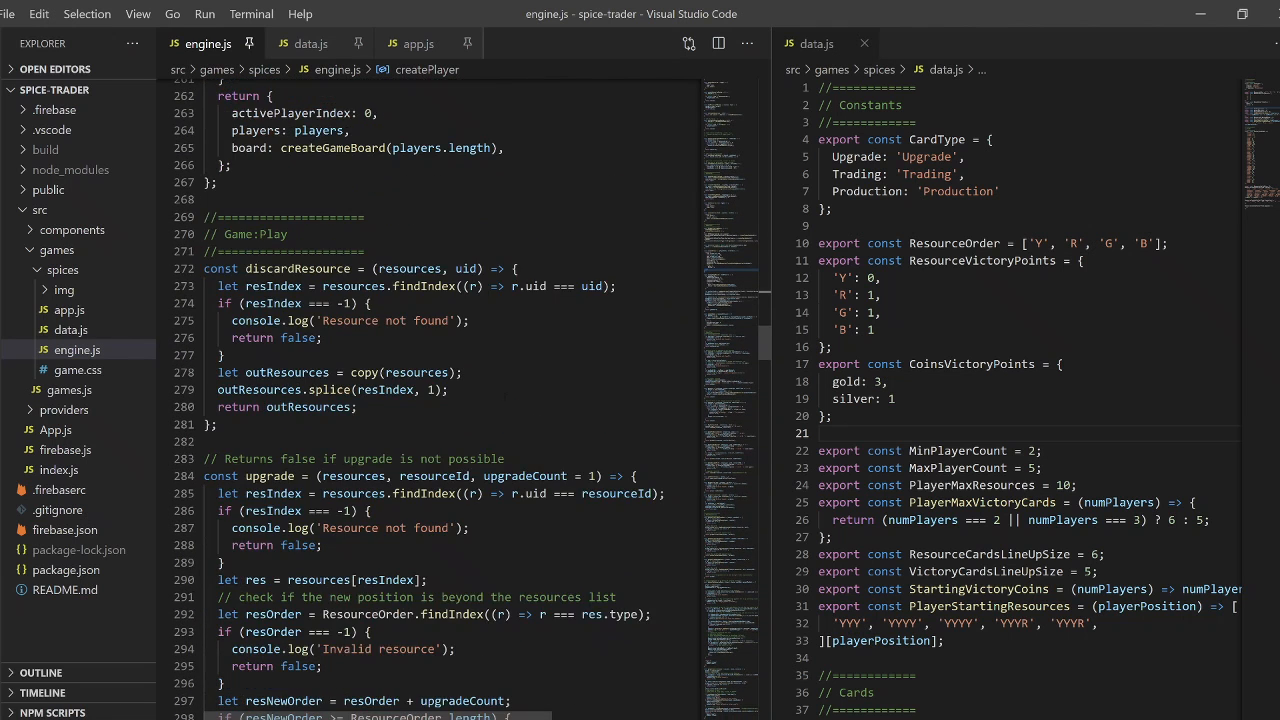
{"action": "scroll", "scroll_direction": "down", "scroll_amount": 3}
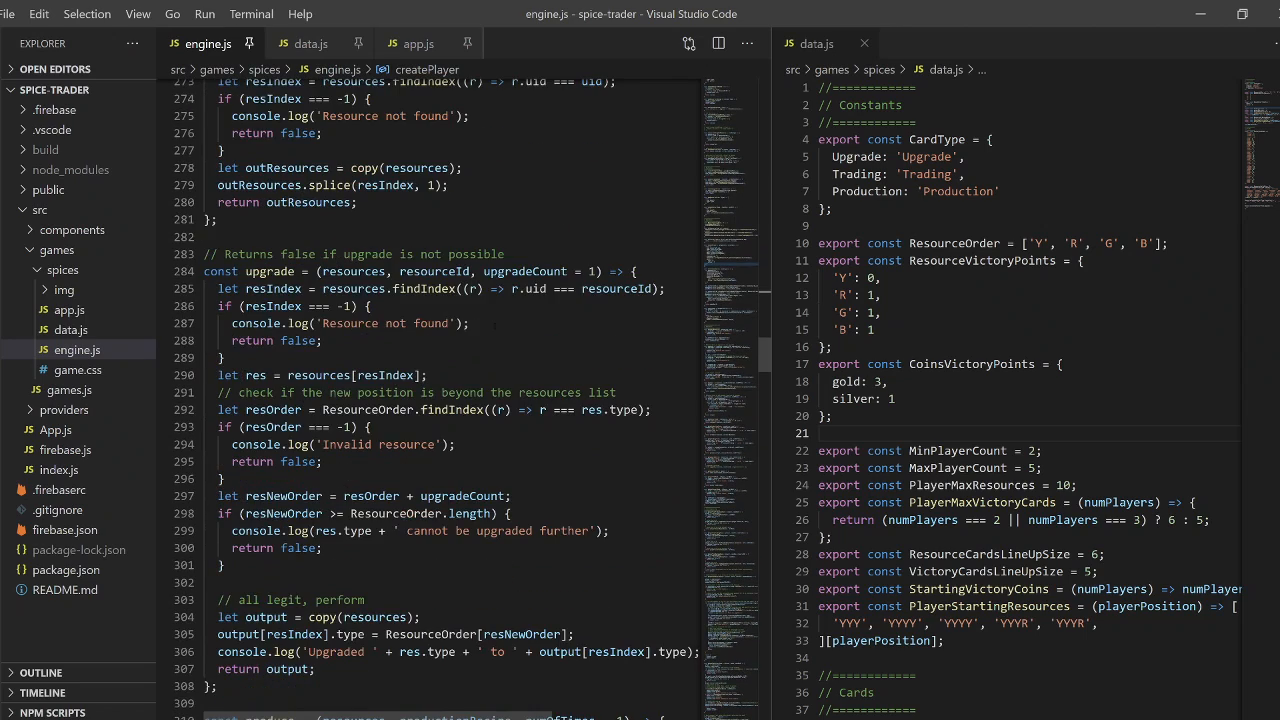
{"action": "scroll", "scroll_direction": "down", "scroll_amount": 3}
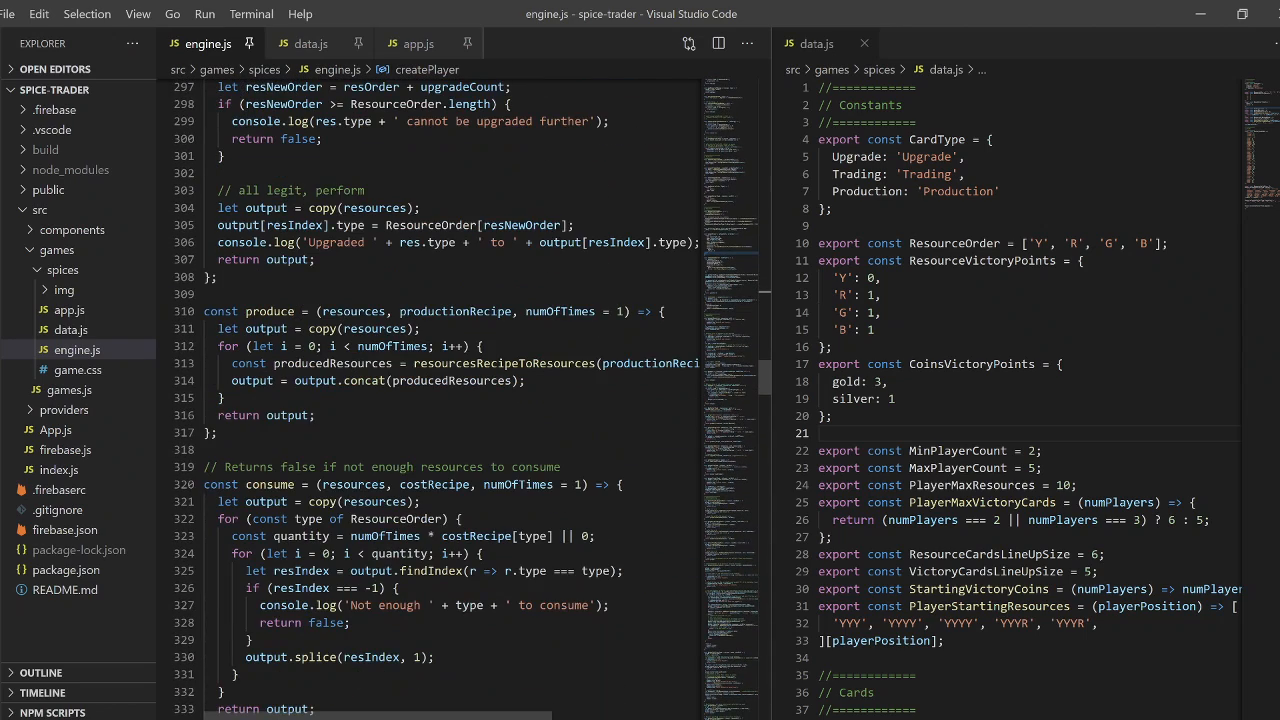
{"action": "scroll", "scroll_direction": "down", "scroll_amount": 3}
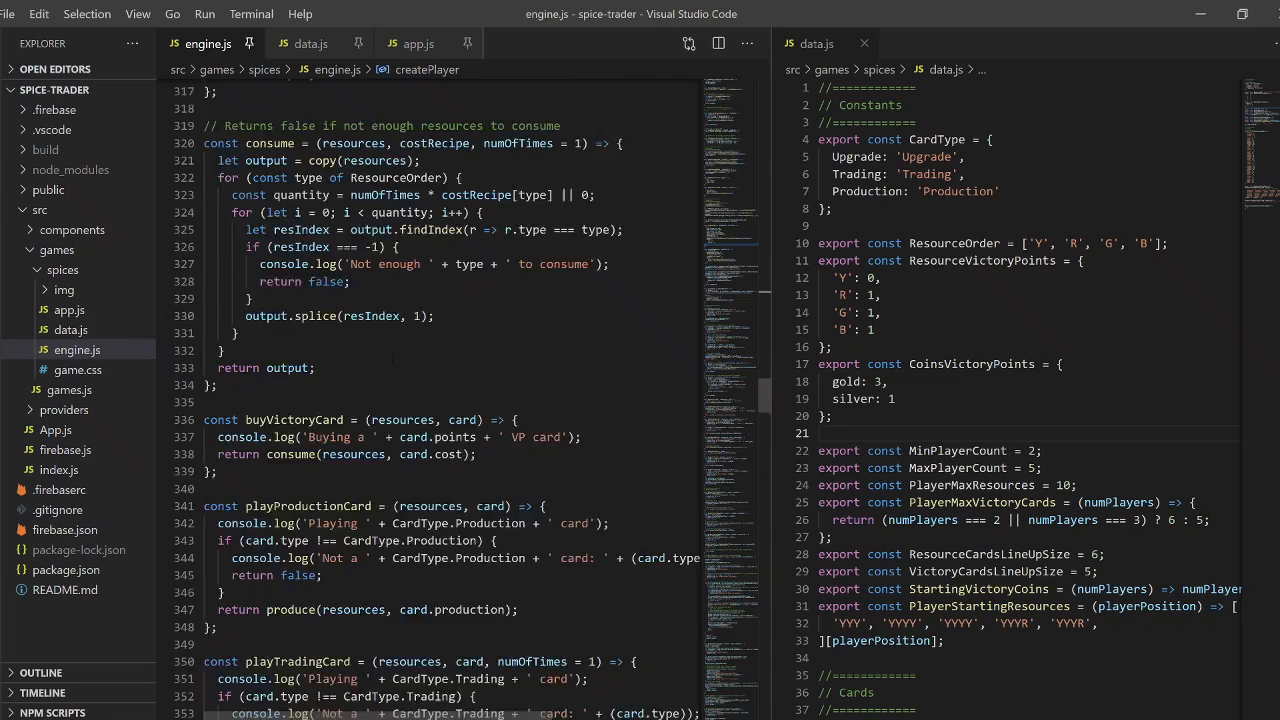
{"action": "scroll", "scroll_direction": "down", "scroll_amount": 3}
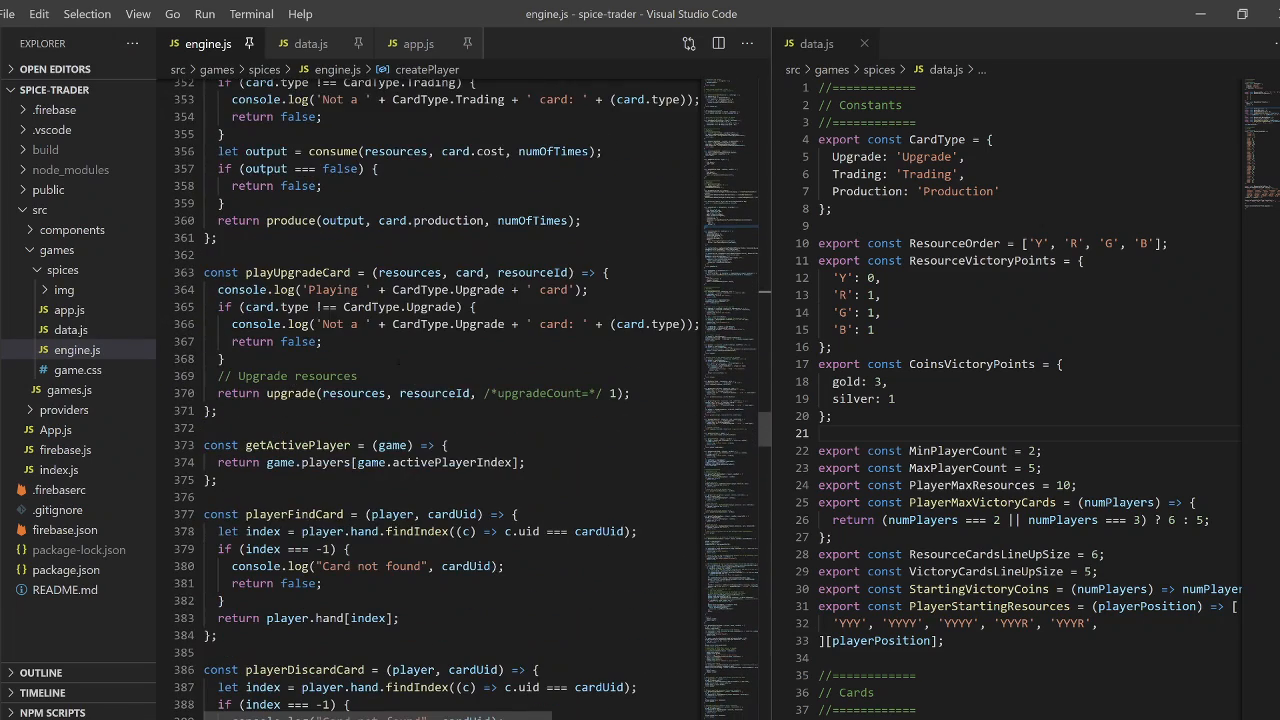
{"action": "scroll", "scroll_direction": "down", "scroll_amount": 3}
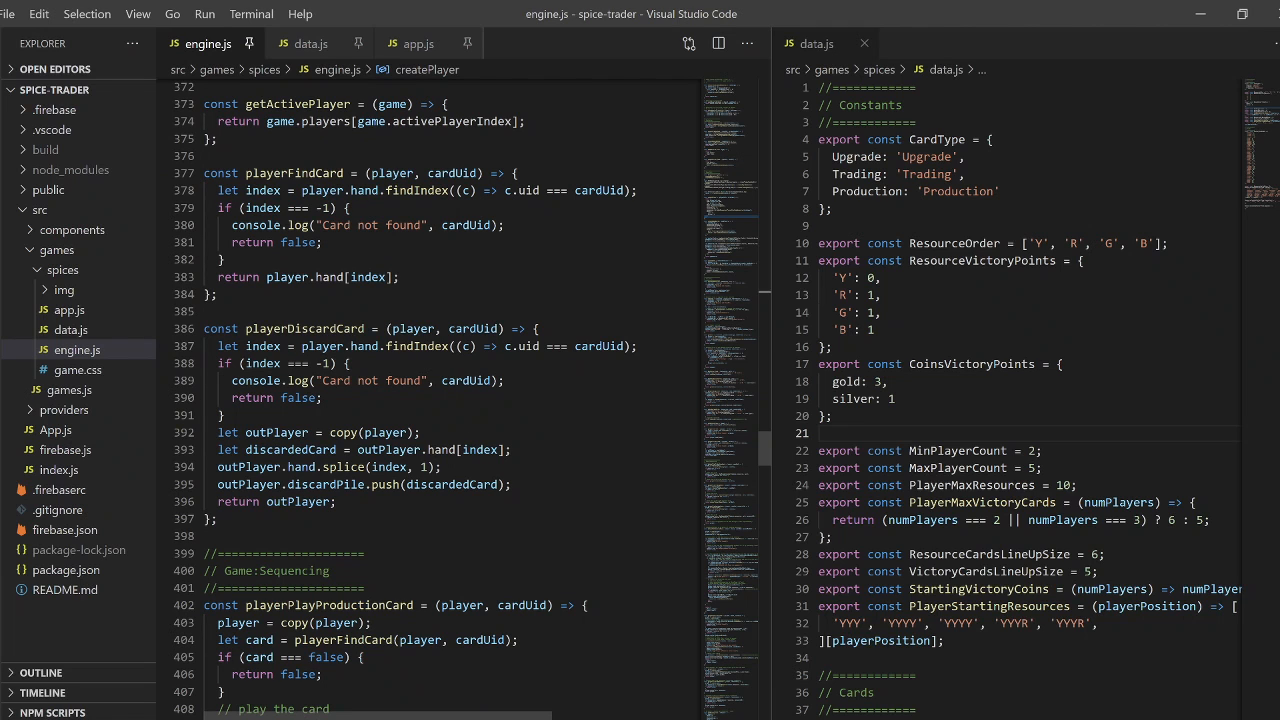
{"action": "scroll", "scroll_direction": "down", "scroll_amount": 3}
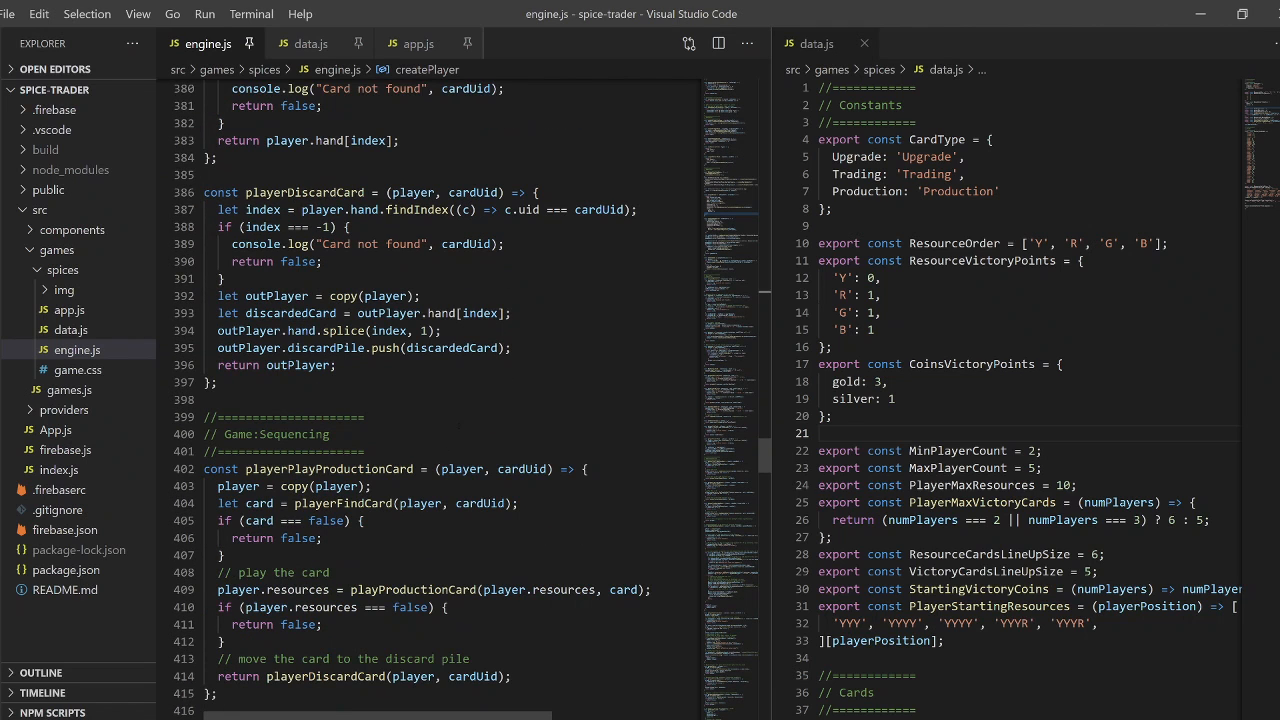
{"action": "scroll", "scroll_direction": "down", "scroll_amount": 3}
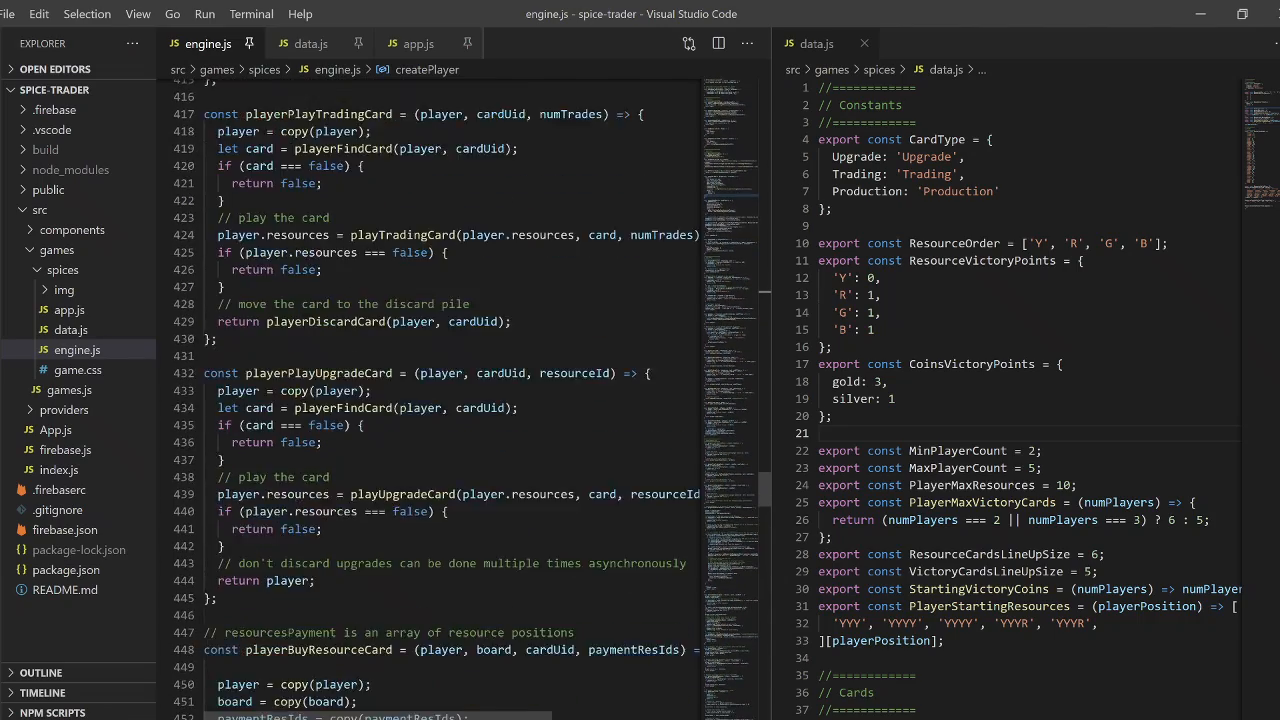
{"action": "scroll", "scroll_direction": "down", "scroll_amount": 3}
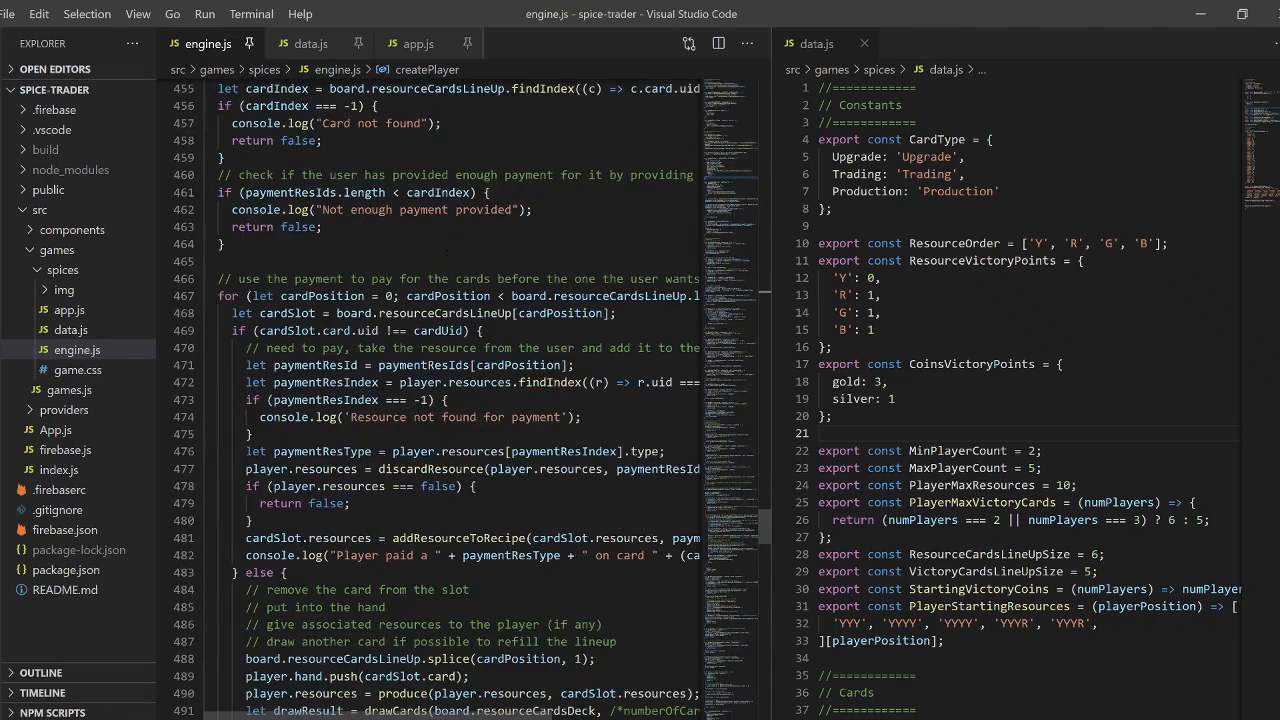
{"action": "scroll", "scroll_direction": "down", "scroll_amount": 3}
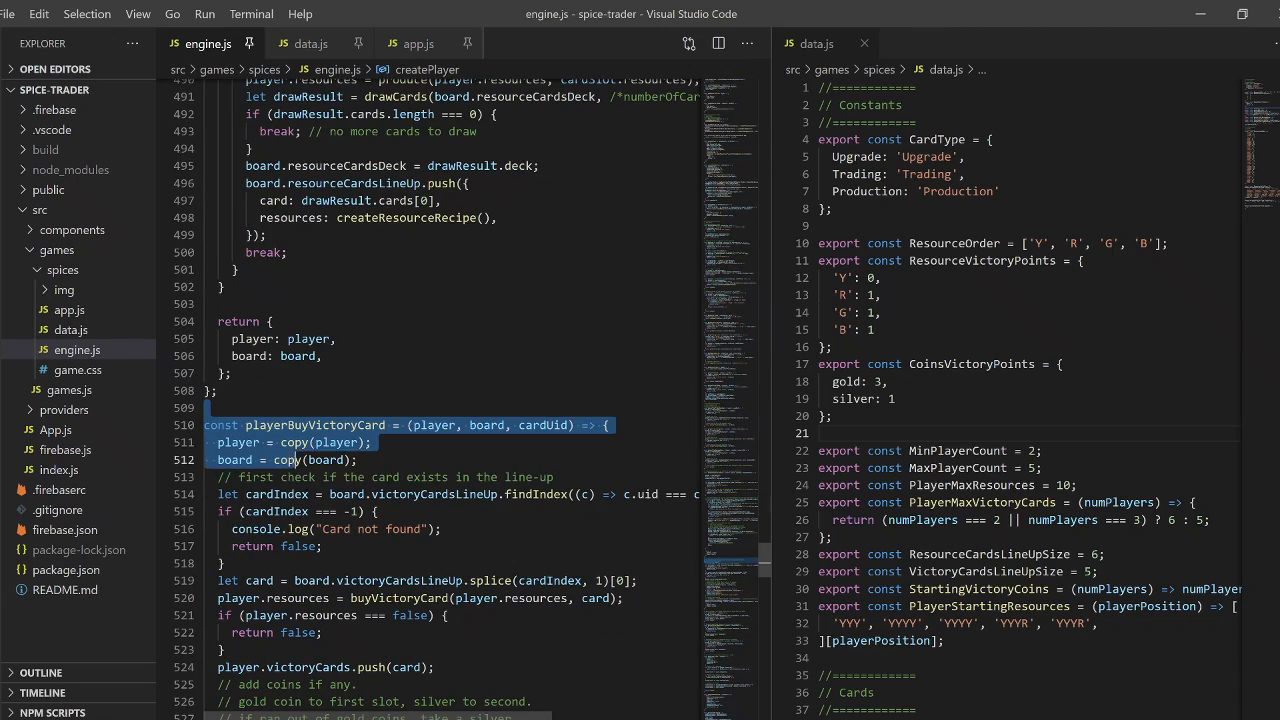
{"action": "scroll", "scroll_direction": "down", "scroll_amount": 3}
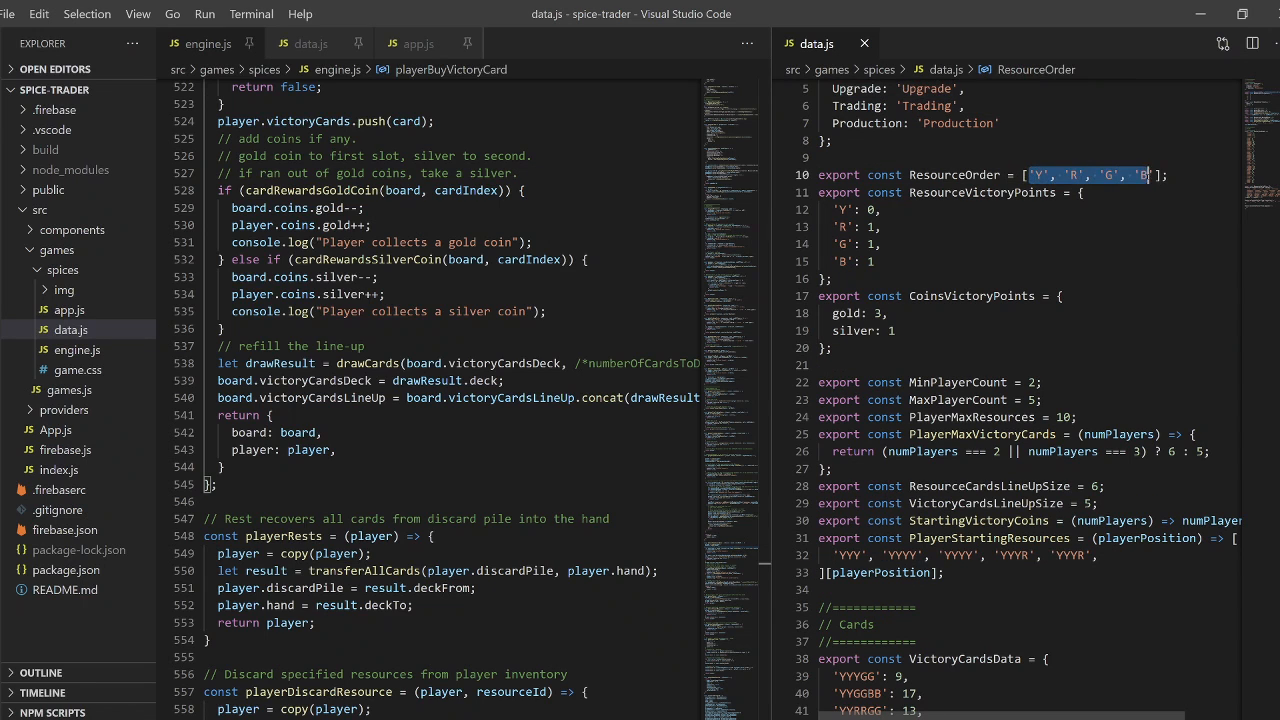
{"action": "left_click", "coordinate": [1082, 192]}
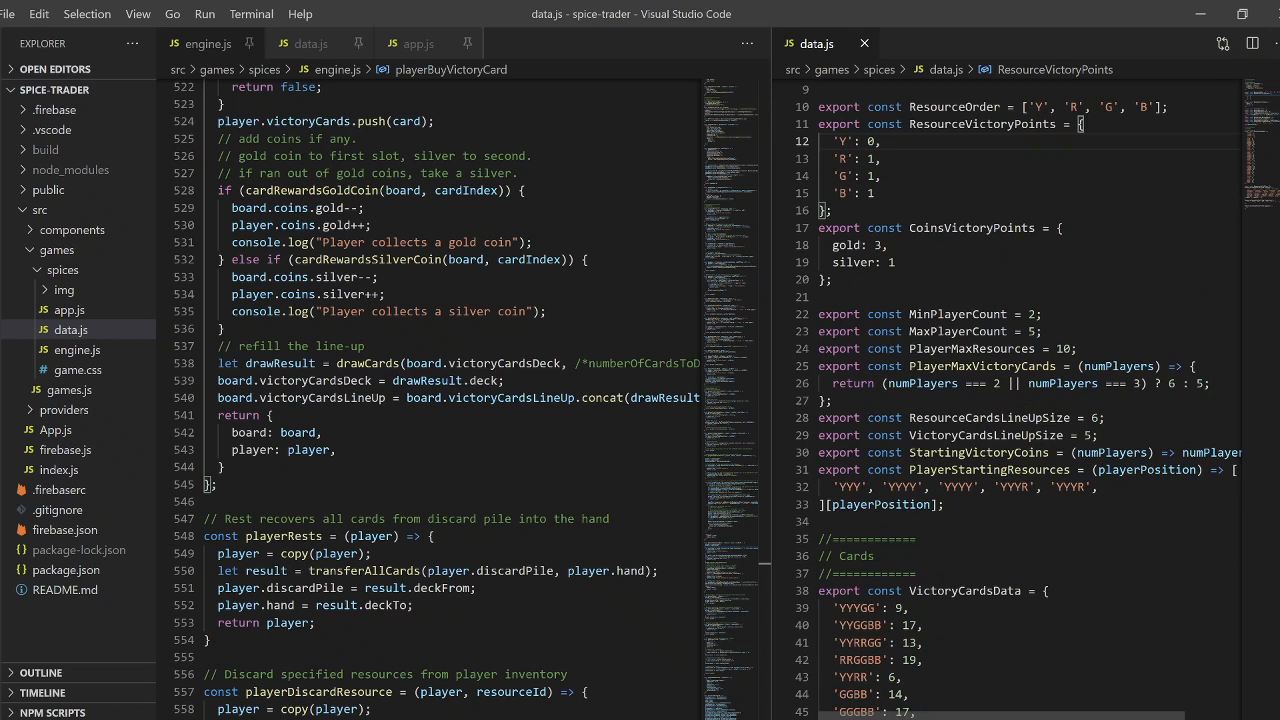
{"action": "scroll", "scroll_direction": "down", "scroll_amount": 3}
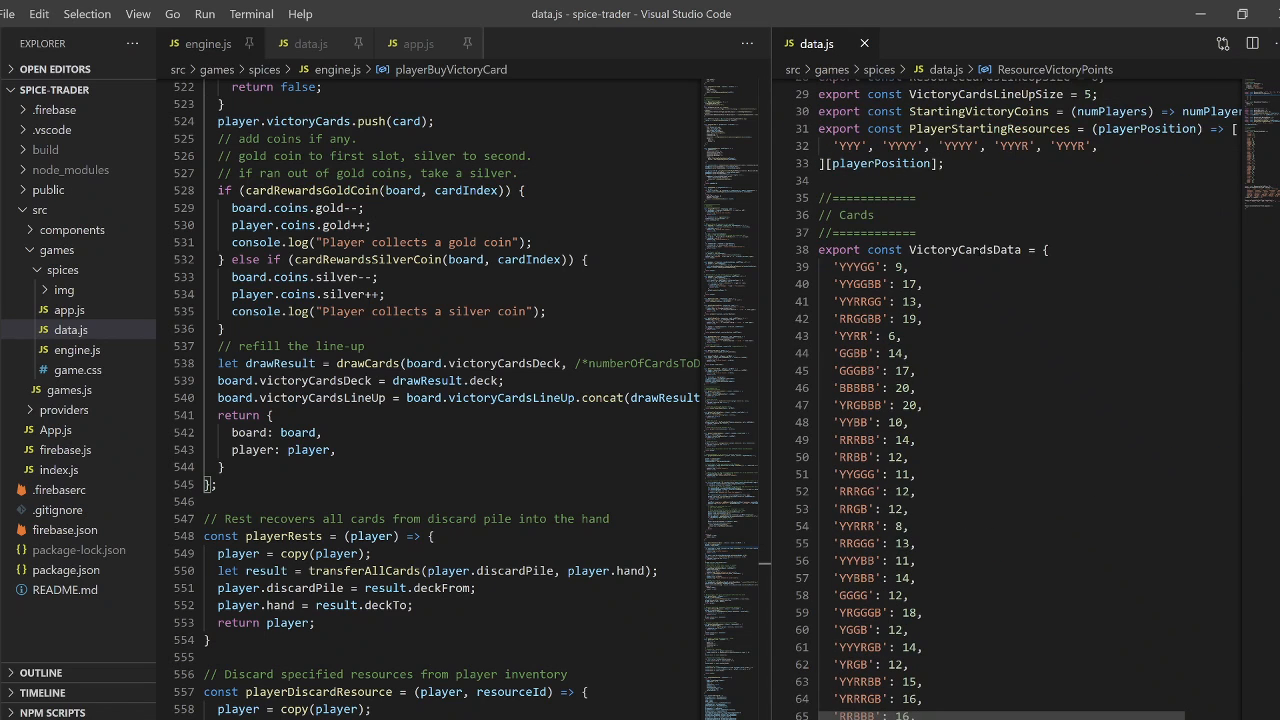
{"action": "scroll", "scroll_direction": "down", "scroll_amount": 3}
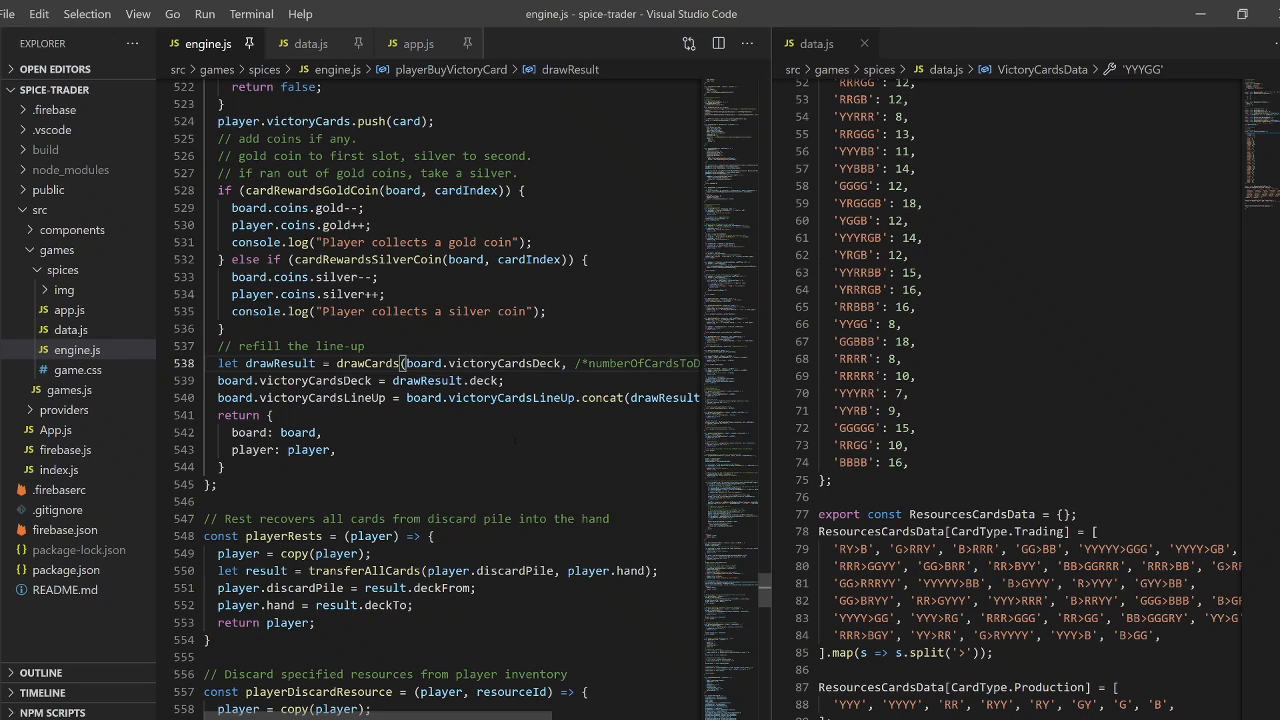
{"action": "scroll", "scroll_direction": "down", "scroll_amount": 3}
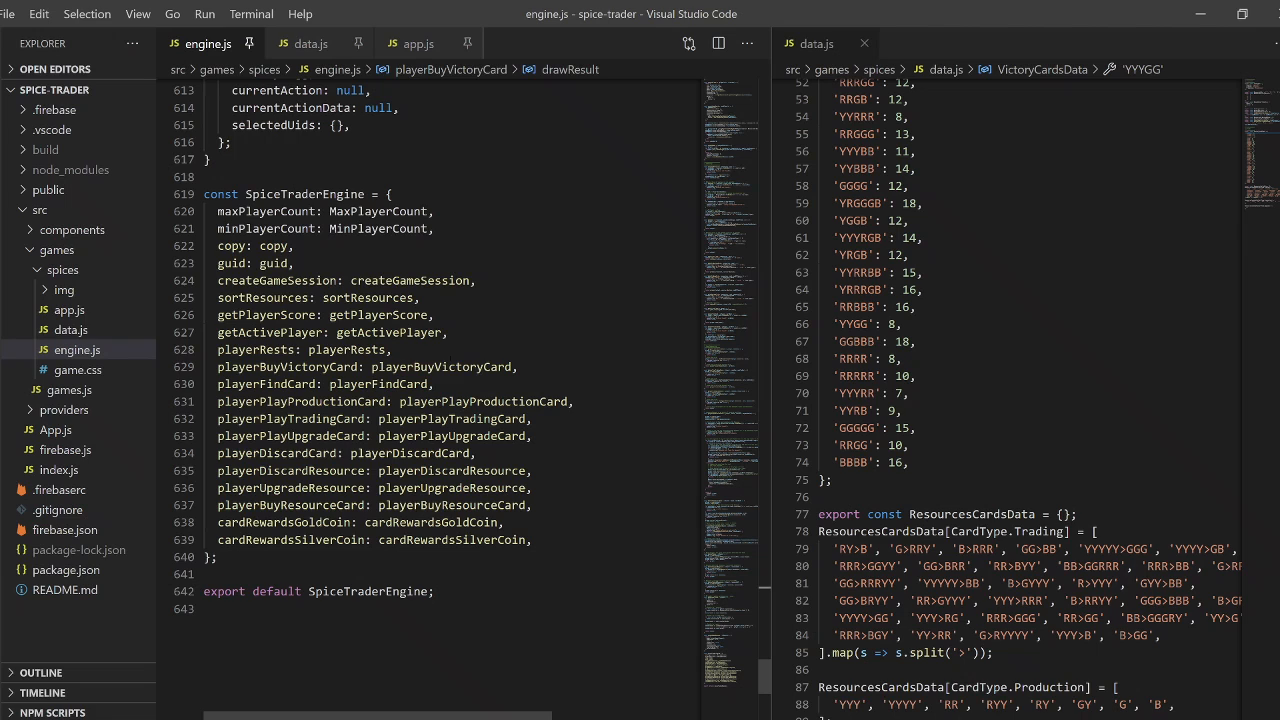
{"action": "mouse_move", "coordinate": [455, 470]}
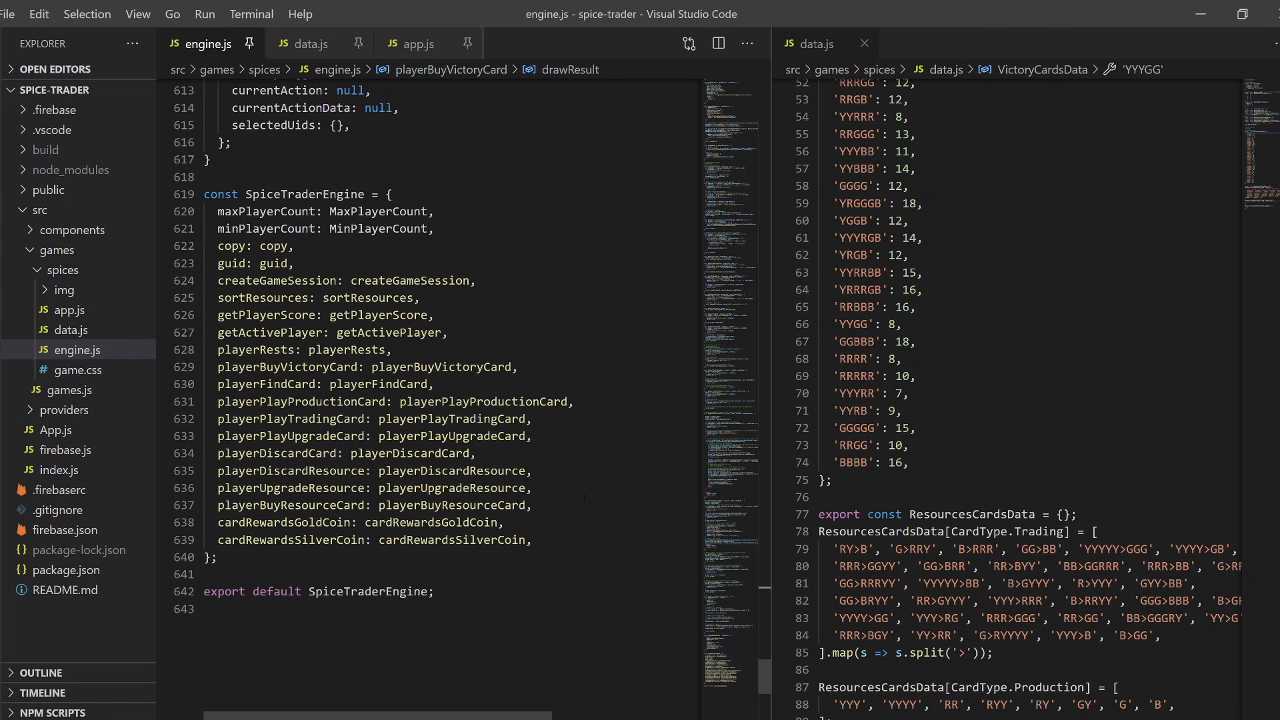
{"action": "scroll", "scroll_direction": "down", "scroll_amount": 3}
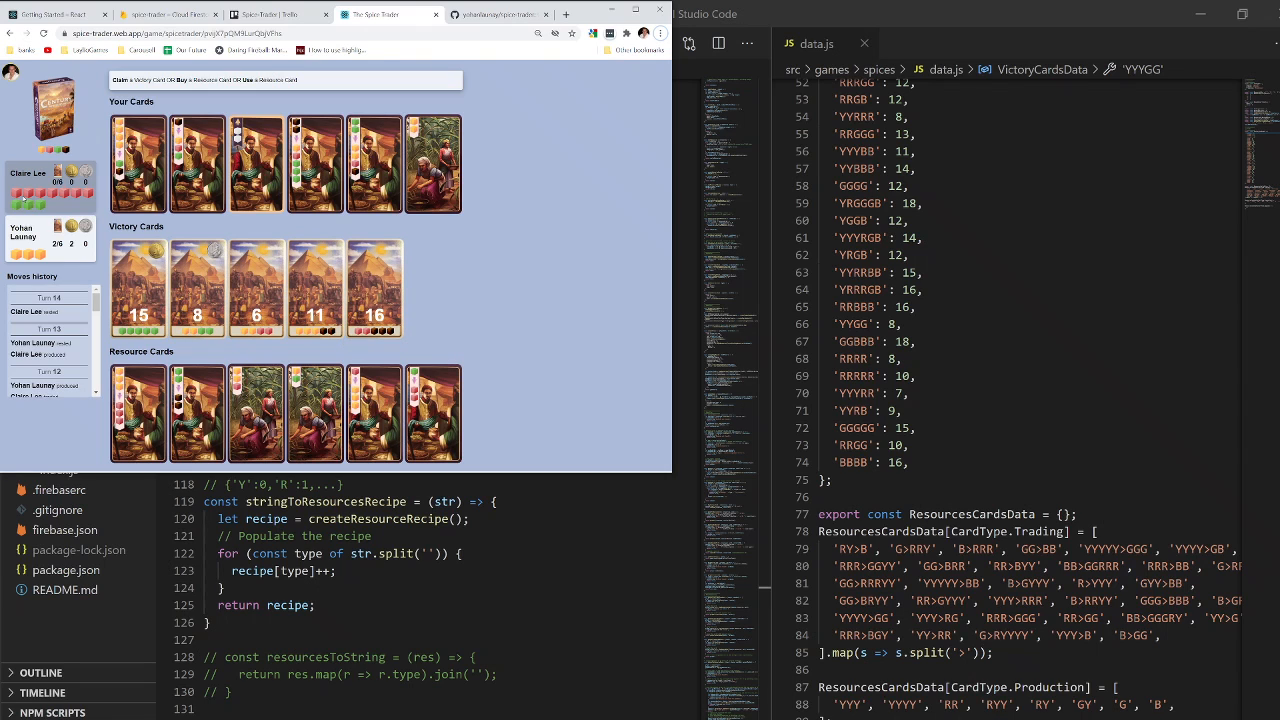
{"action": "mouse_move", "coordinate": [509, 270]}
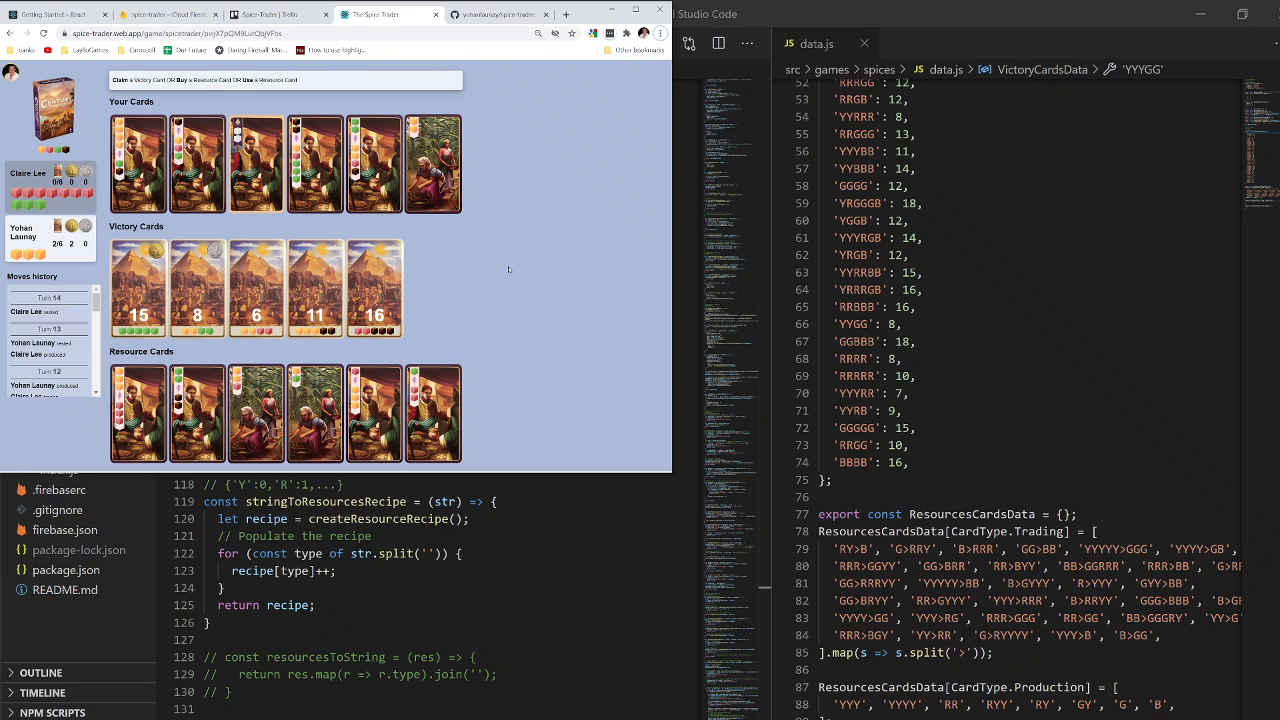
{"action": "mouse_move", "coordinate": [560, 306]}
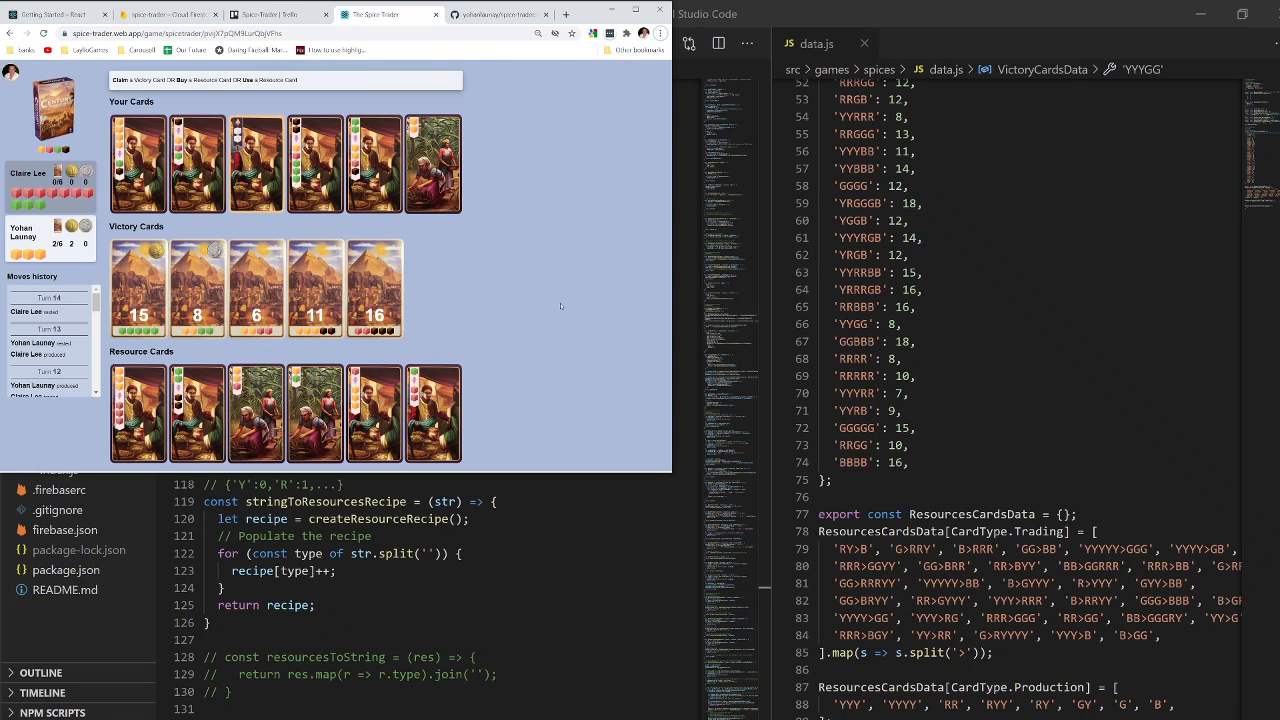
{"action": "mouse_move", "coordinate": [572, 317]}
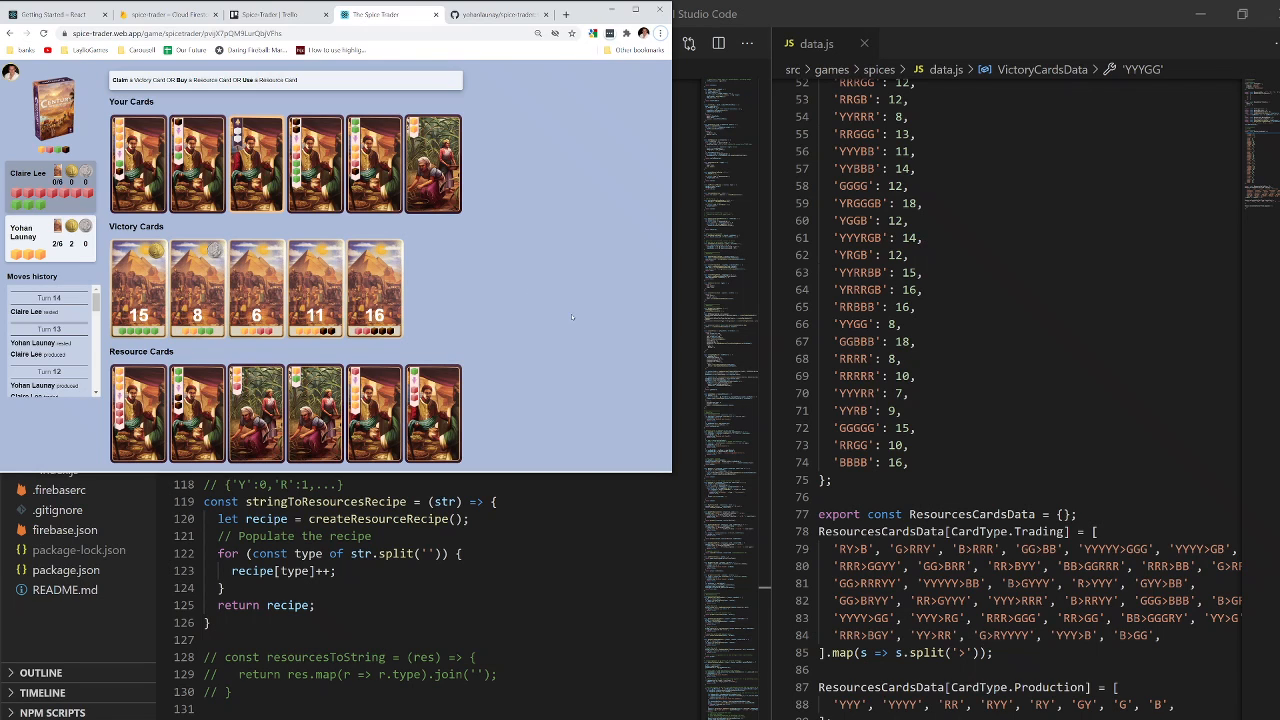
Step: Play an upgrade card from Your Cards and choose the spice cube to upgrade, passing the turn
{"action": "left_click", "coordinate": [138, 163]}
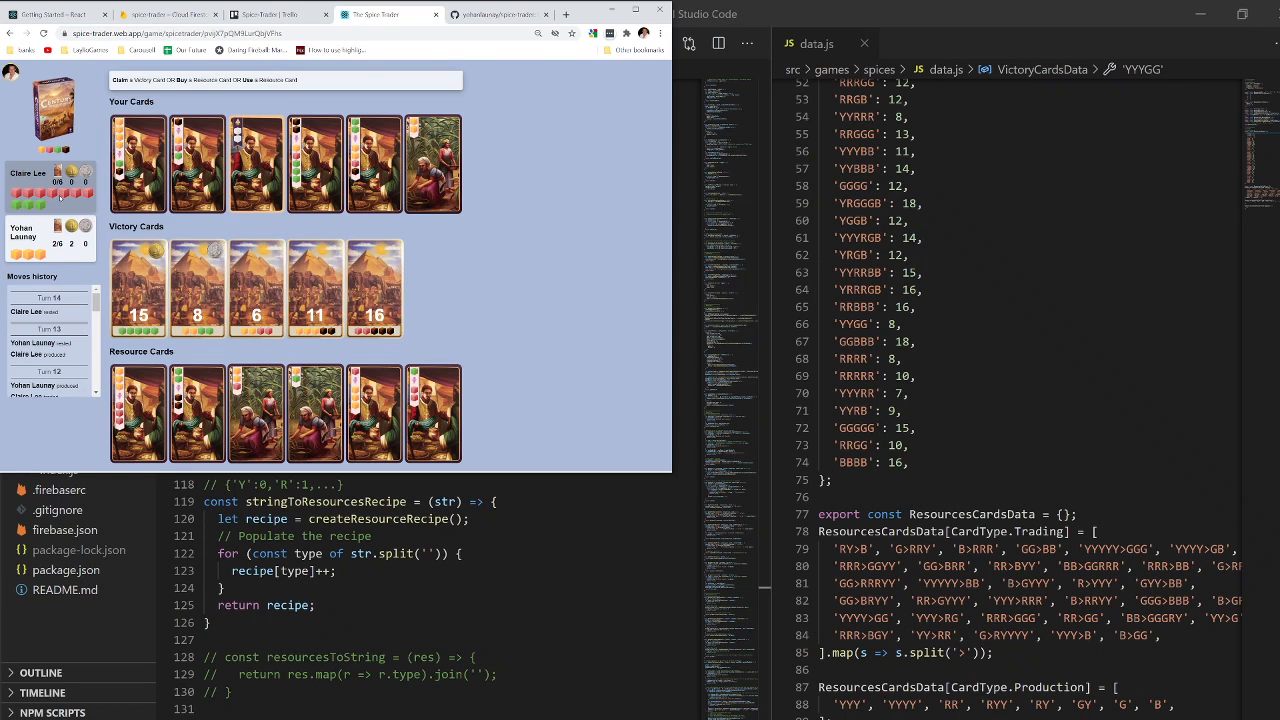
{"action": "left_click", "coordinate": [256, 163]}
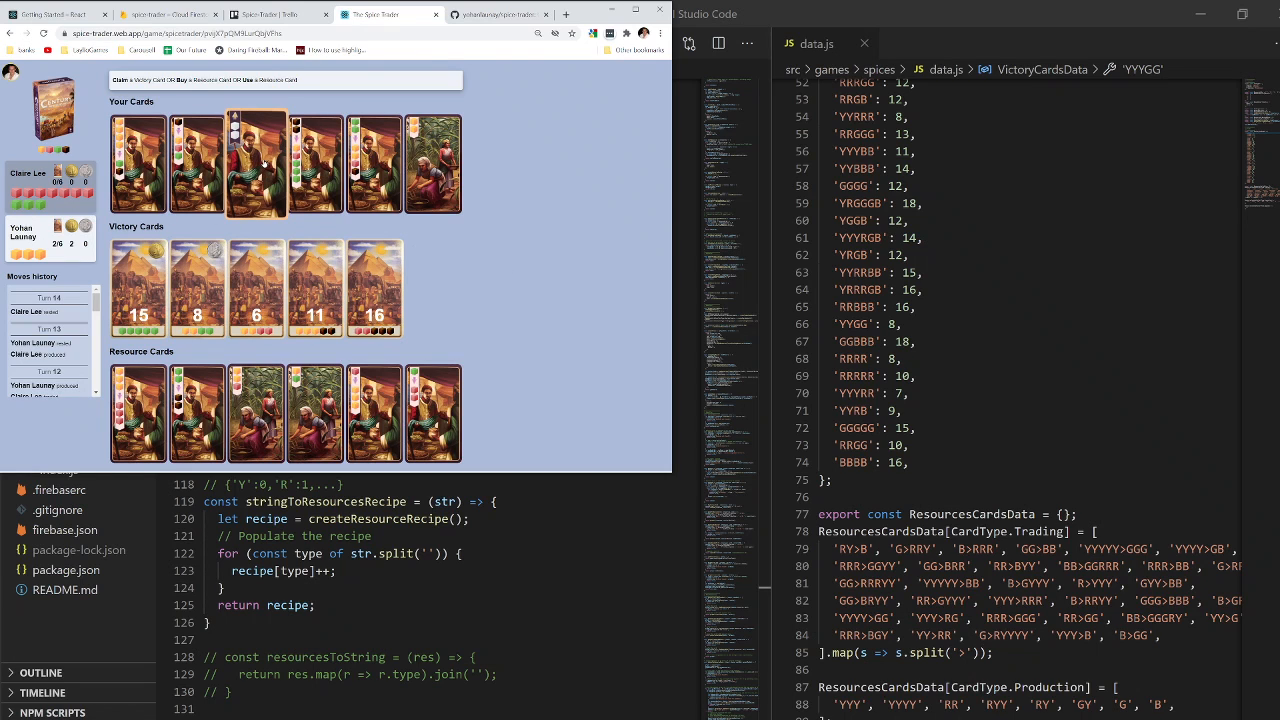
{"action": "left_click", "coordinate": [196, 163]}
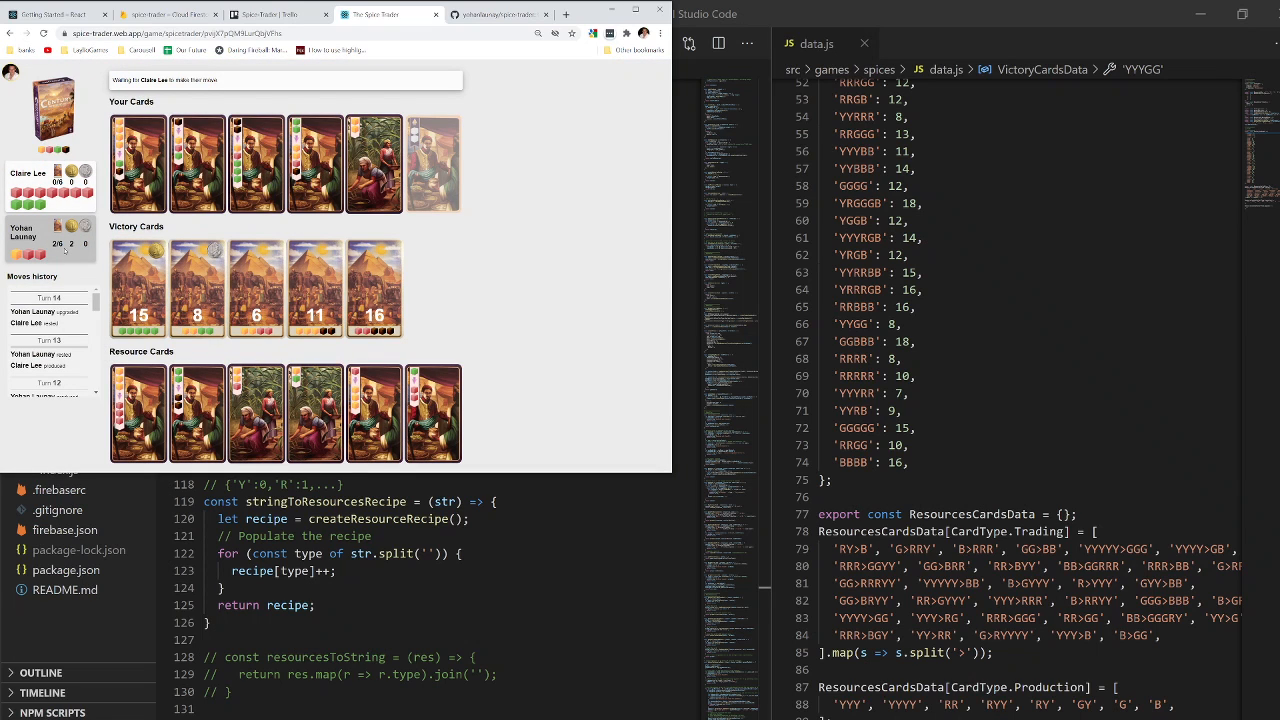
{"action": "mouse_move", "coordinate": [530, 268]}
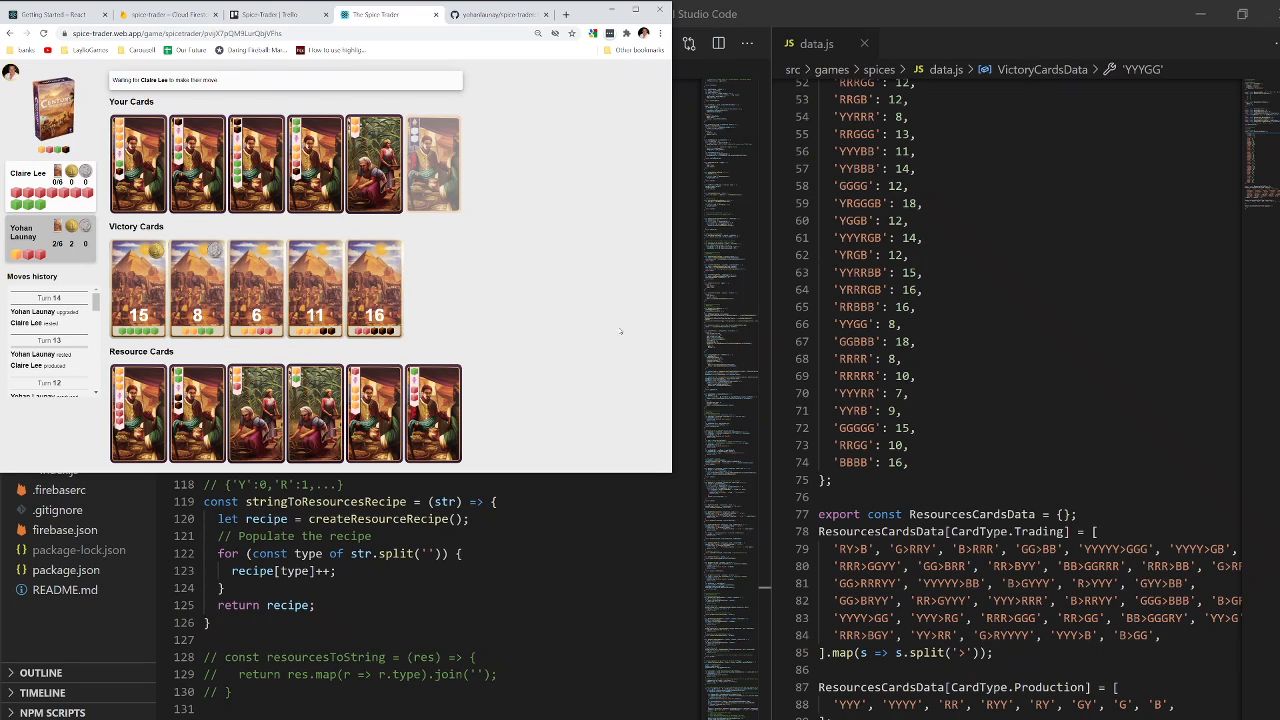
{"action": "mouse_move", "coordinate": [574, 286]}
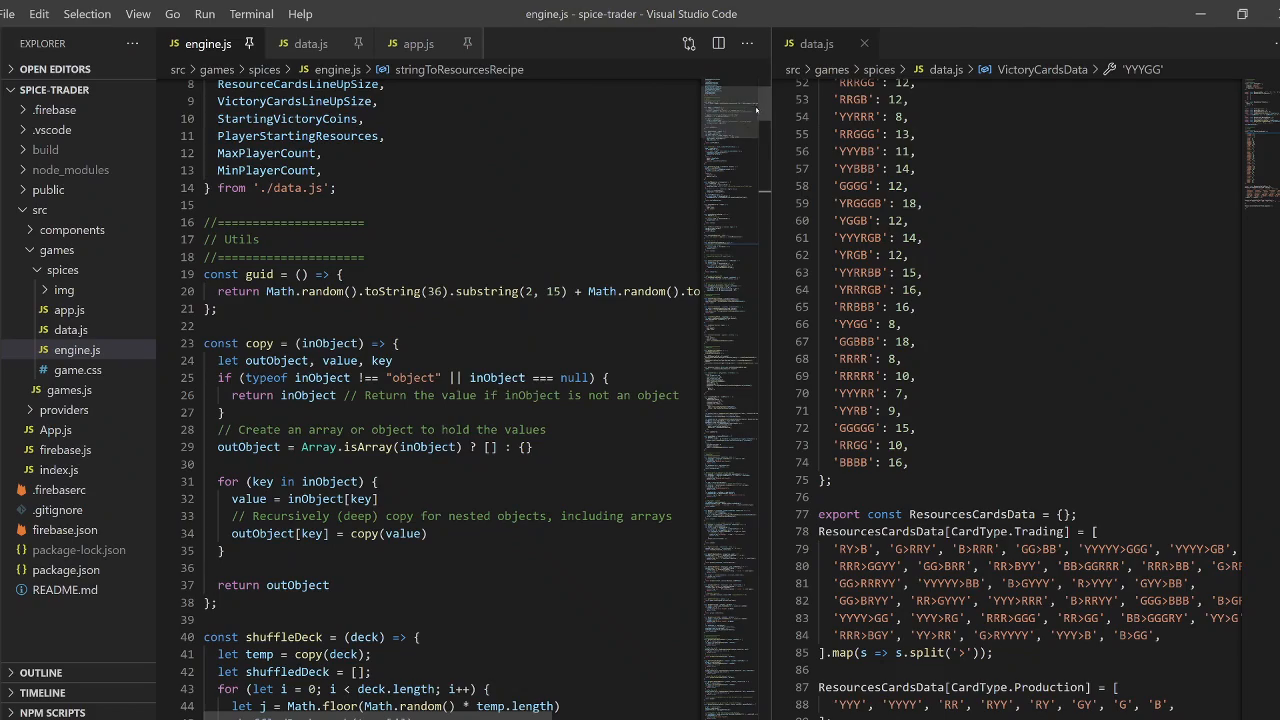
Step: Scroll engine.js to createGameSession, then switch the editor to app.js
{"action": "scroll", "scroll_direction": "down", "scroll_amount": 3}
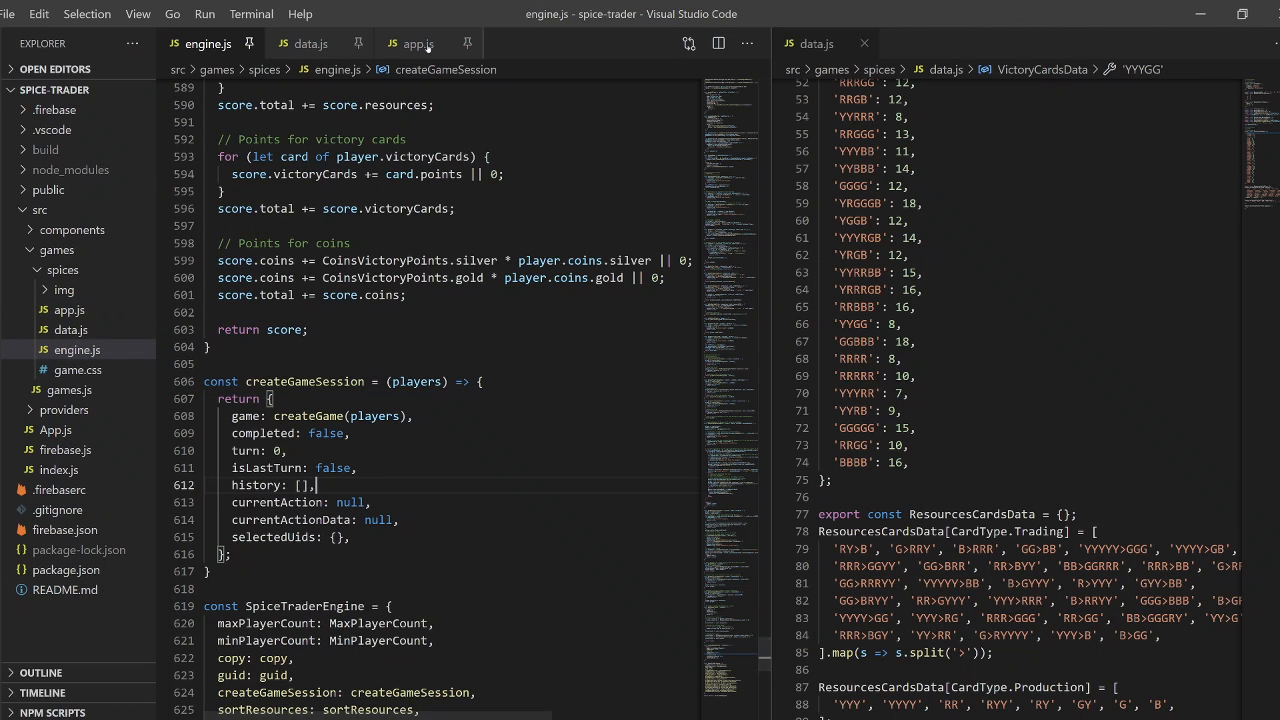
{"action": "left_click", "coordinate": [413, 43]}
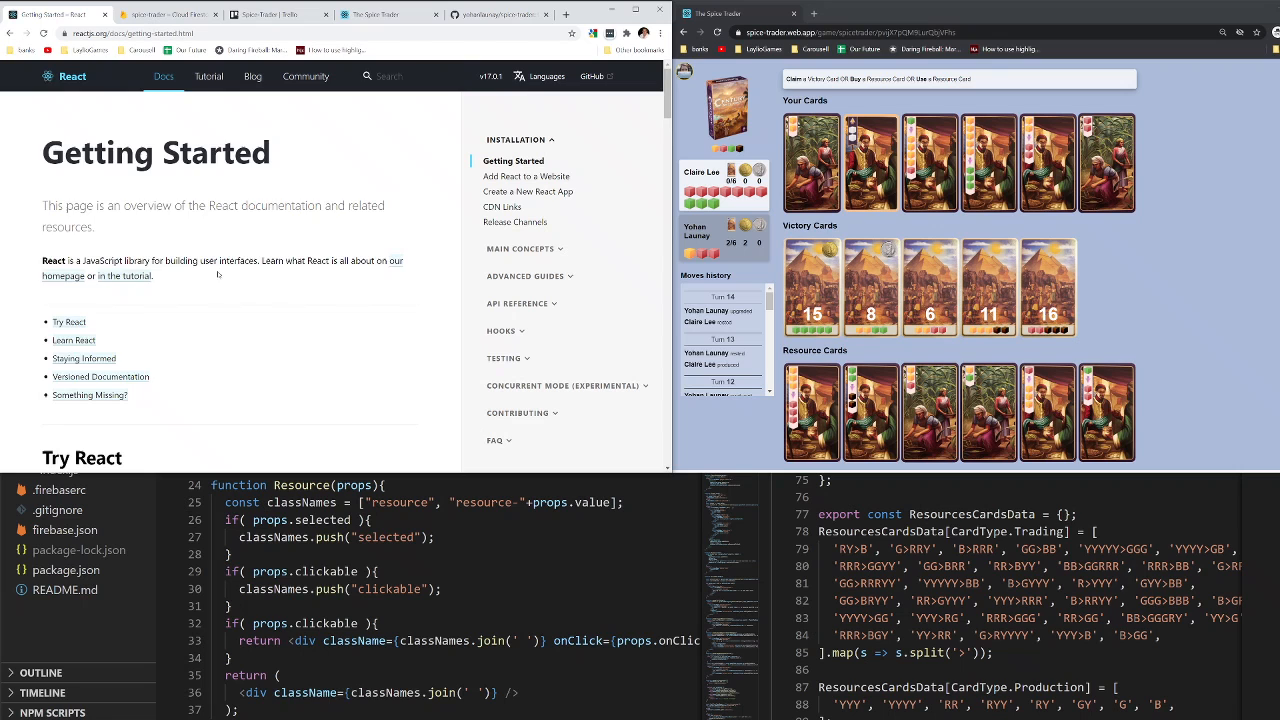
{"action": "scroll", "scroll_direction": "down", "scroll_amount": 3}
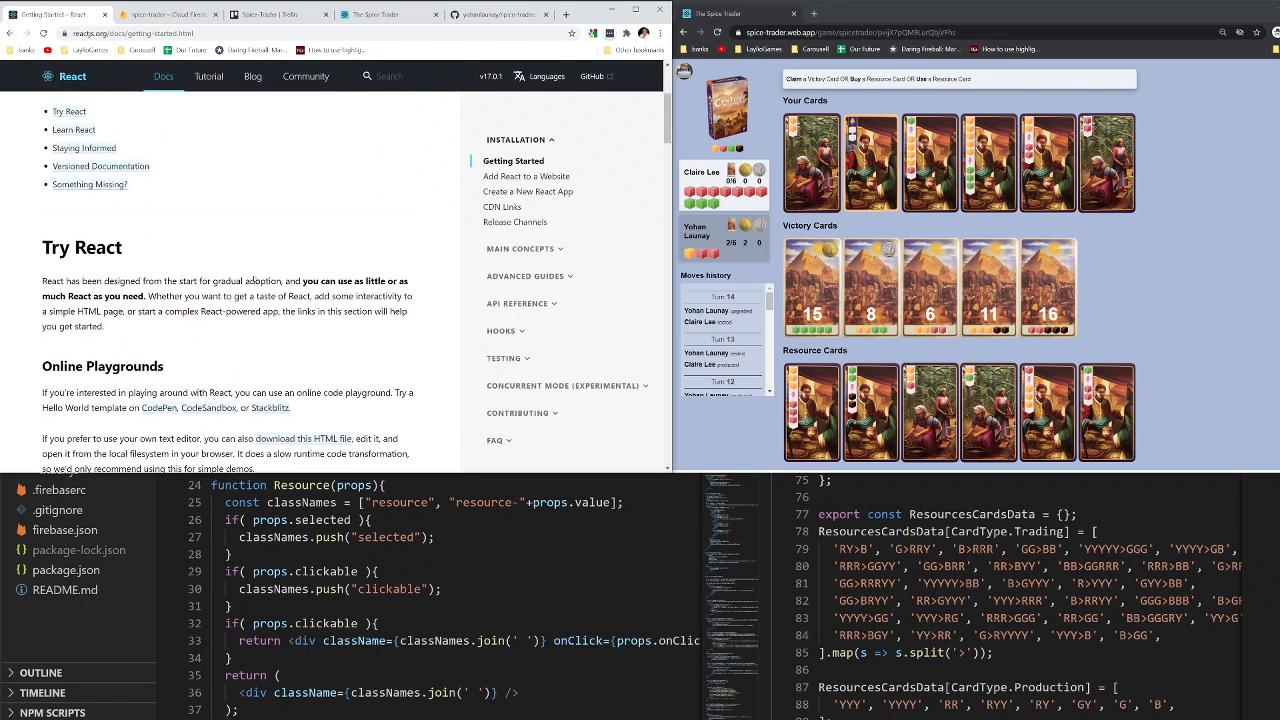
{"action": "scroll", "scroll_direction": "down", "scroll_amount": 3}
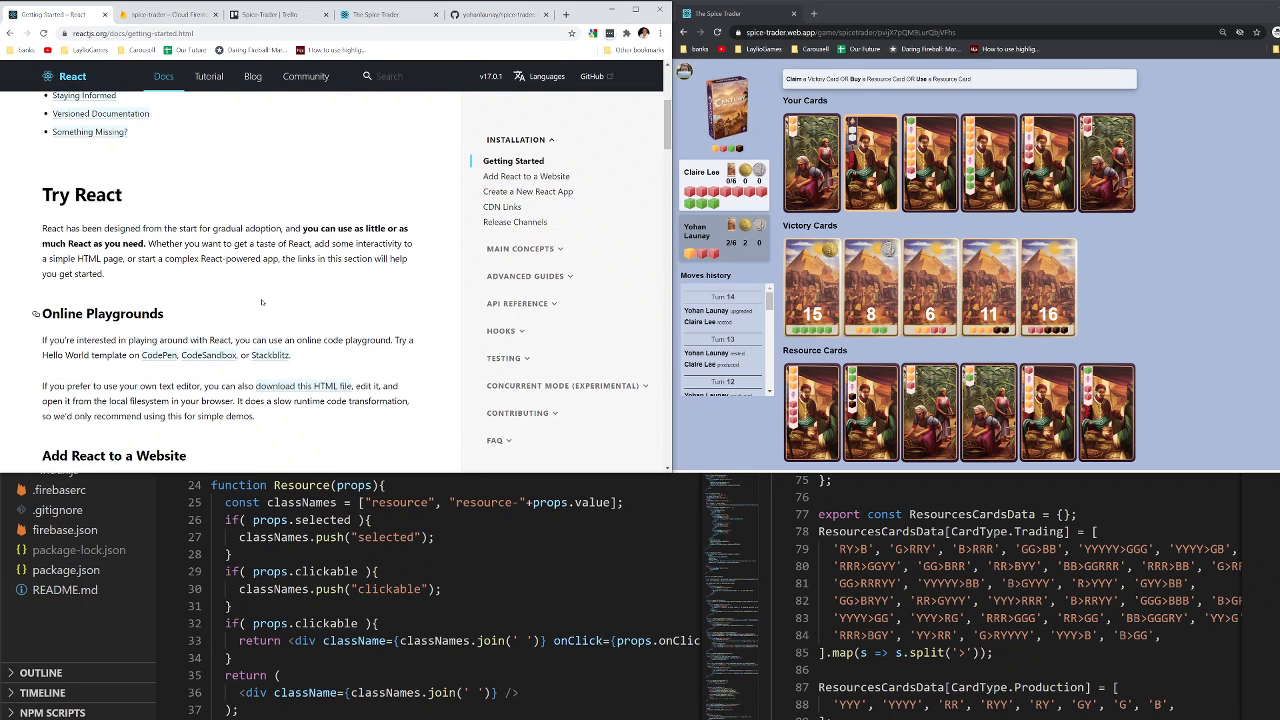
{"action": "scroll", "scroll_direction": "down", "scroll_amount": 3}
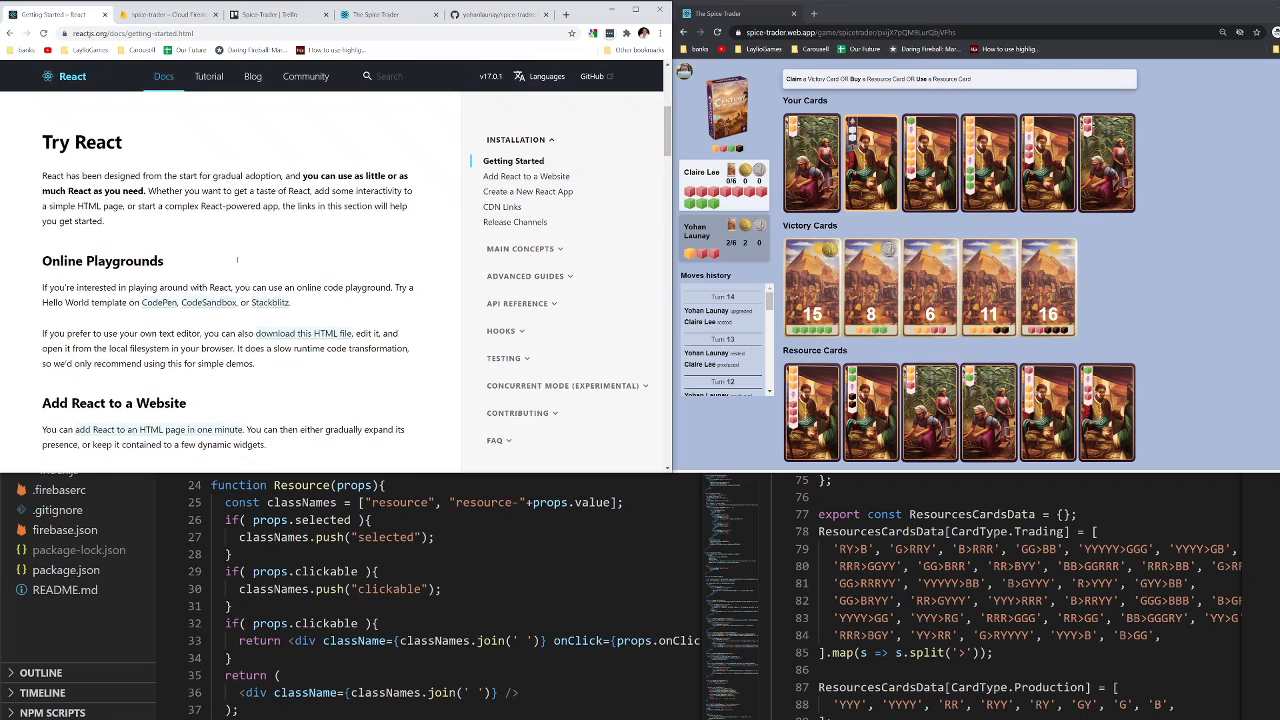
{"action": "scroll", "scroll_direction": "down", "scroll_amount": 3}
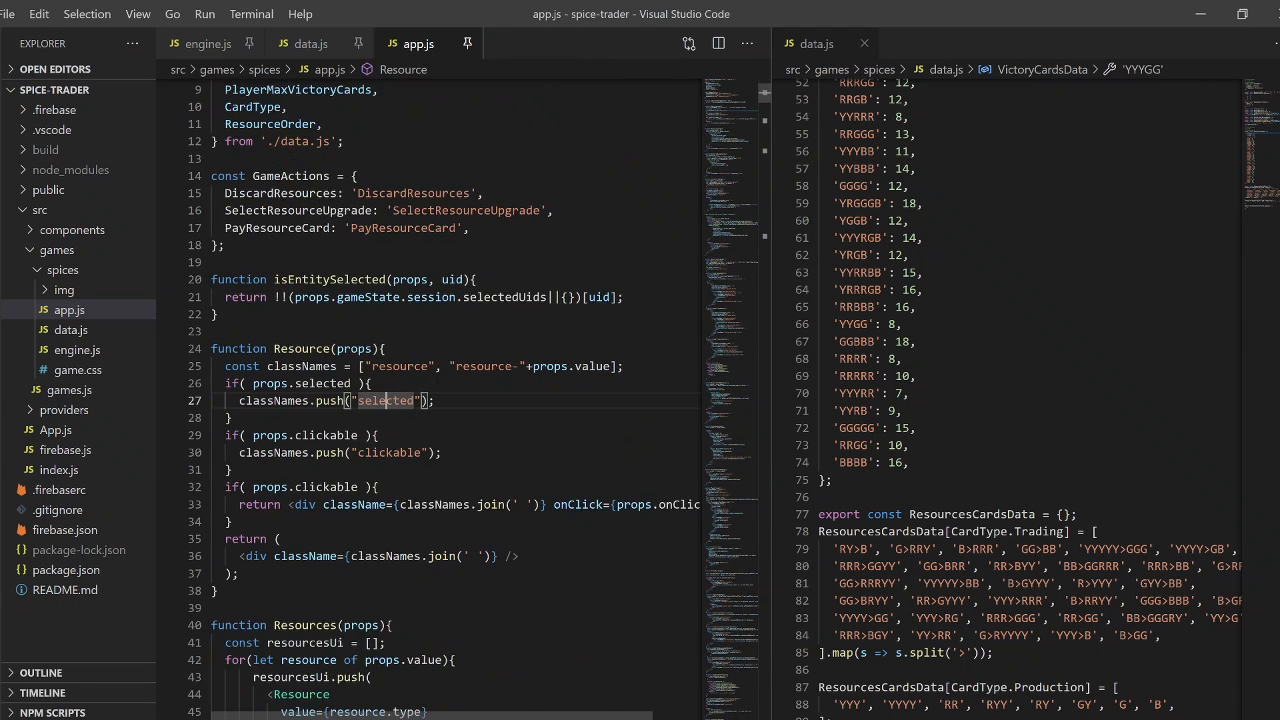
{"action": "scroll", "scroll_direction": "down", "scroll_amount": 3}
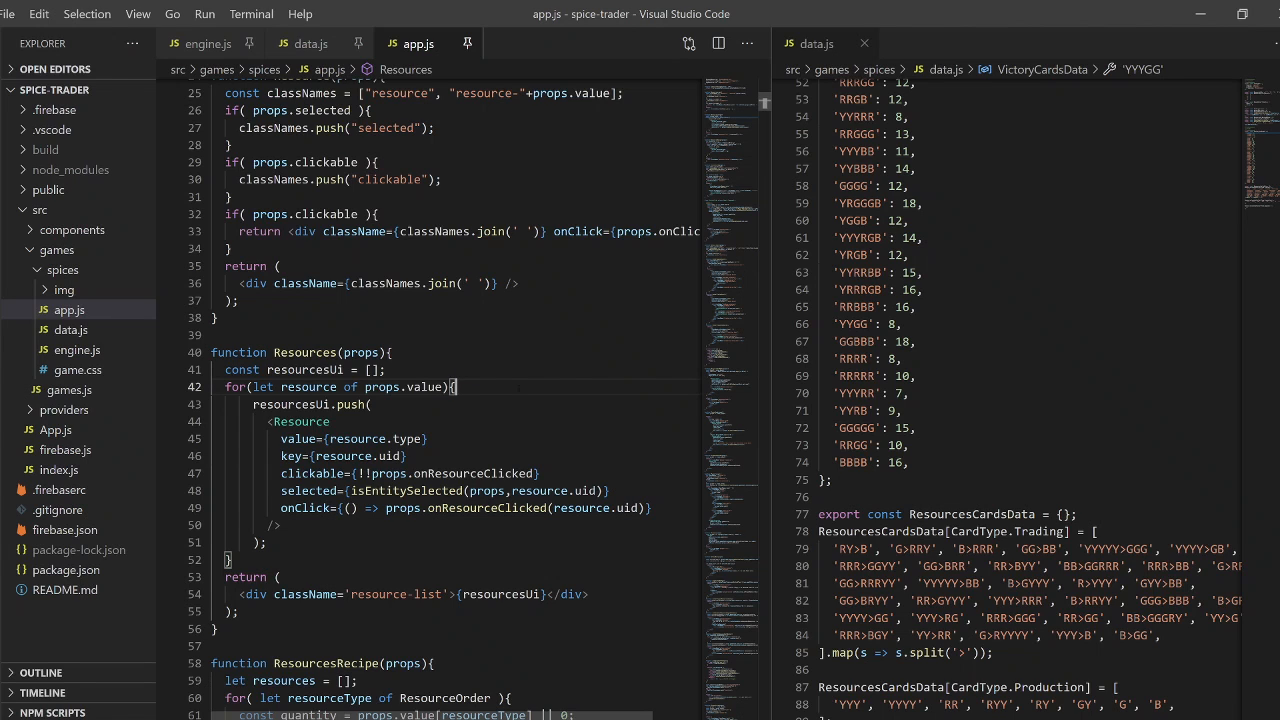
Step: Scroll app.js from VictoryCards down to the ResourceCard component and bring the game window forward
{"action": "scroll", "scroll_direction": "down", "scroll_amount": 3}
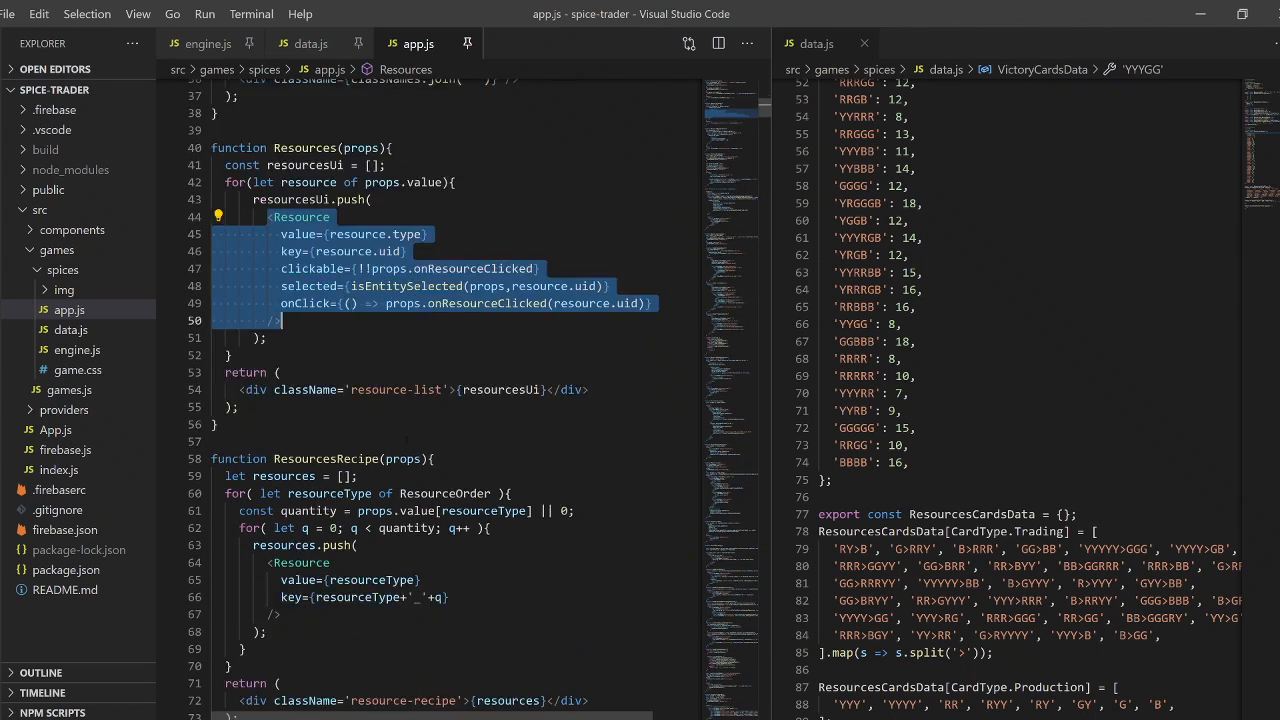
{"action": "scroll", "scroll_direction": "down", "scroll_amount": 3}
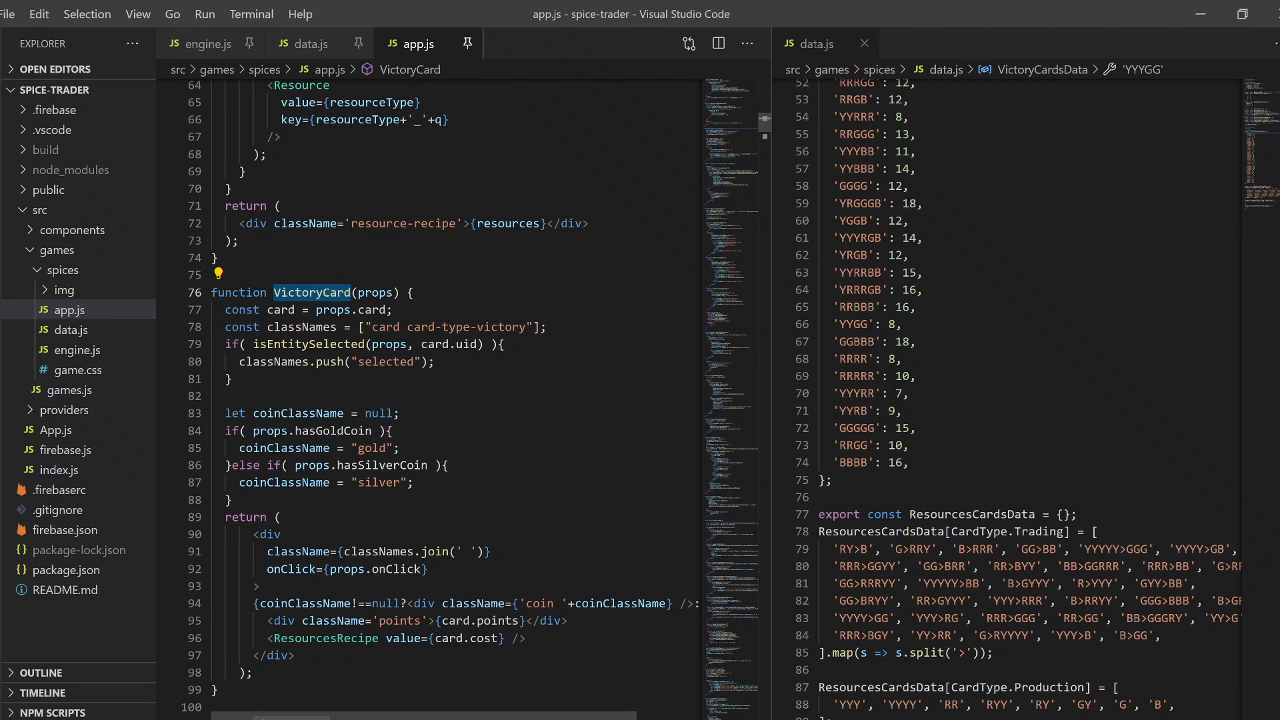
{"action": "scroll", "scroll_direction": "down", "scroll_amount": 3}
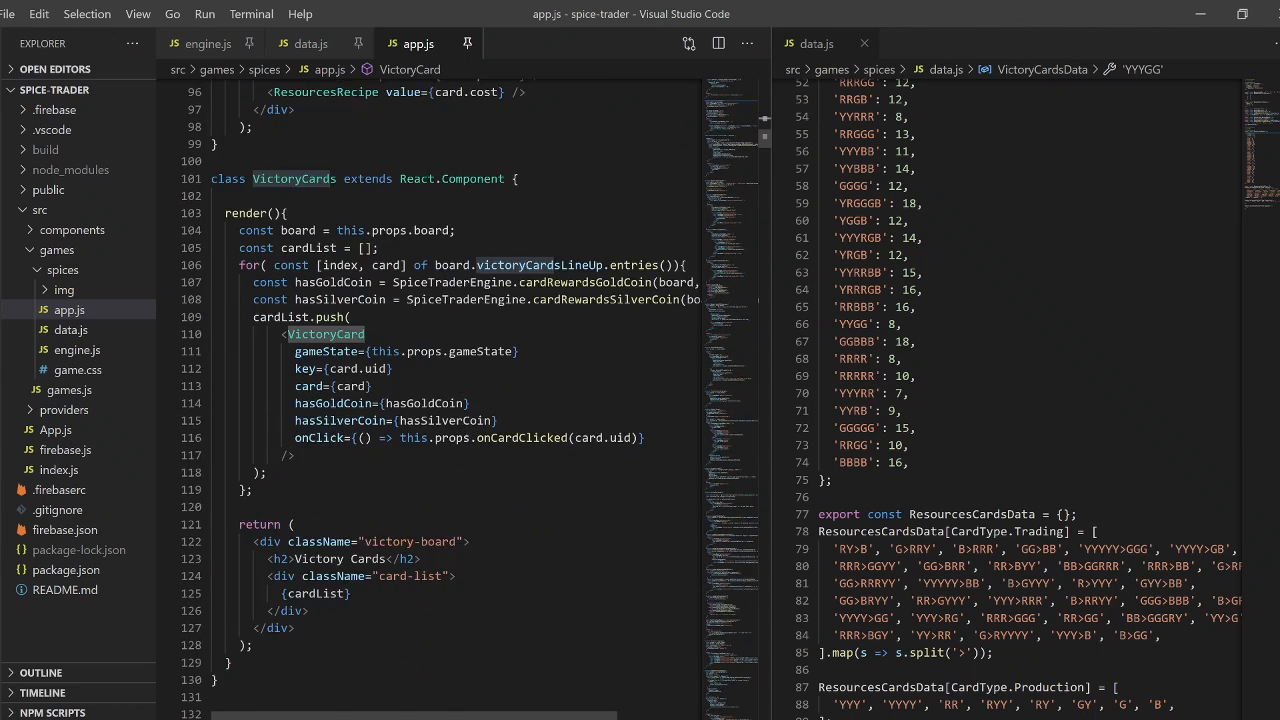
{"action": "scroll", "scroll_direction": "down", "scroll_amount": 3}
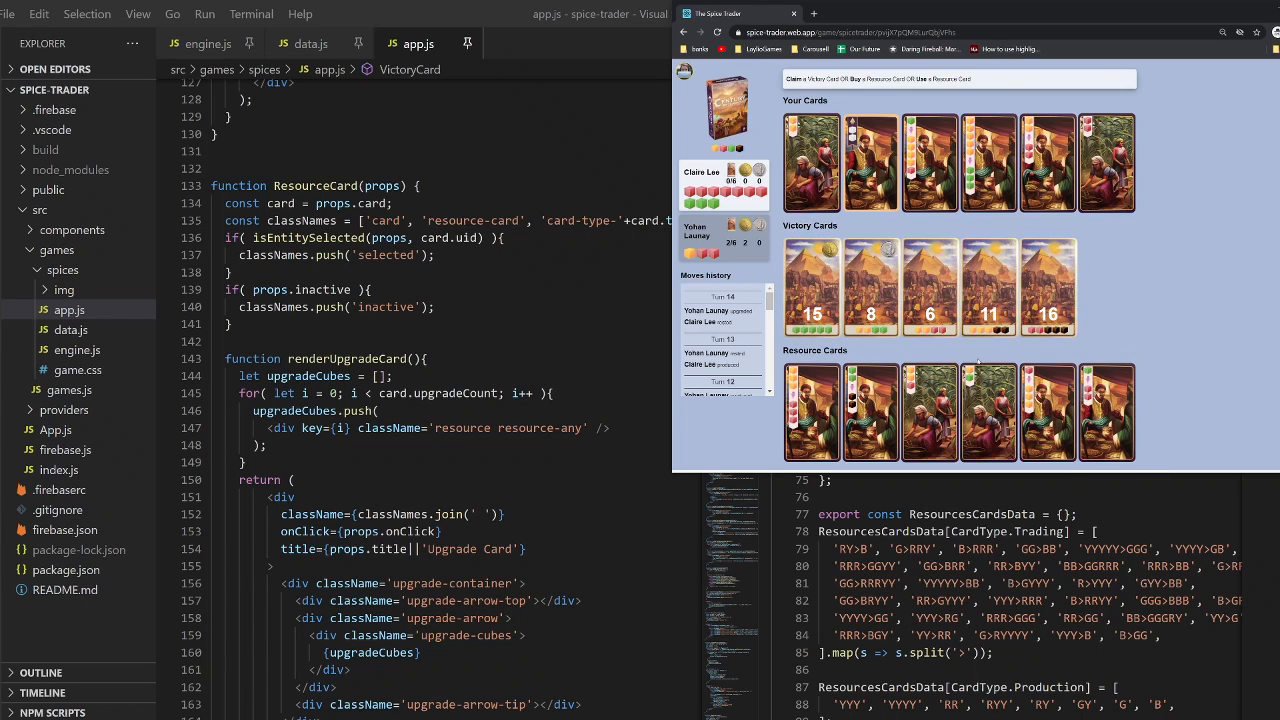
{"action": "left_click", "coordinate": [811, 287]}
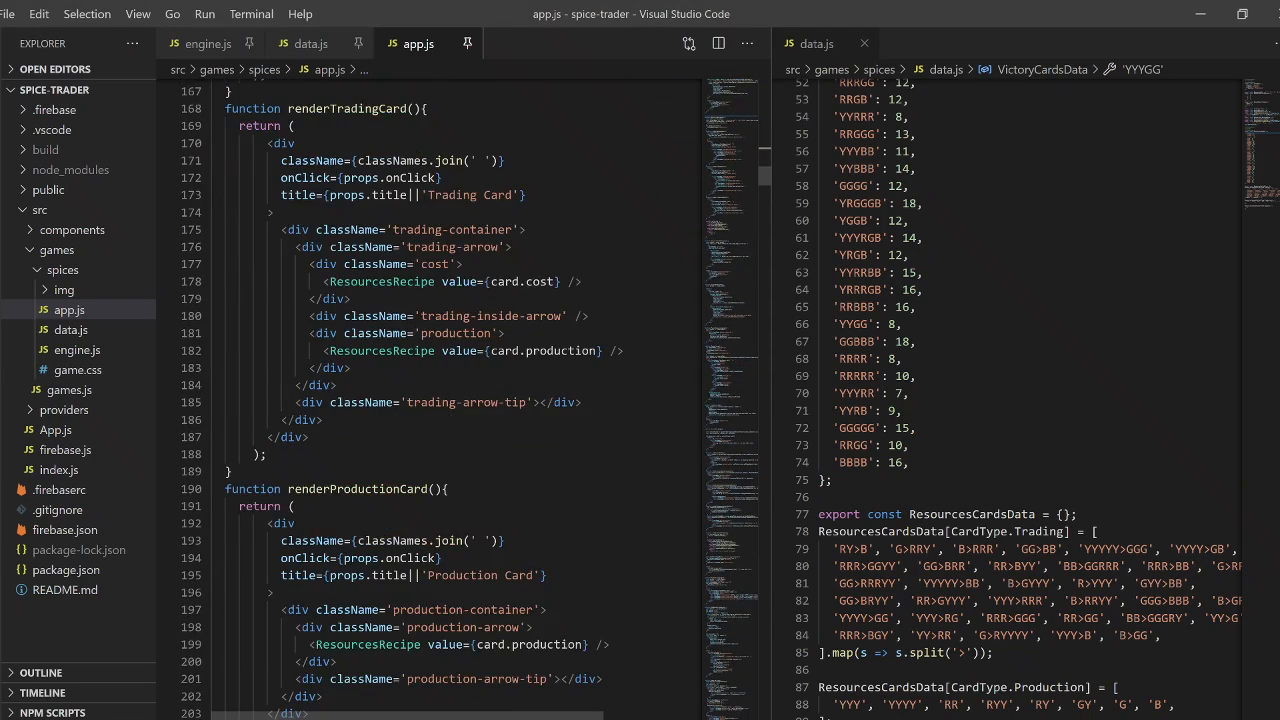
Step: Scroll app.js down to the renderTradingCard and ResourceCardSlots code
{"action": "scroll", "scroll_direction": "down", "scroll_amount": 3}
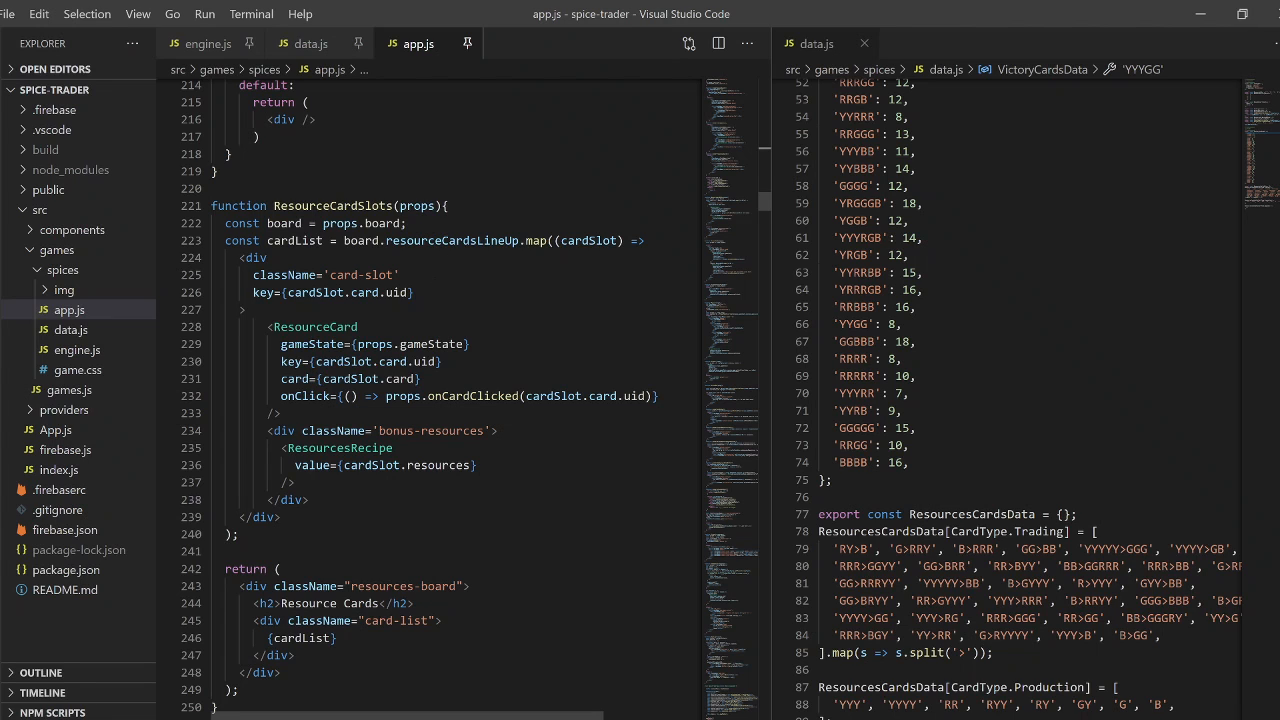
Step: Scroll app.js past PlayerResources down to the SpiceTraderApp updateState method
{"action": "scroll", "scroll_direction": "down", "scroll_amount": 3}
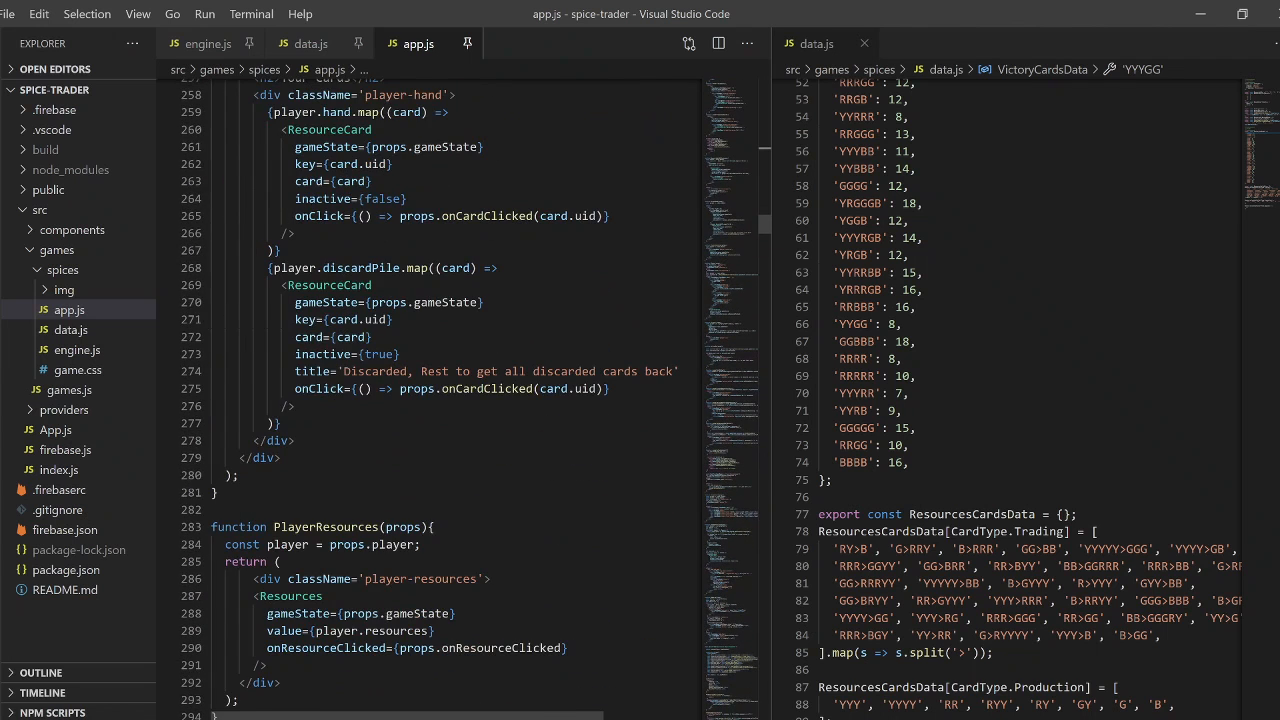
{"action": "mouse_move", "coordinate": [453, 268]}
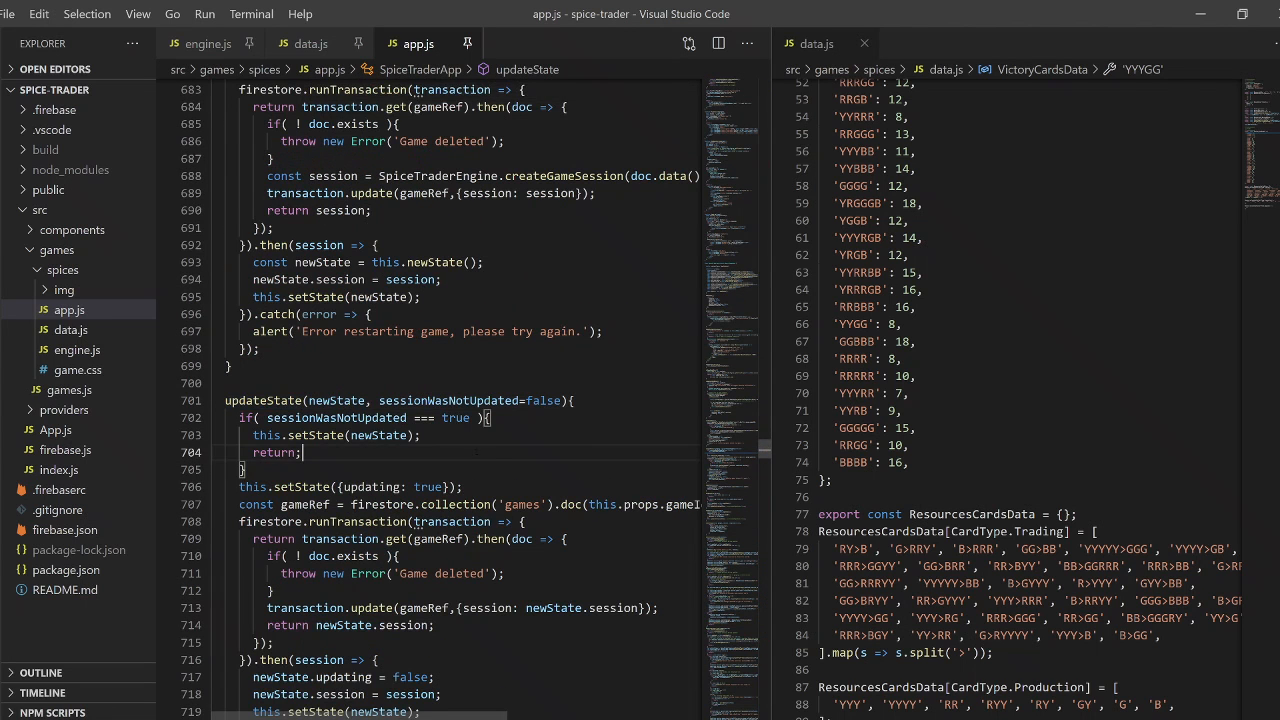
{"action": "scroll", "scroll_direction": "down", "scroll_amount": 3}
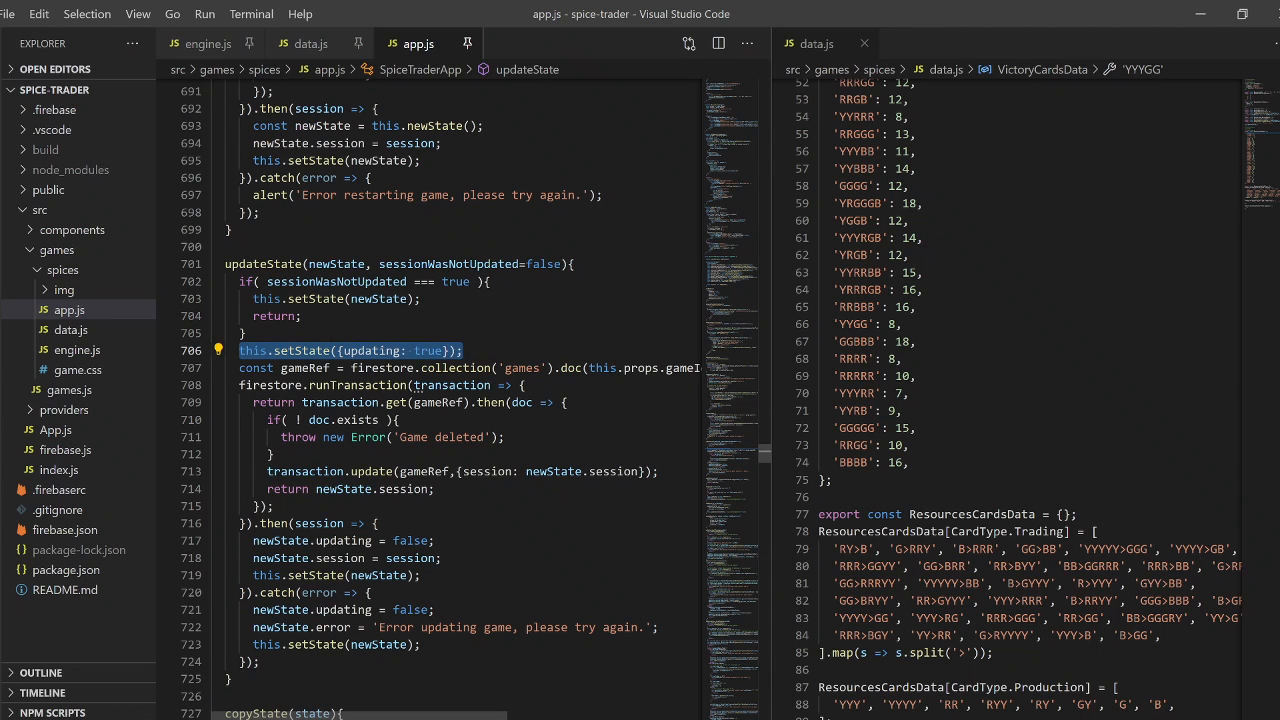
Step: Scroll app.js to the SpiceTraderApp constructor bindings and newState default values
{"action": "scroll", "scroll_direction": "down", "scroll_amount": 3}
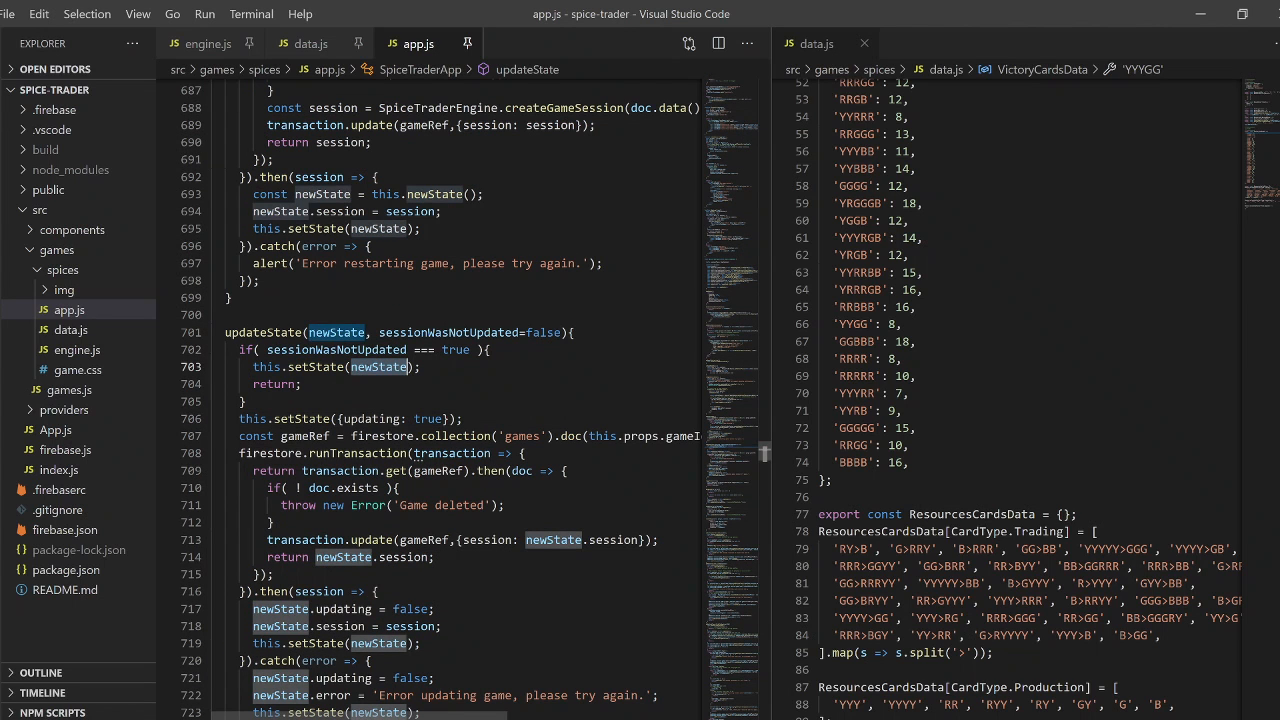
{"action": "mouse_move", "coordinate": [340, 332]}
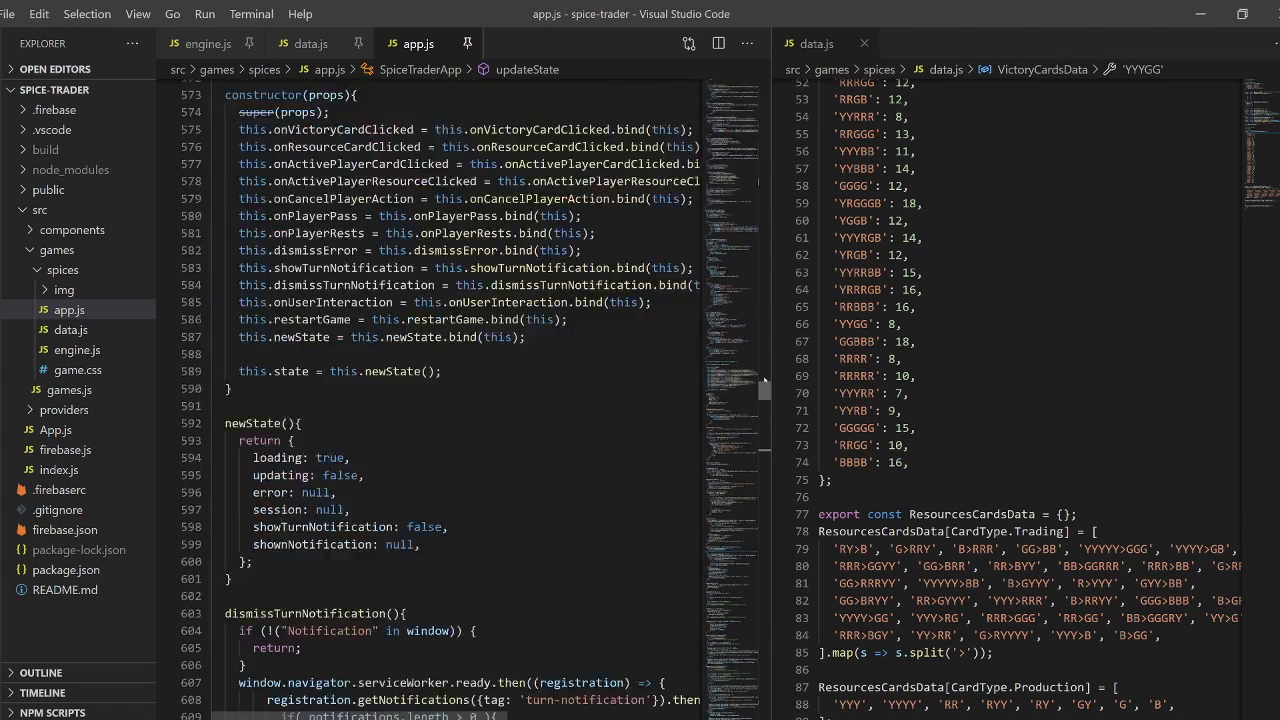
{"action": "scroll", "scroll_direction": "down", "scroll_amount": 3}
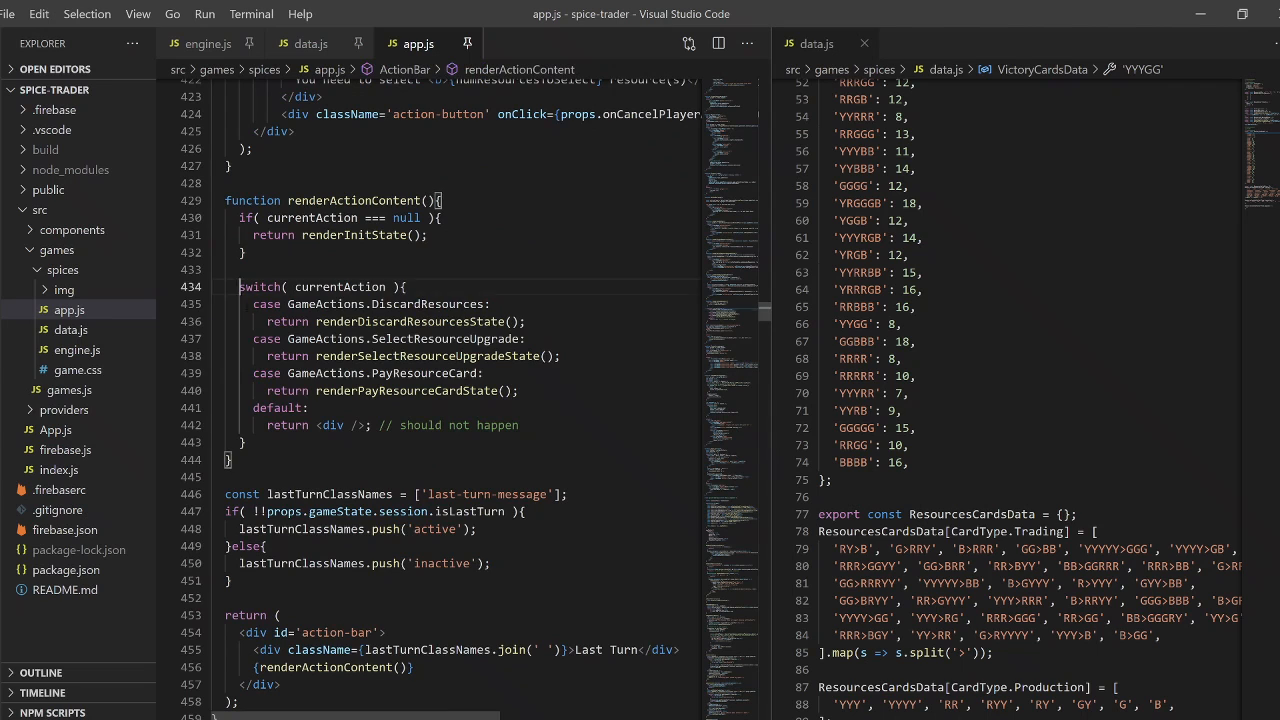
Step: Highlight the currentAction switch in renderActionContent, then scroll through PlayerScore and EndGameScoring
{"action": "double_click", "coordinate": [444, 338]}
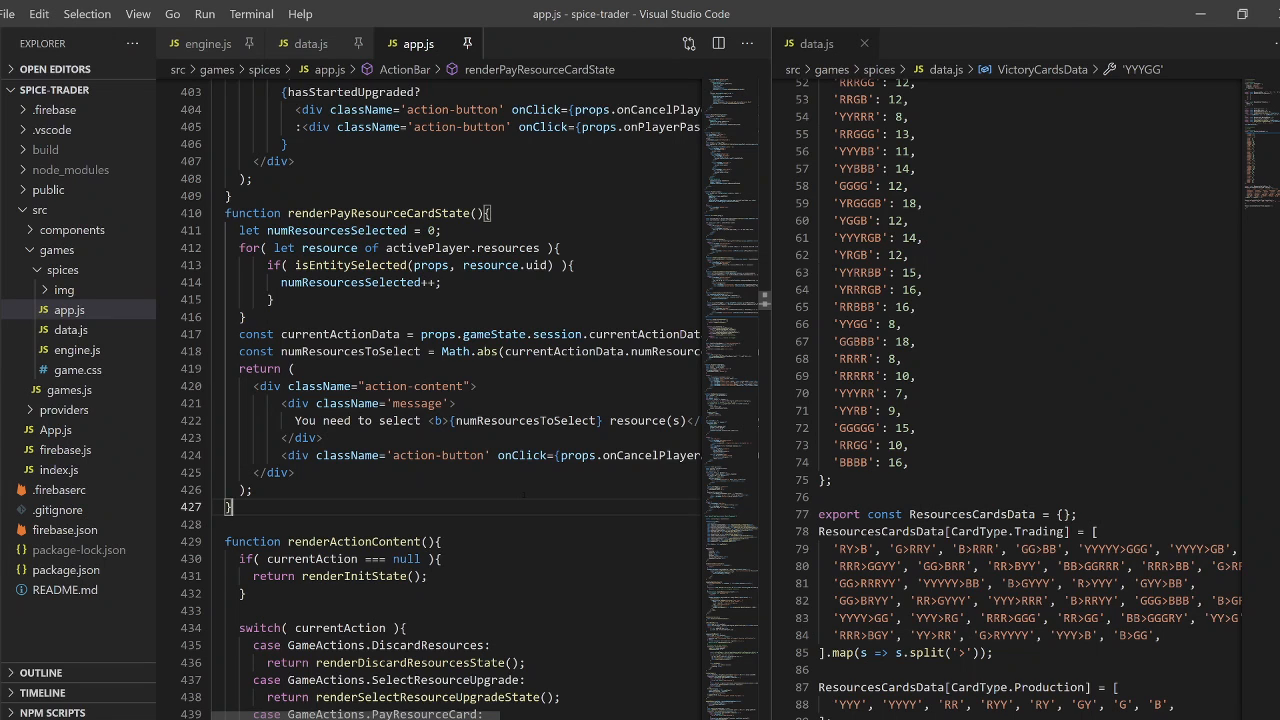
{"action": "scroll", "scroll_direction": "down", "scroll_amount": 3}
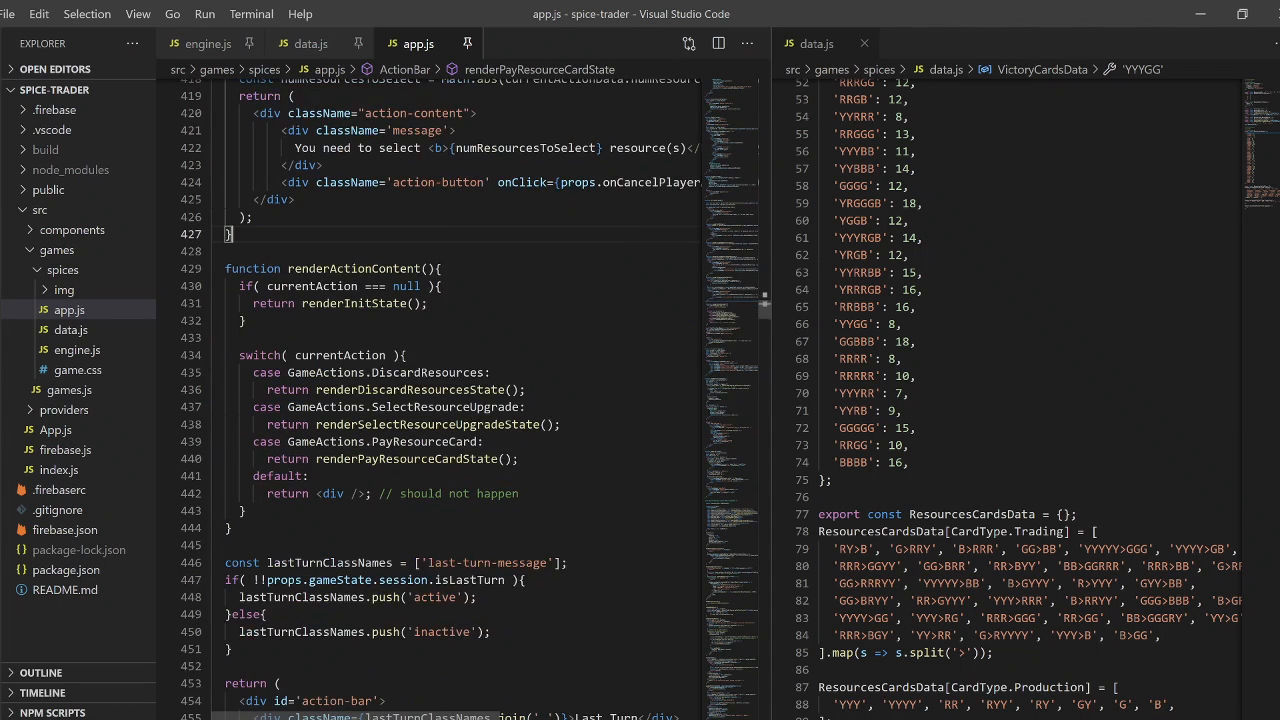
{"action": "scroll", "scroll_direction": "down", "scroll_amount": 3}
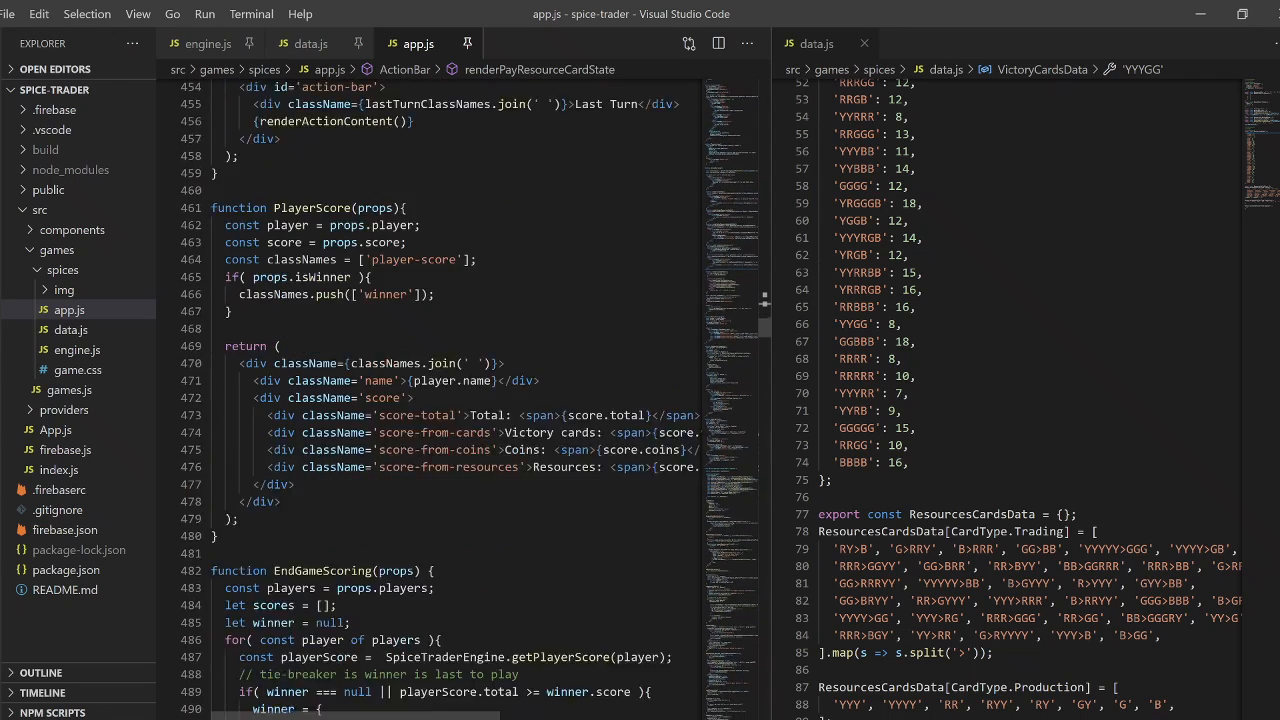
{"action": "scroll", "scroll_direction": "down", "scroll_amount": 3}
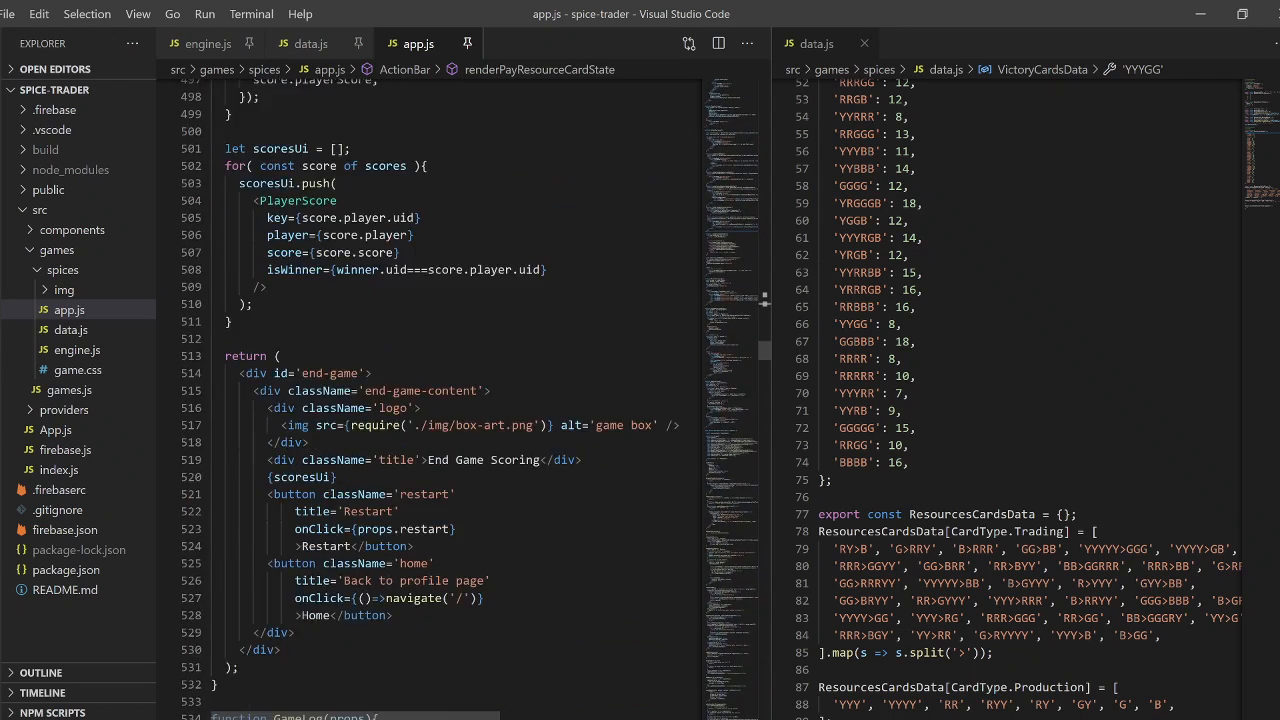
{"action": "scroll", "scroll_direction": "down", "scroll_amount": 3}
{"action": "type", "text": "setState"}
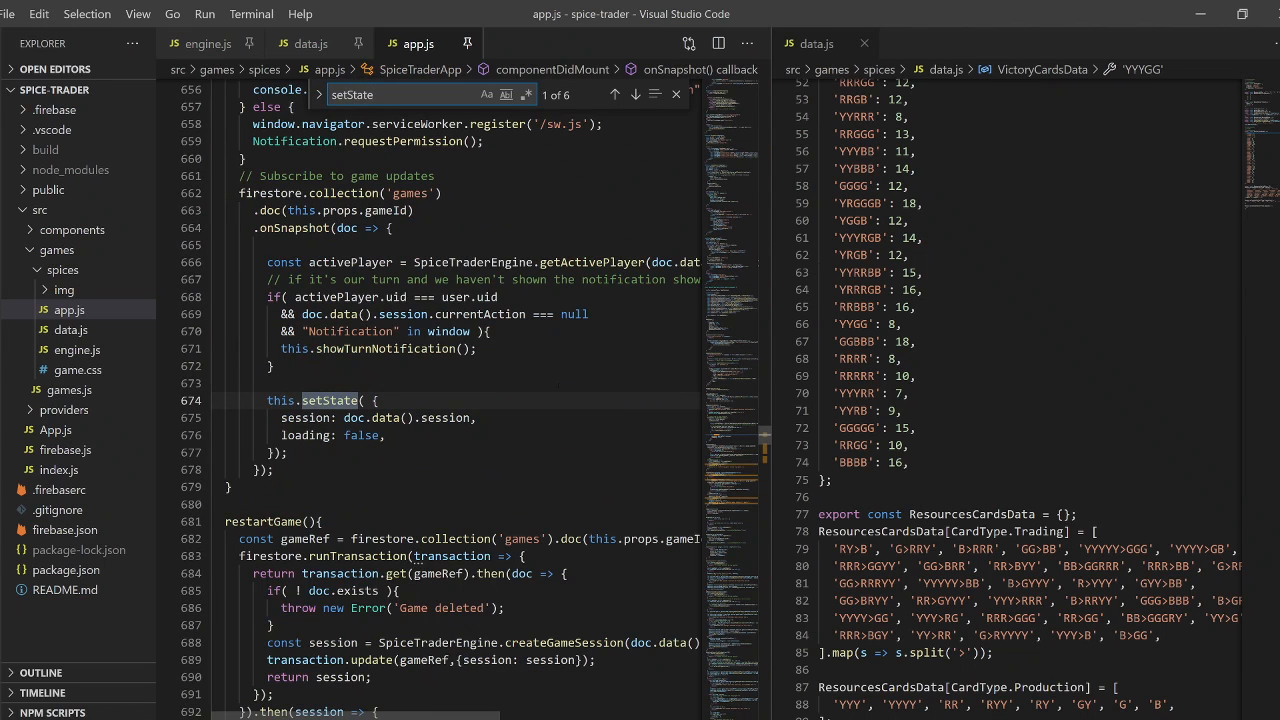
Step: Step through setState matches and highlight updateState's transaction with its then and catch callbacks
{"action": "left_click", "coordinate": [636, 94]}
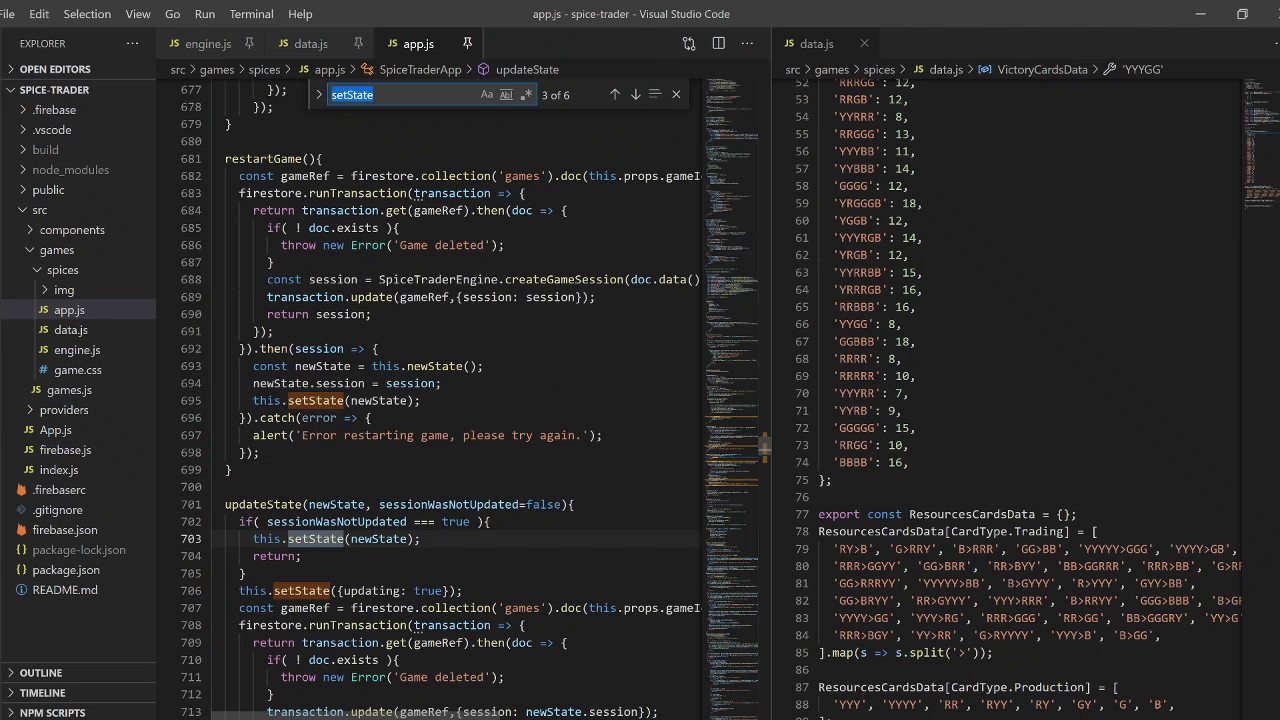
{"action": "scroll", "scroll_direction": "down", "scroll_amount": 3}
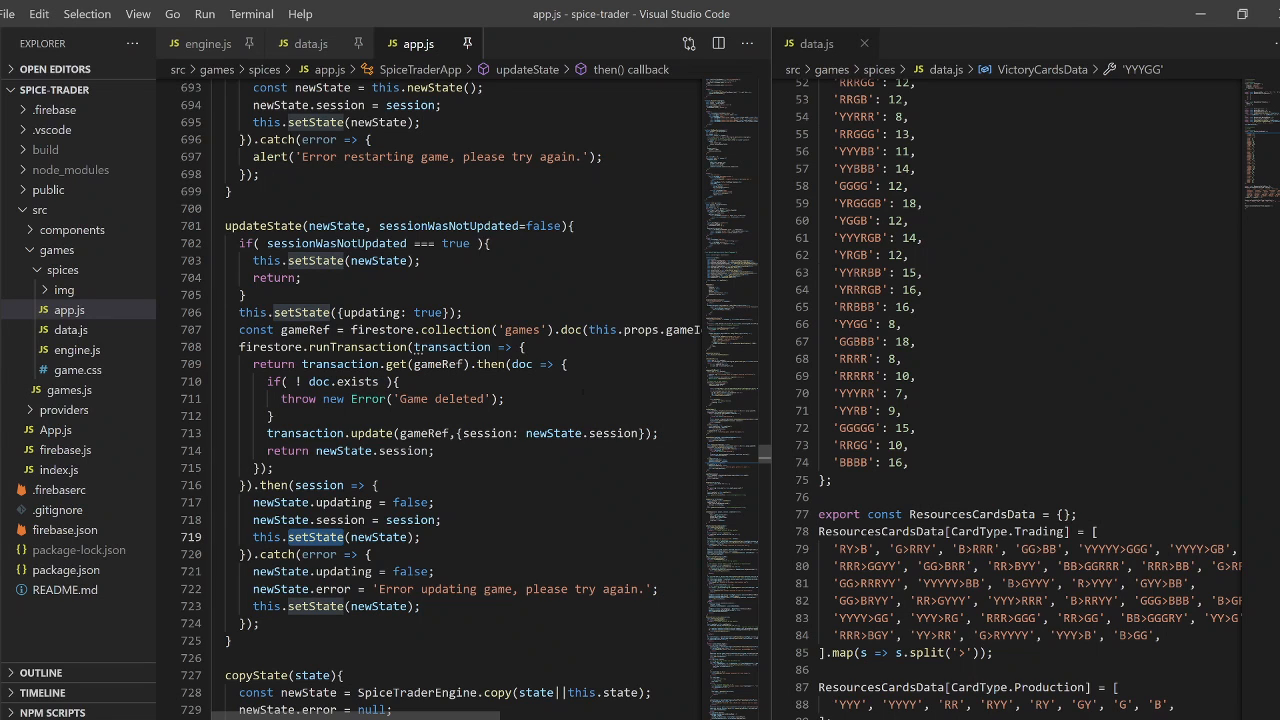
{"action": "left_click", "coordinate": [345, 537]}
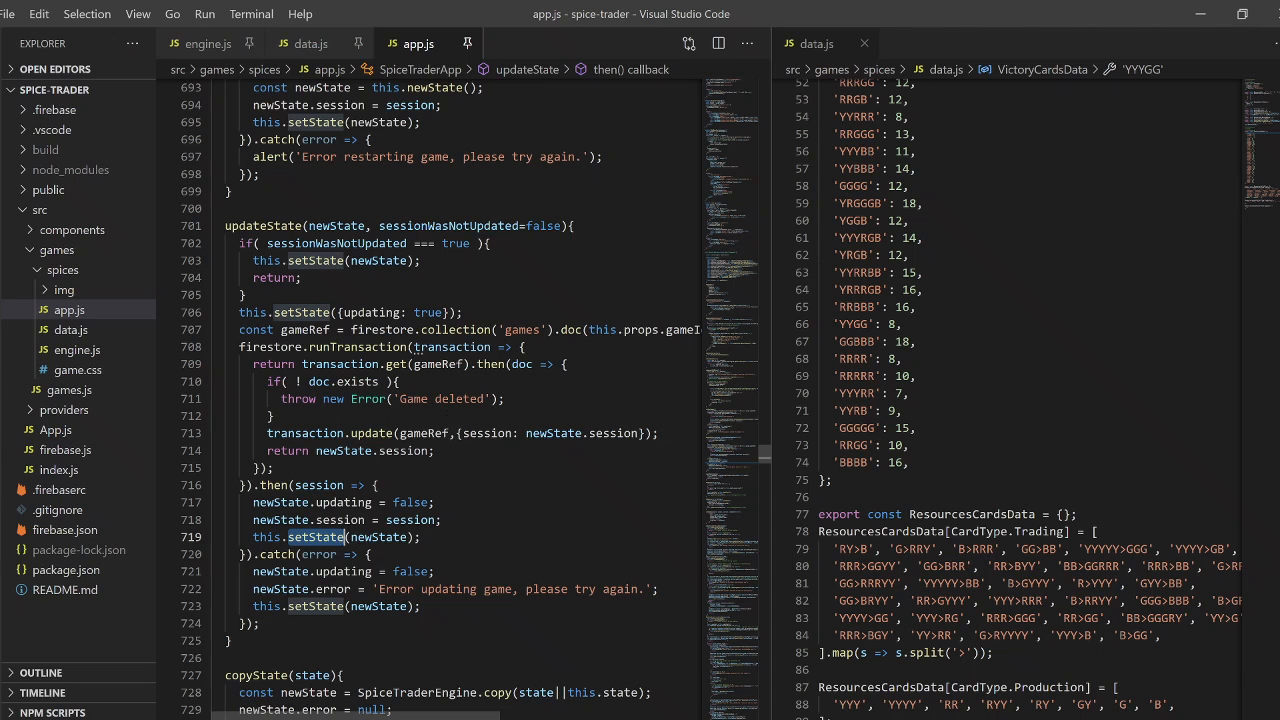
{"action": "left_click_drag", "start_coordinate": [240, 347], "coordinate": [260, 623]}
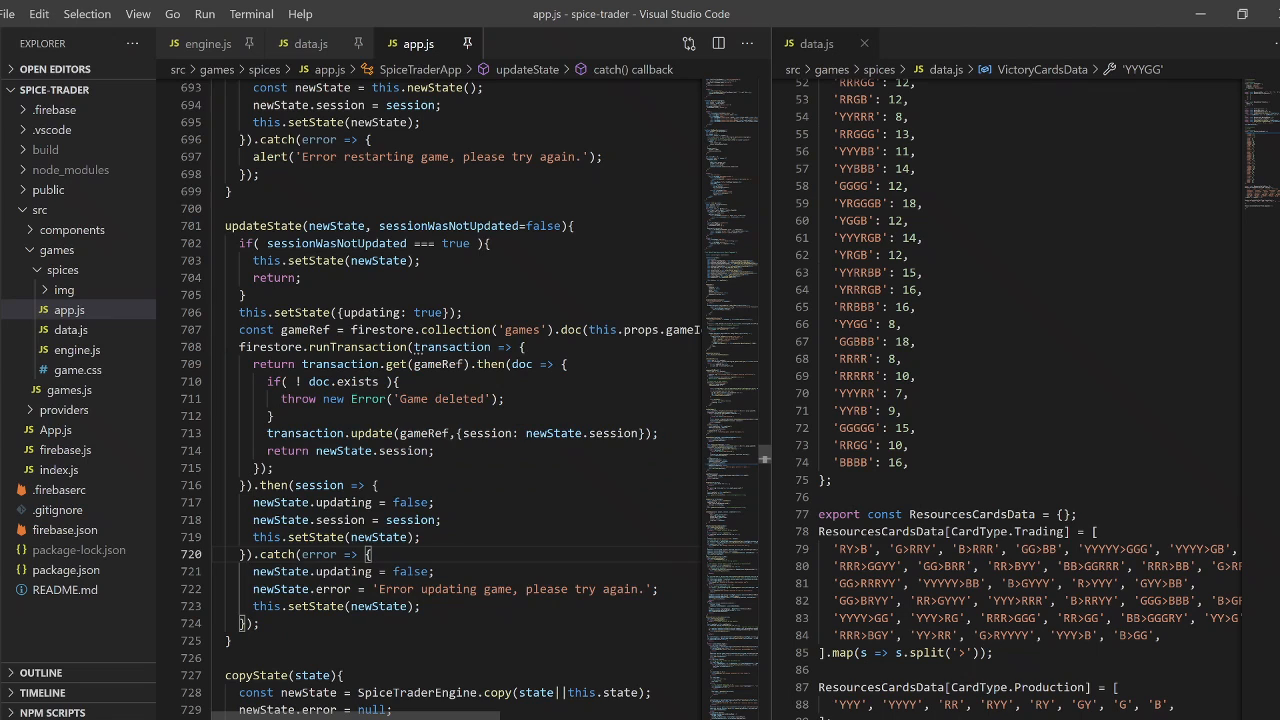
{"action": "double_click", "coordinate": [263, 225]}
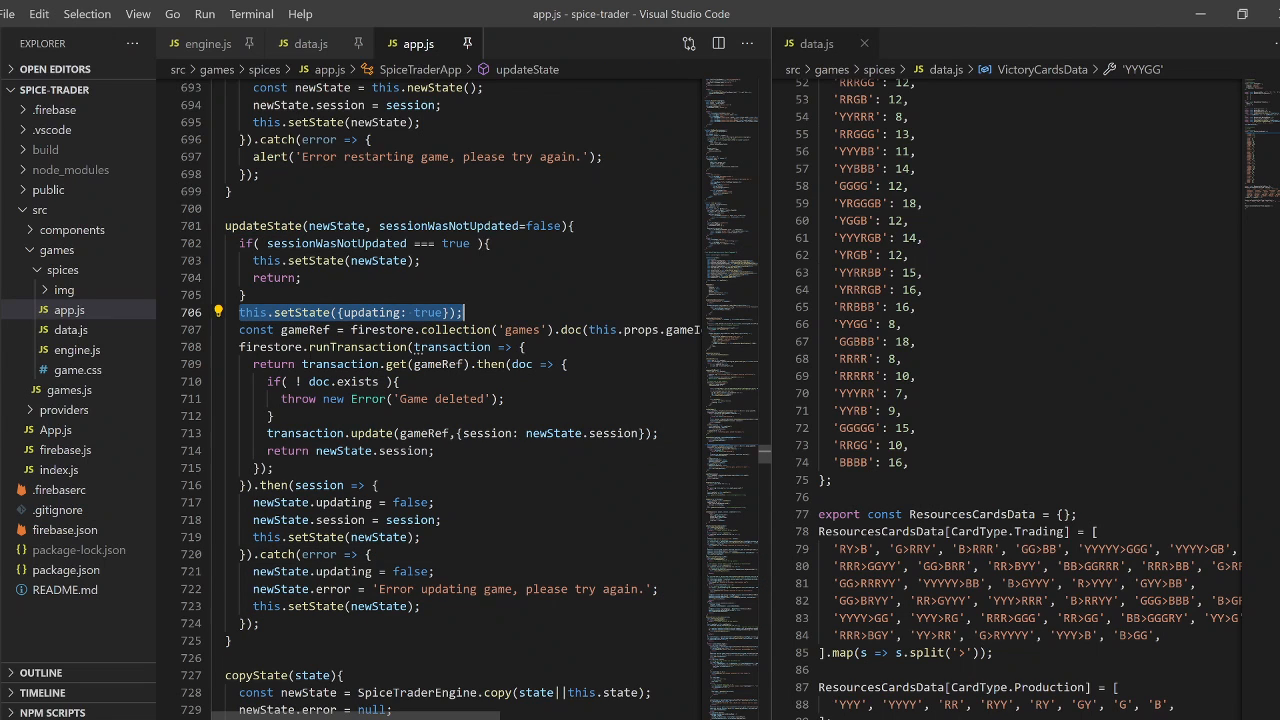
{"action": "left_click_drag", "start_coordinate": [241, 329], "coordinate": [258, 623]}
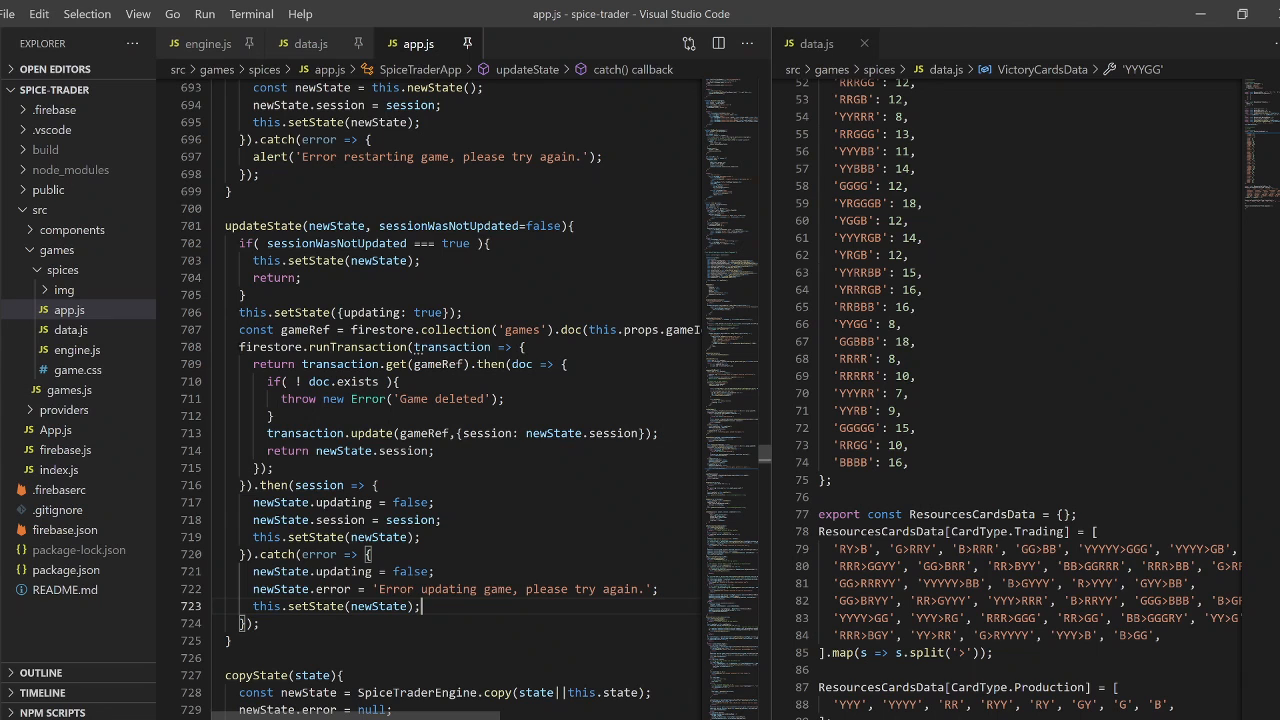
Step: Select the whole updateState method body from its early-return check through the catch callback
{"action": "left_click_drag", "start_coordinate": [240, 347], "coordinate": [420, 606]}
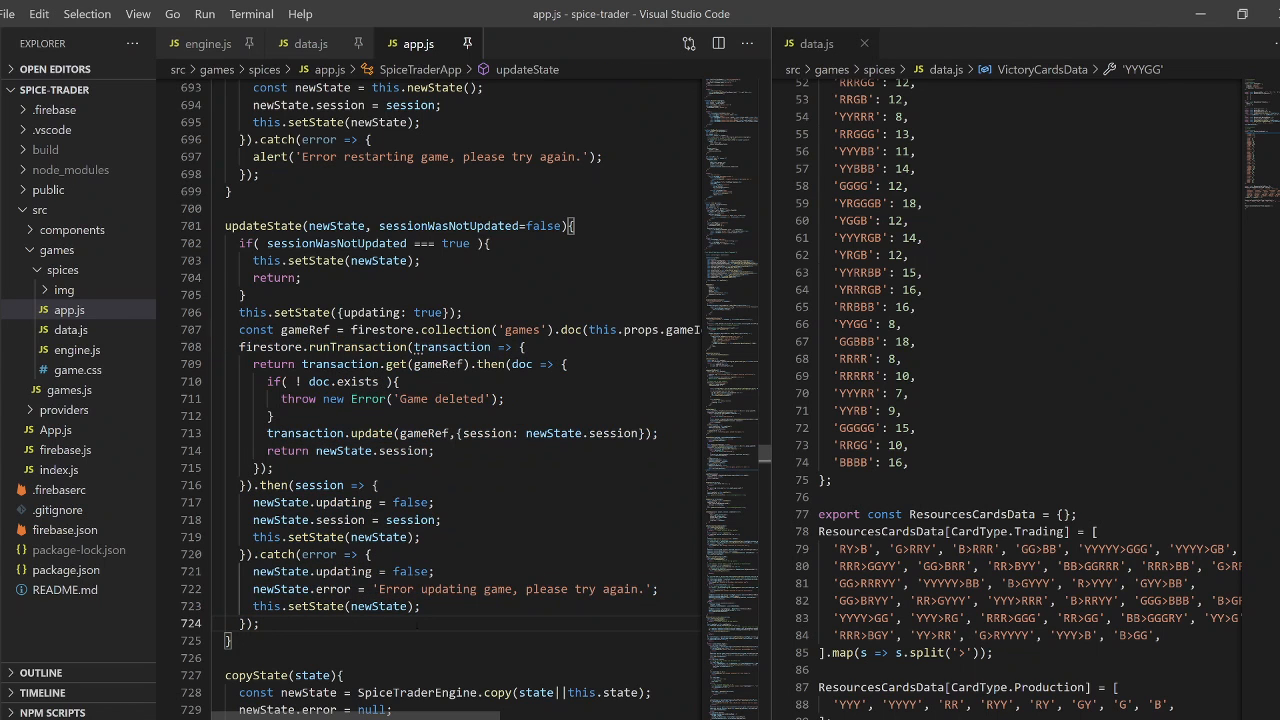
{"action": "mouse_move", "coordinate": [758, 465]}
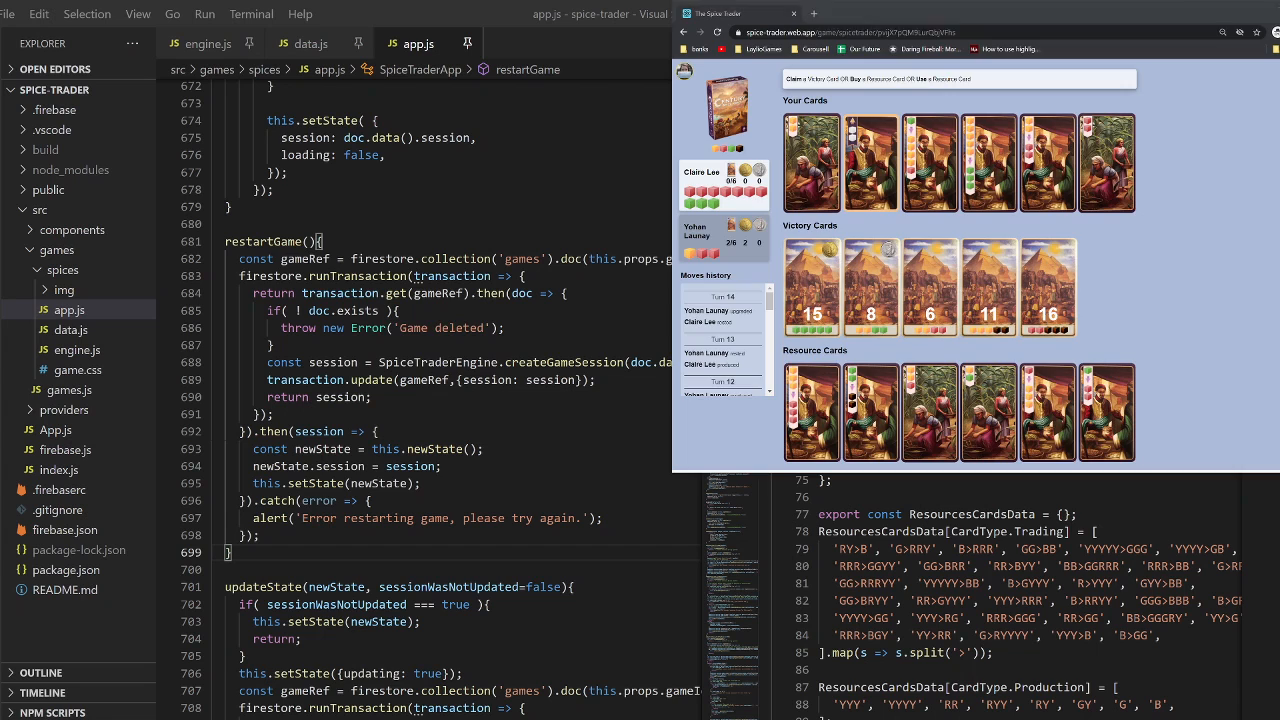
{"action": "left_click", "coordinate": [988, 163]}
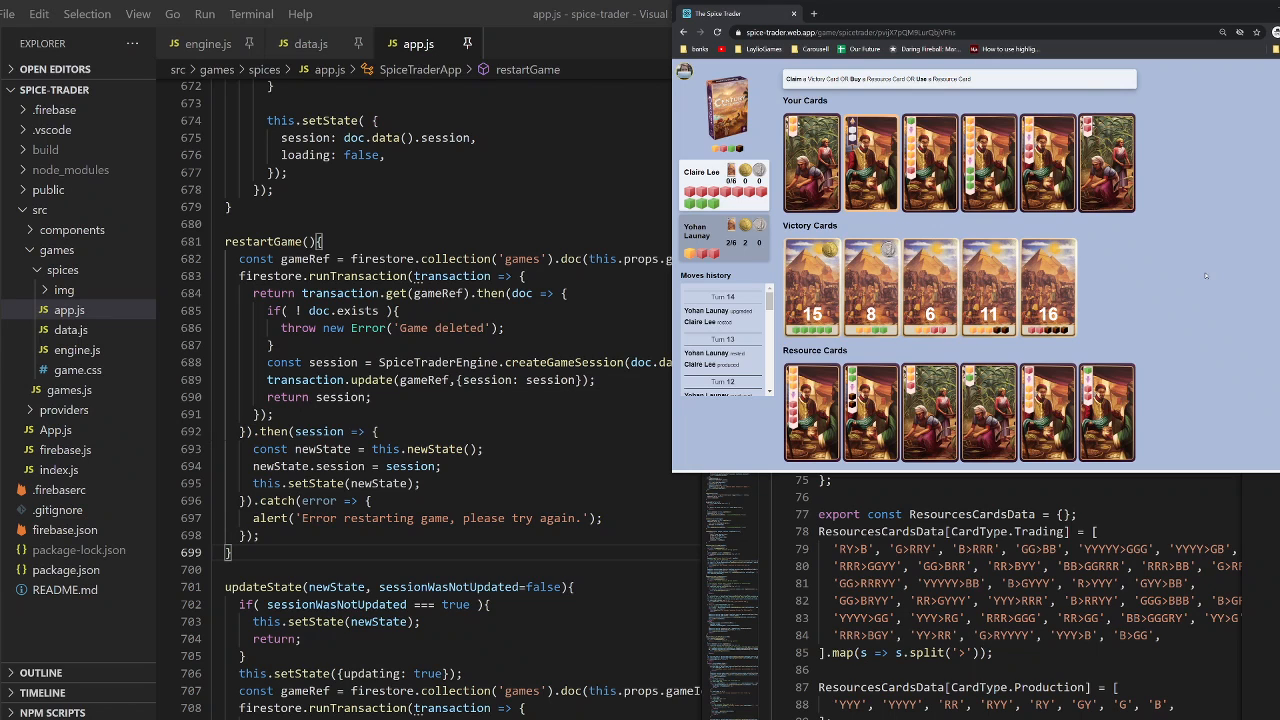
{"action": "left_click", "coordinate": [870, 162]}
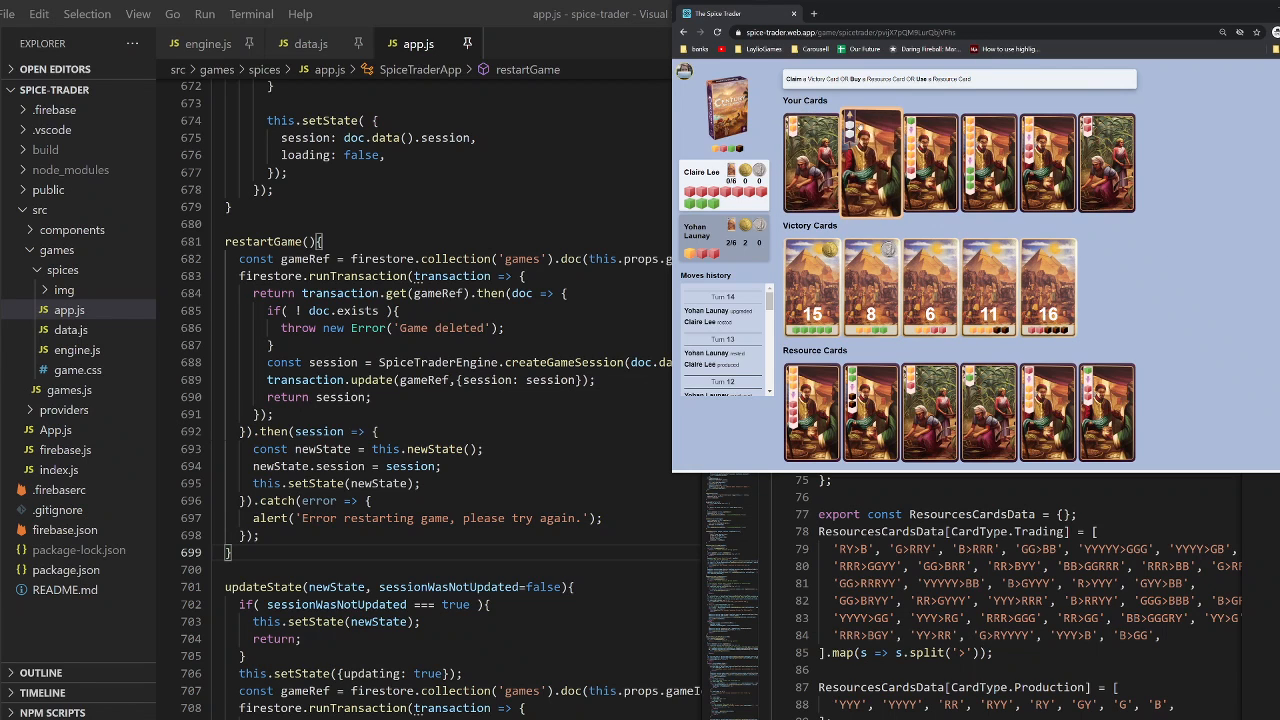
{"action": "left_click", "coordinate": [929, 163]}
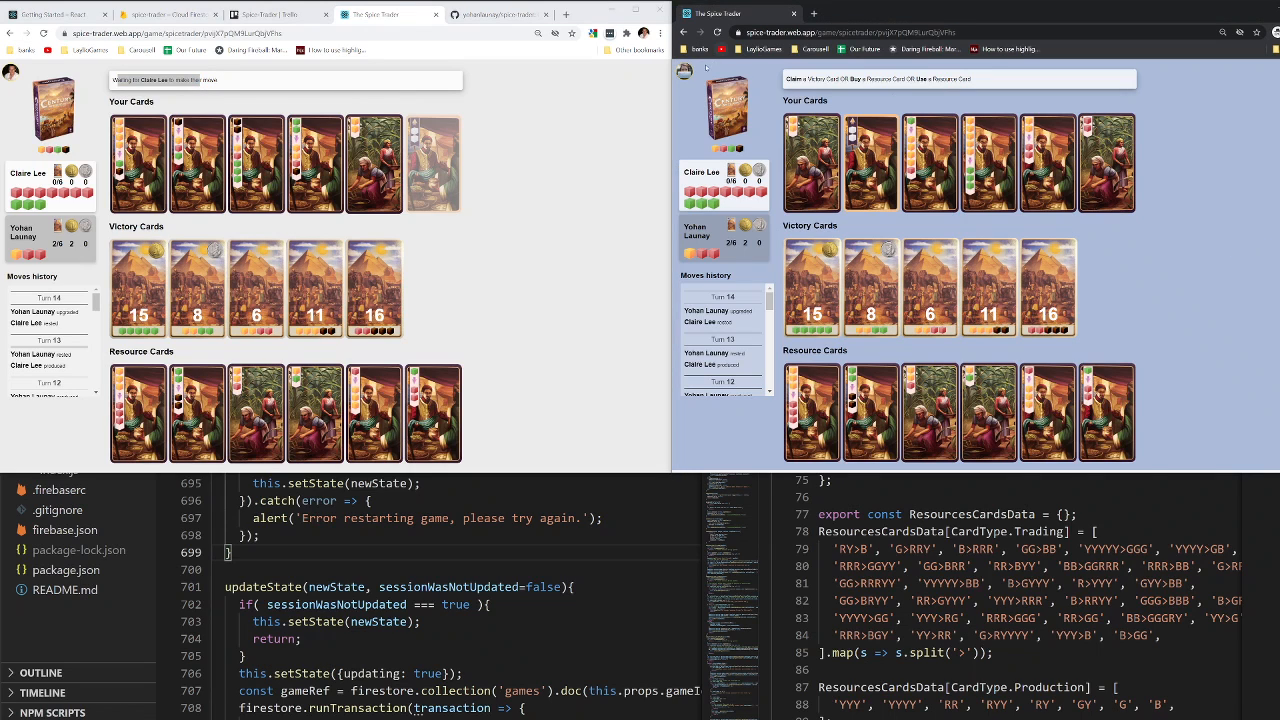
Step: Play a production card from Your Cards and discard the excess spice cubes, passing the turn
{"action": "left_click", "coordinate": [811, 162]}
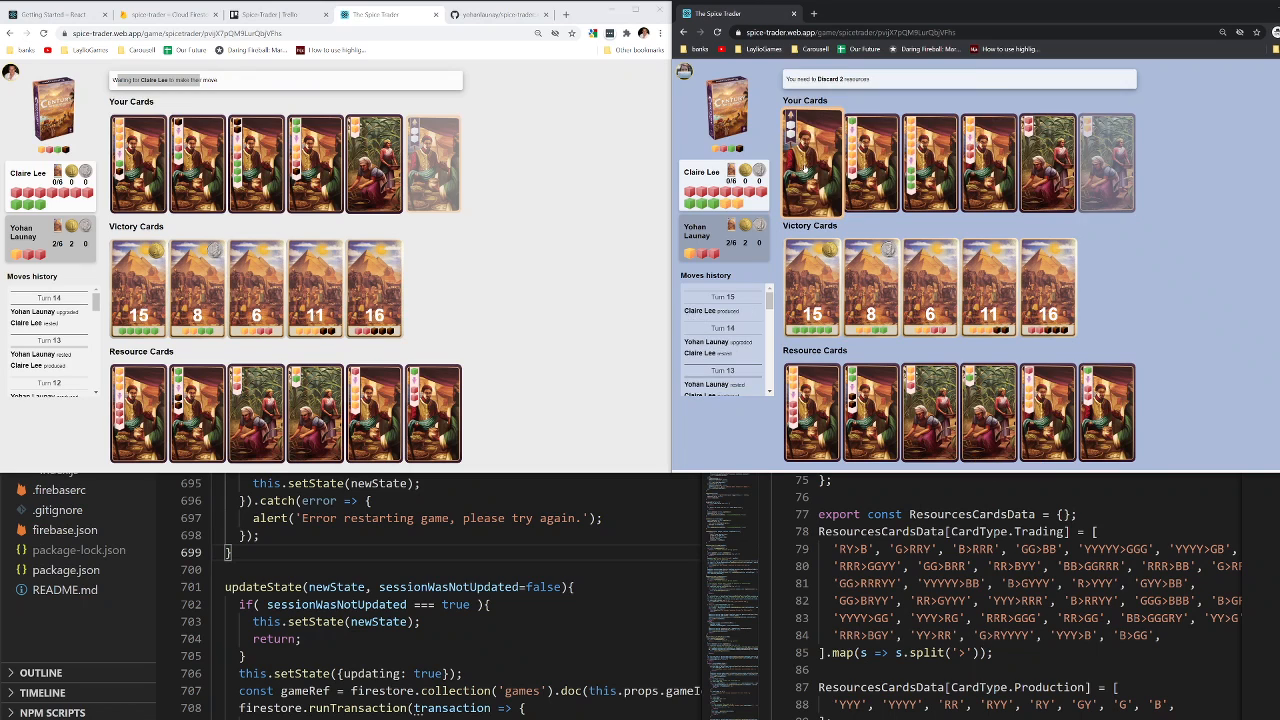
{"action": "left_click", "coordinate": [1048, 410]}
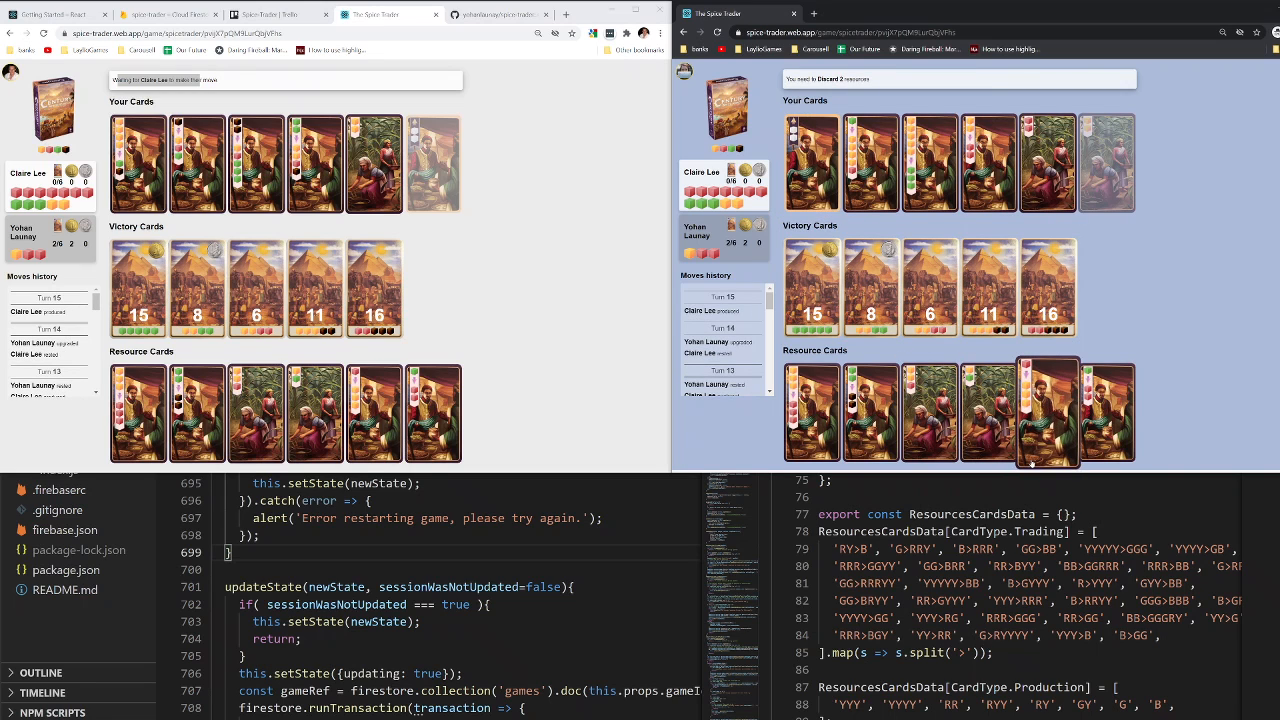
{"action": "left_click", "coordinate": [1048, 410]}
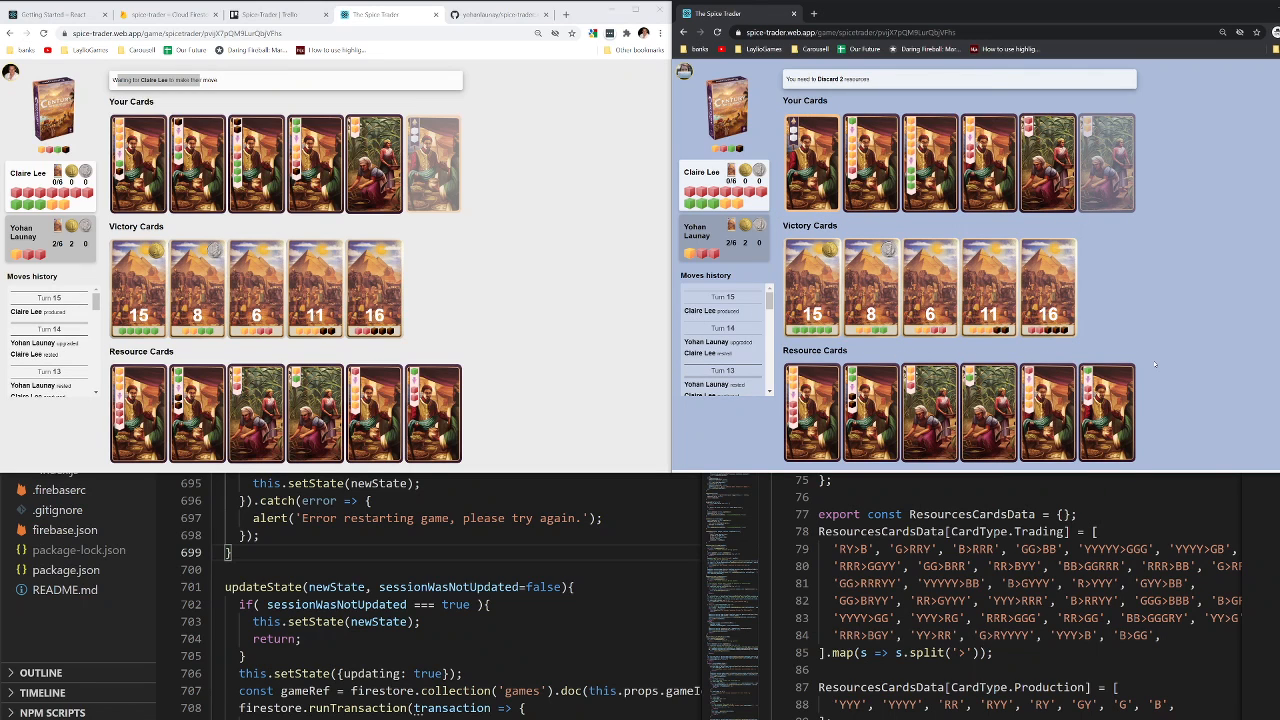
{"action": "mouse_move", "coordinate": [556, 372]}
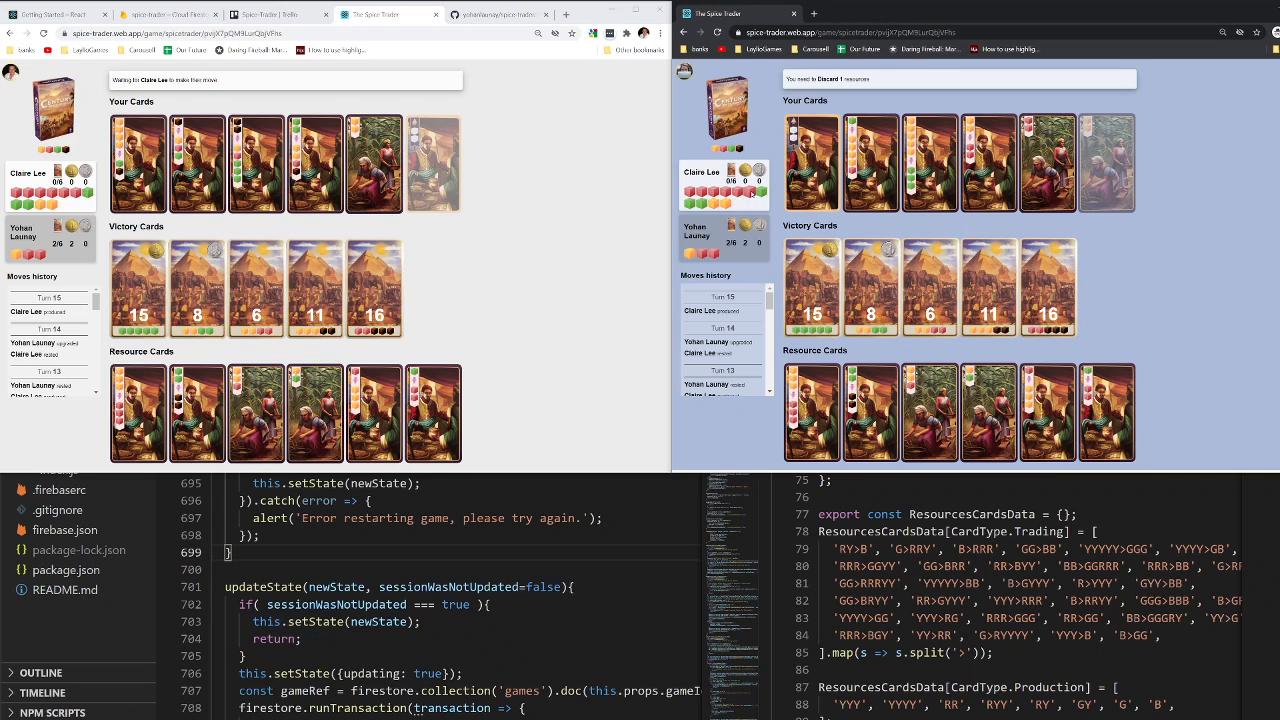
{"action": "left_click", "coordinate": [196, 162]}
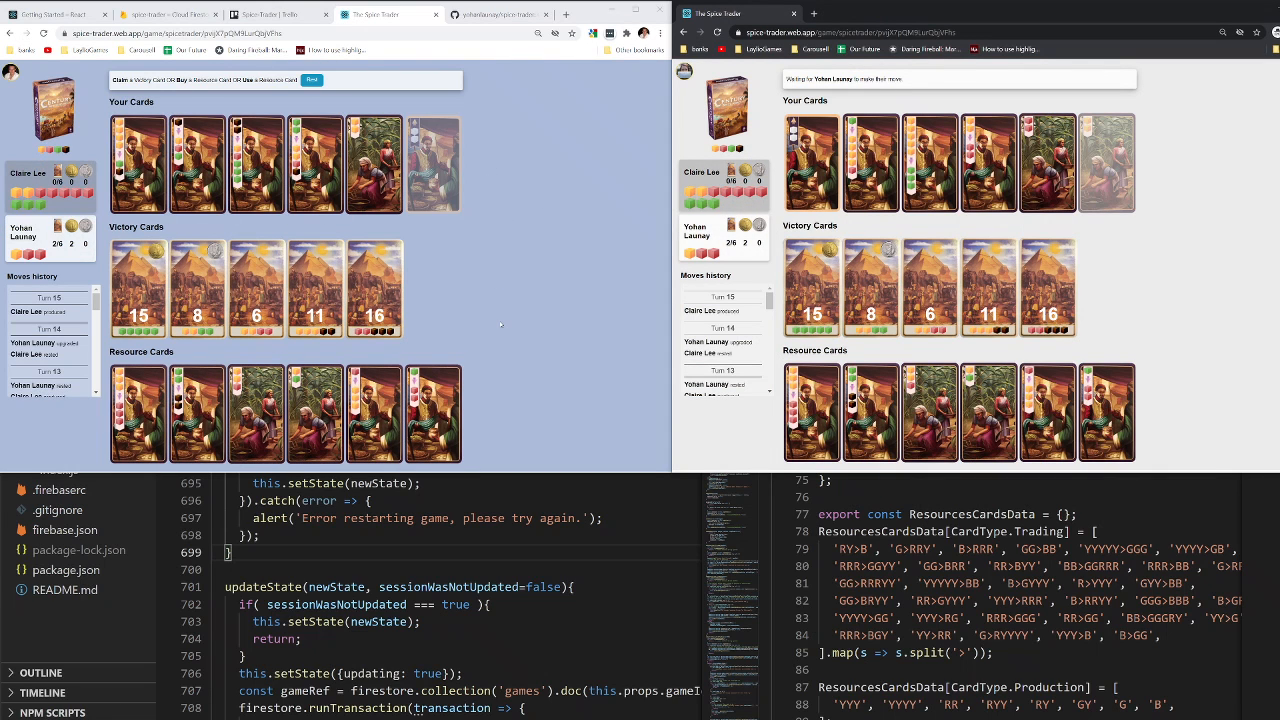
{"action": "mouse_move", "coordinate": [520, 335]}
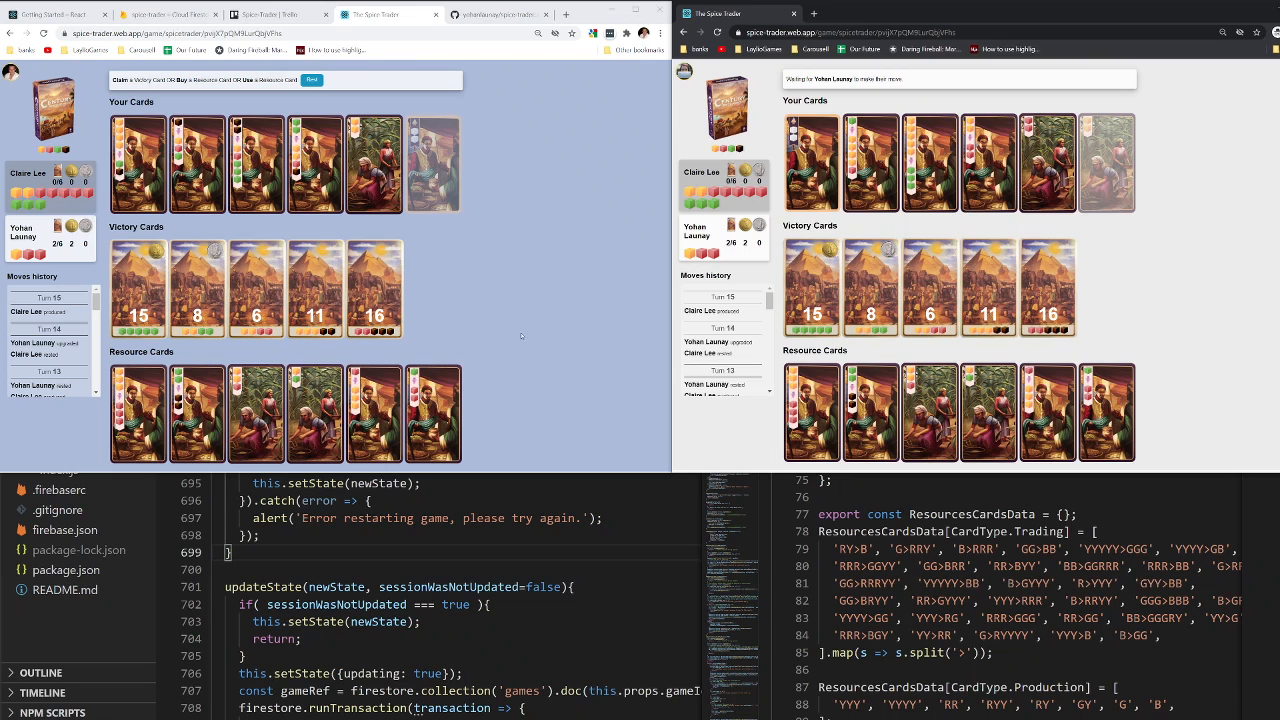
{"action": "mouse_move", "coordinate": [523, 335]}
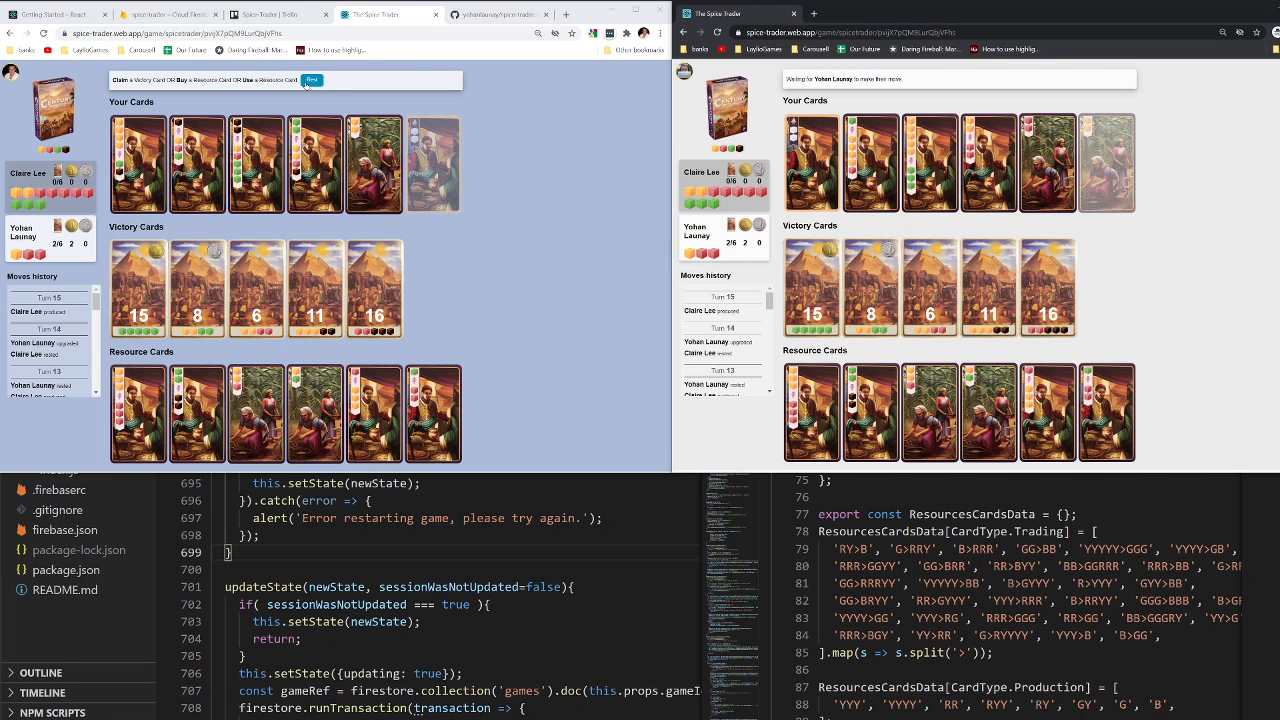
Step: Buy the second market resource card as the second player, paying one spice onto the card before it
{"action": "left_click", "coordinate": [138, 413]}
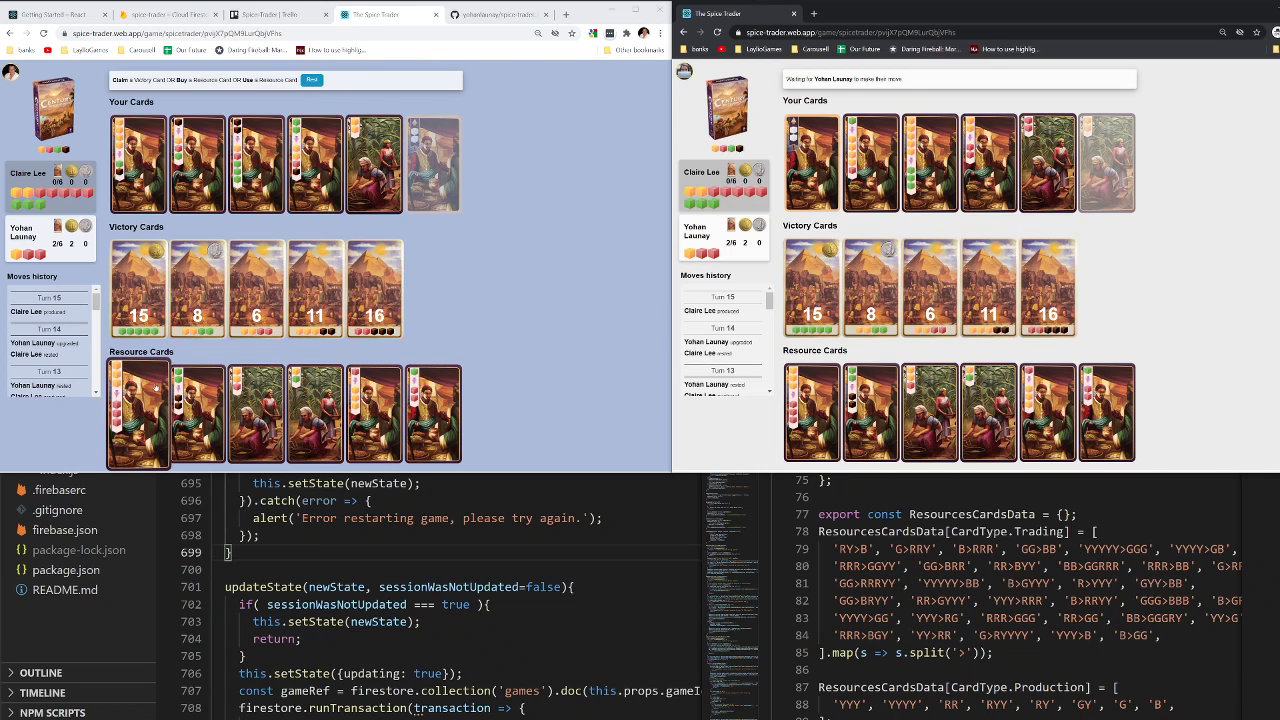
{"action": "left_click", "coordinate": [197, 413]}
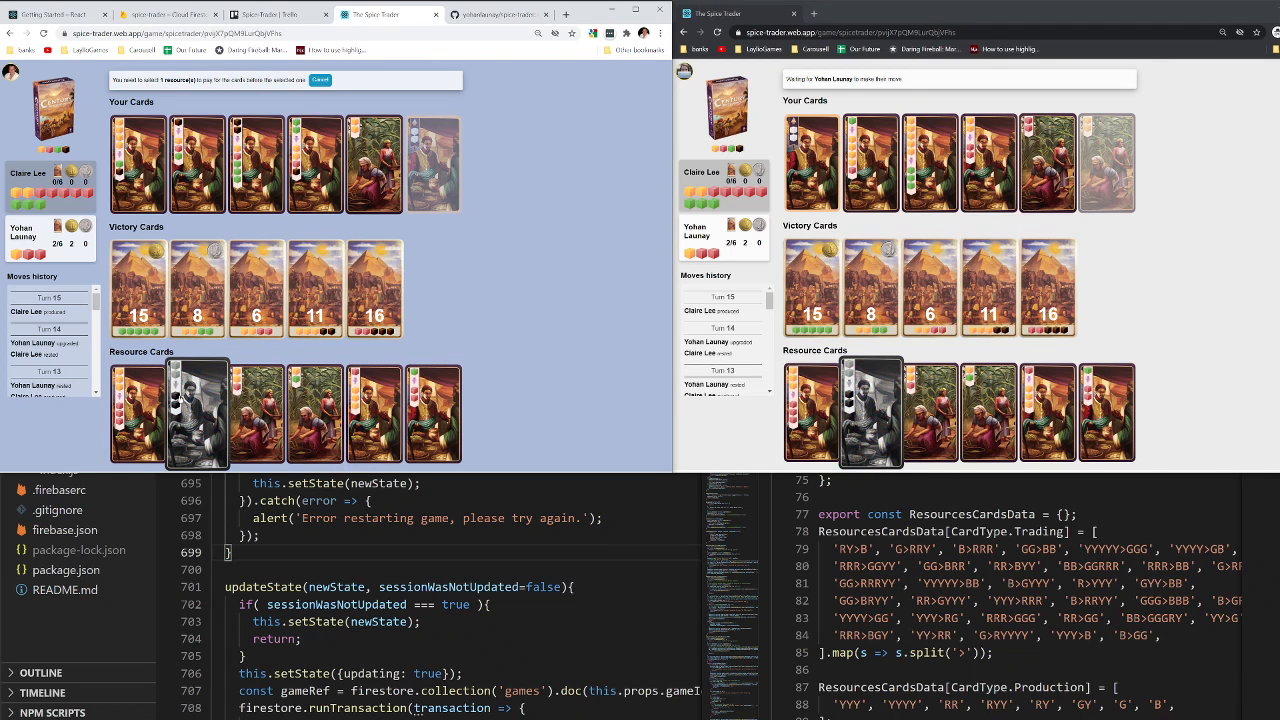
{"action": "left_click", "coordinate": [255, 413]}
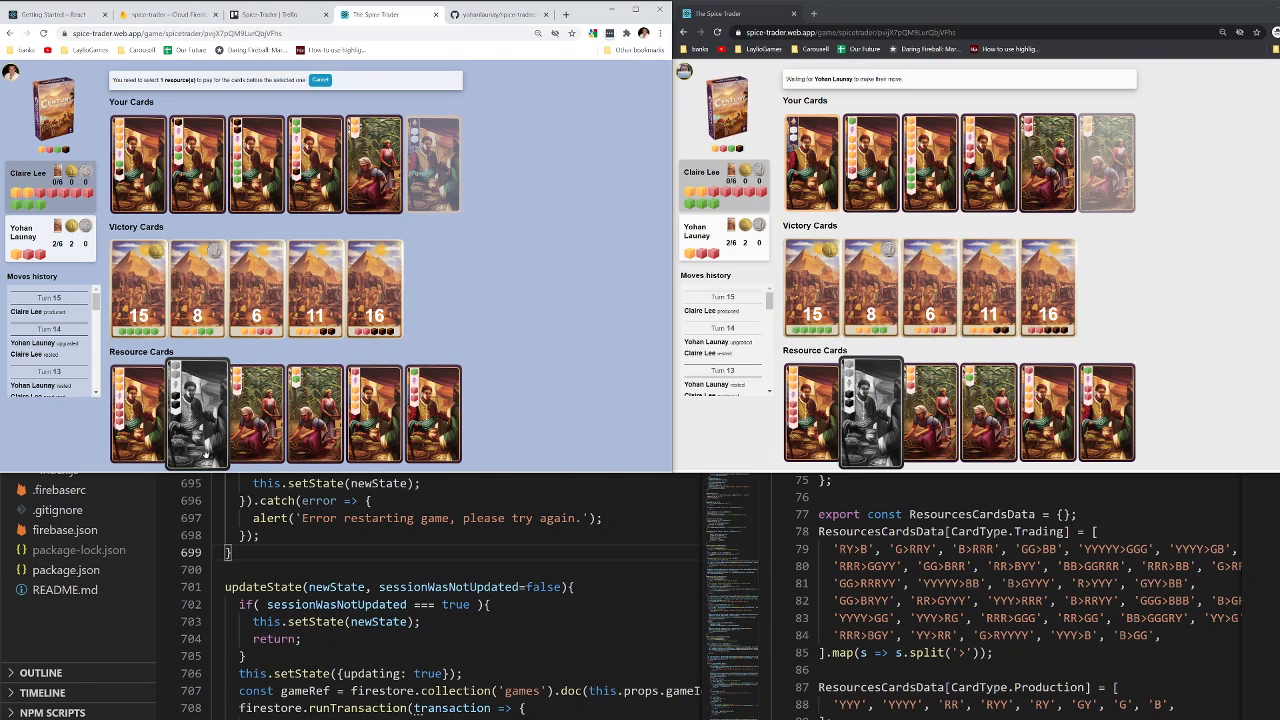
{"action": "mouse_move", "coordinate": [205, 455]}
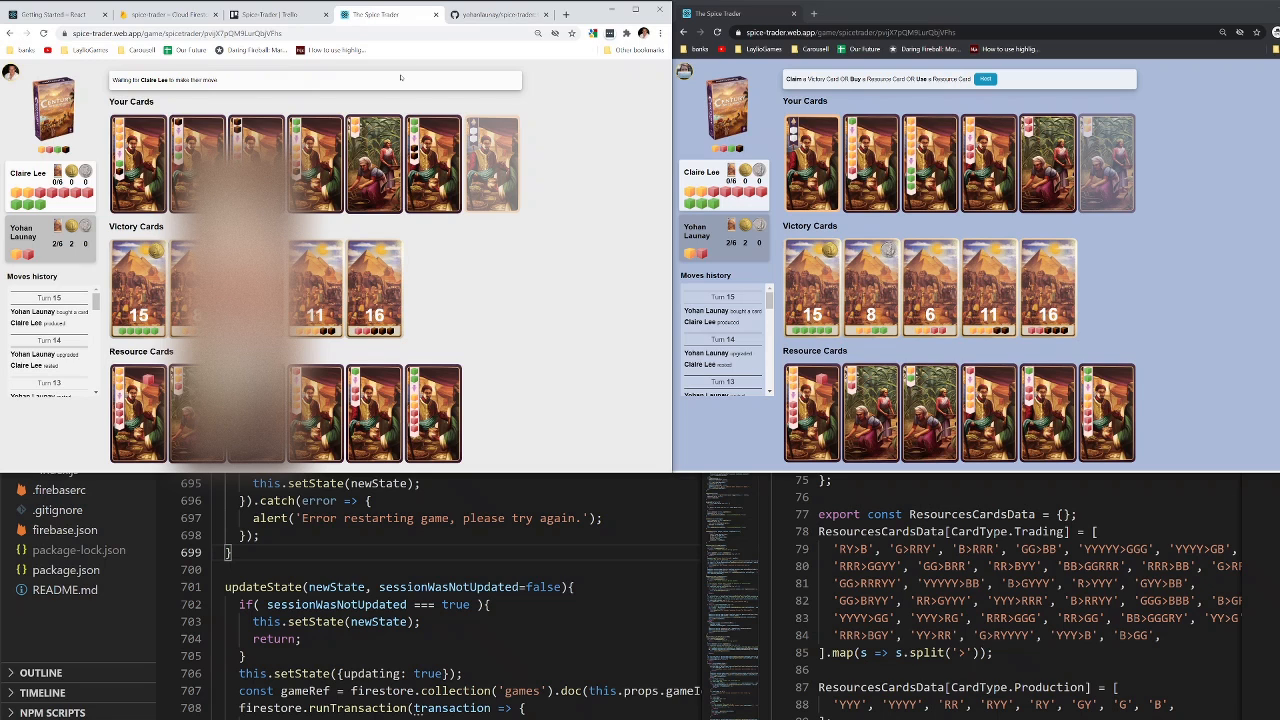
{"action": "mouse_move", "coordinate": [569, 274]}
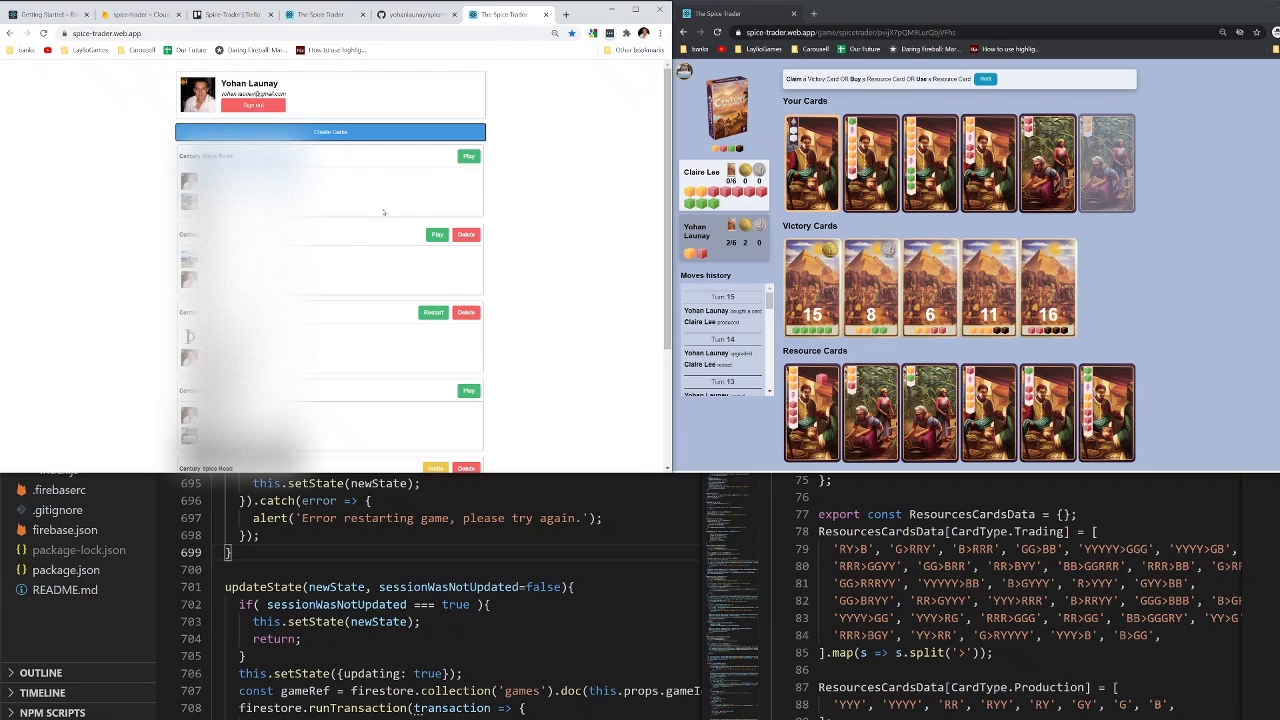
Step: Invite another player to a lobby game and start entering the invitee's email
{"action": "scroll", "scroll_direction": "down", "scroll_amount": 3}
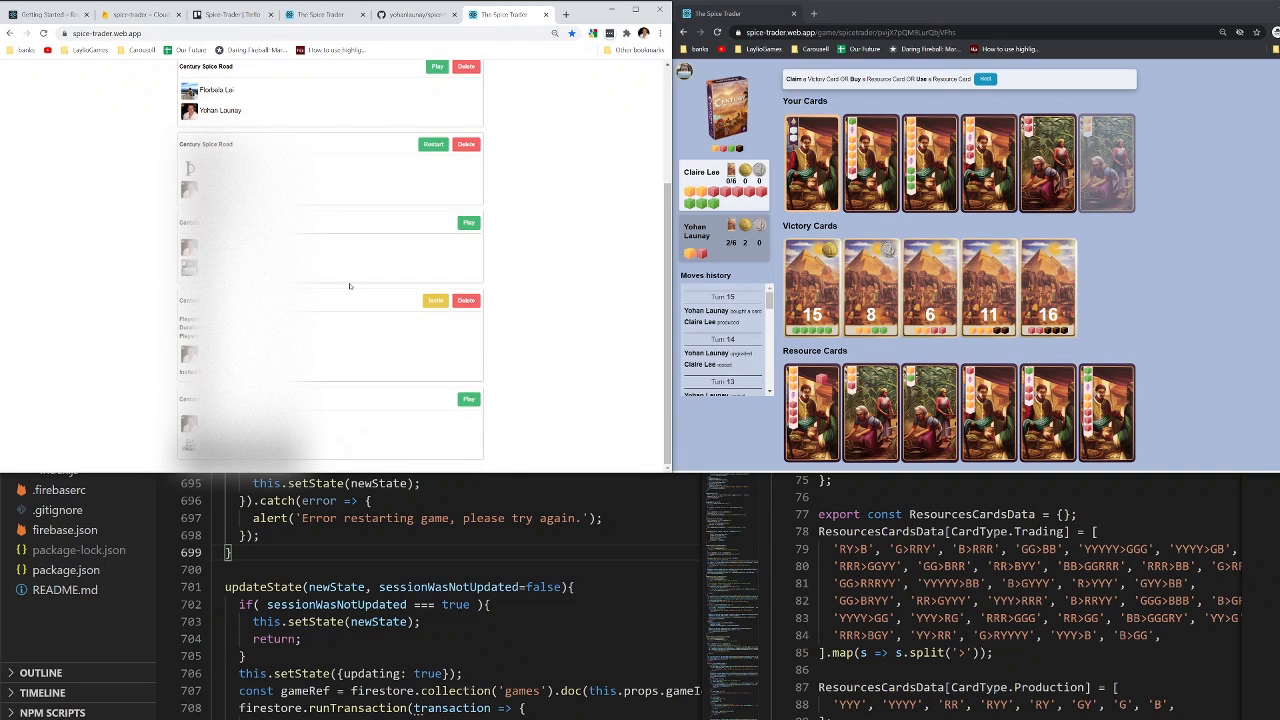
{"action": "left_click", "coordinate": [435, 300]}
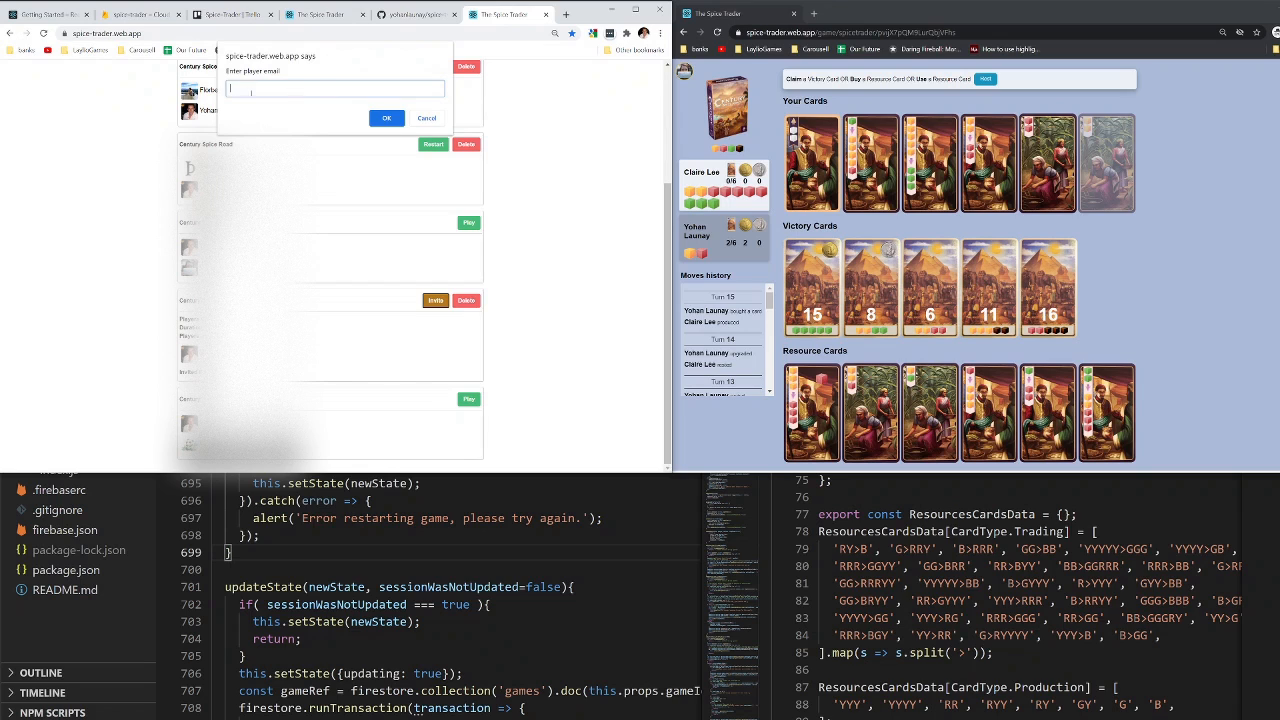
{"action": "left_click", "coordinate": [426, 118]}
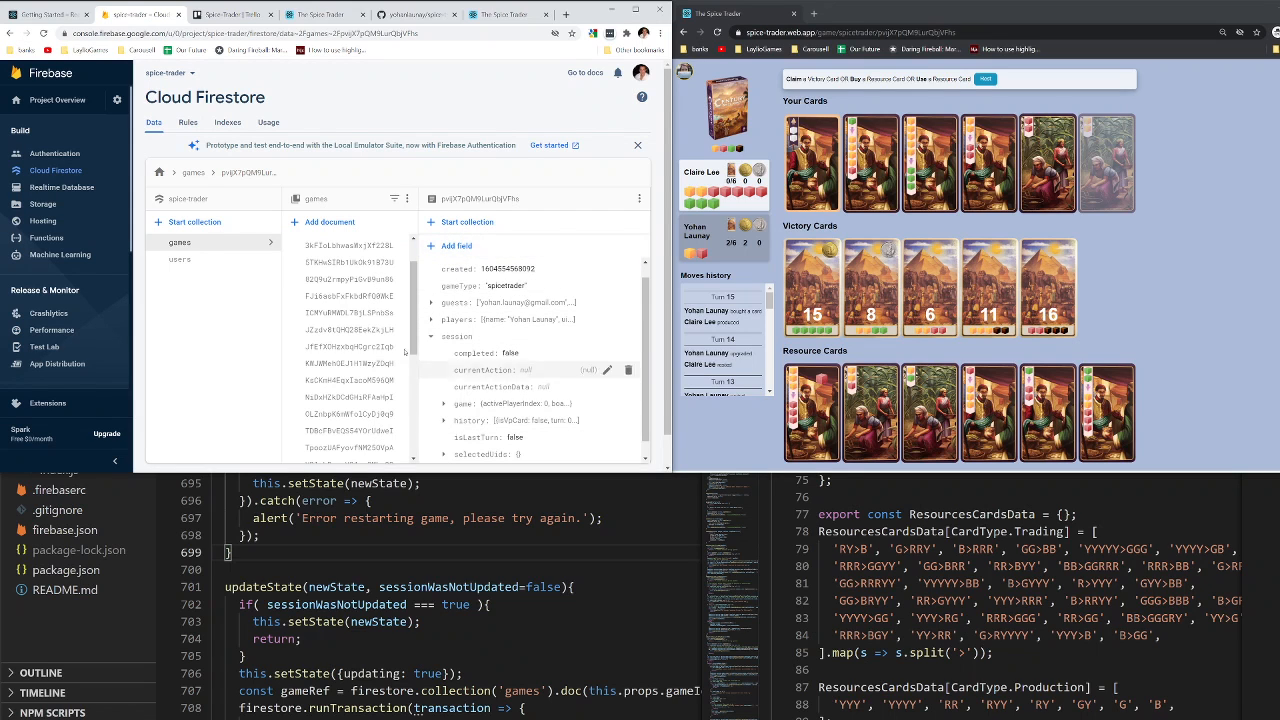
{"action": "mouse_move", "coordinate": [223, 246]}
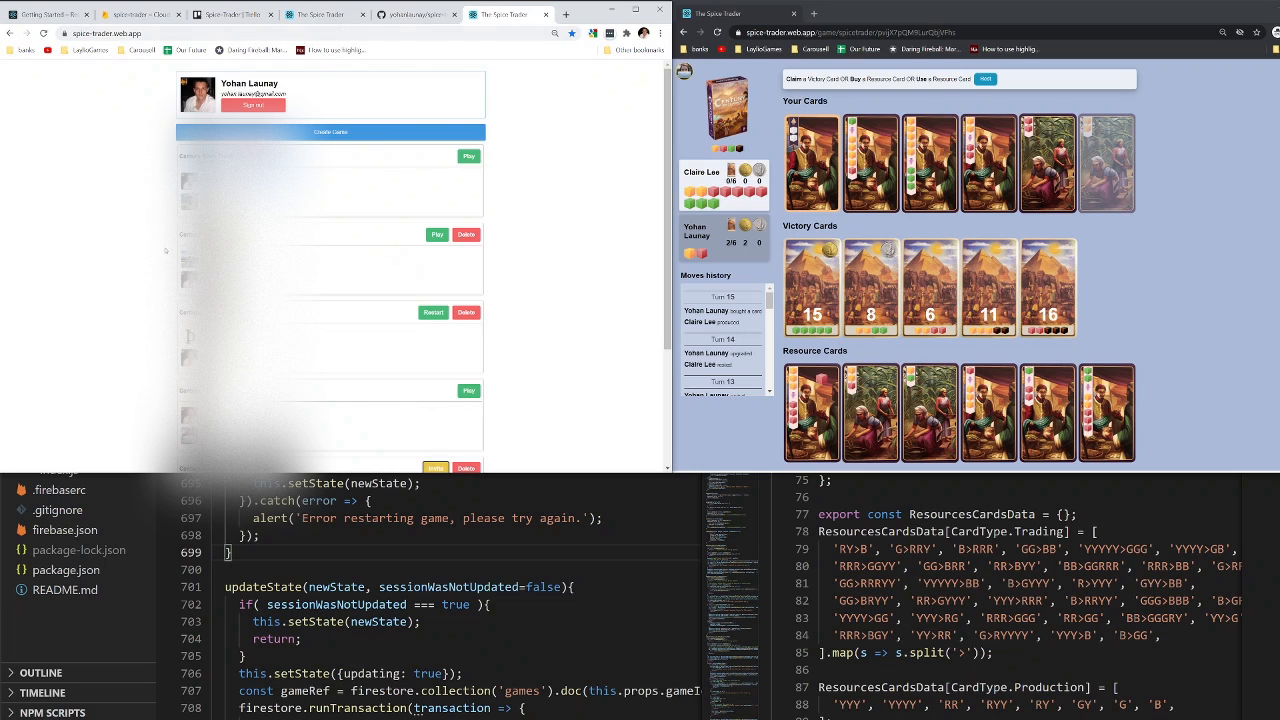
{"action": "mouse_move", "coordinate": [610, 223]}
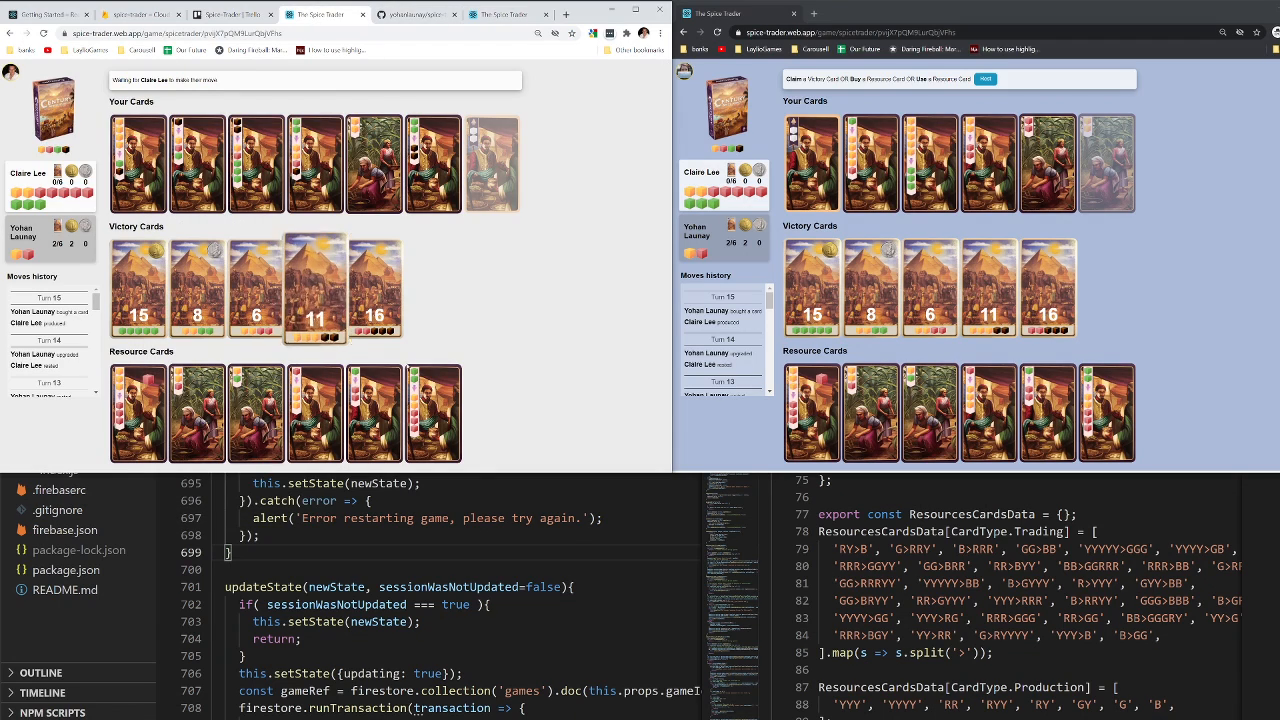
Step: Show the Spice-Trader Trello board and look through its Done list
{"action": "left_click", "coordinate": [315, 288]}
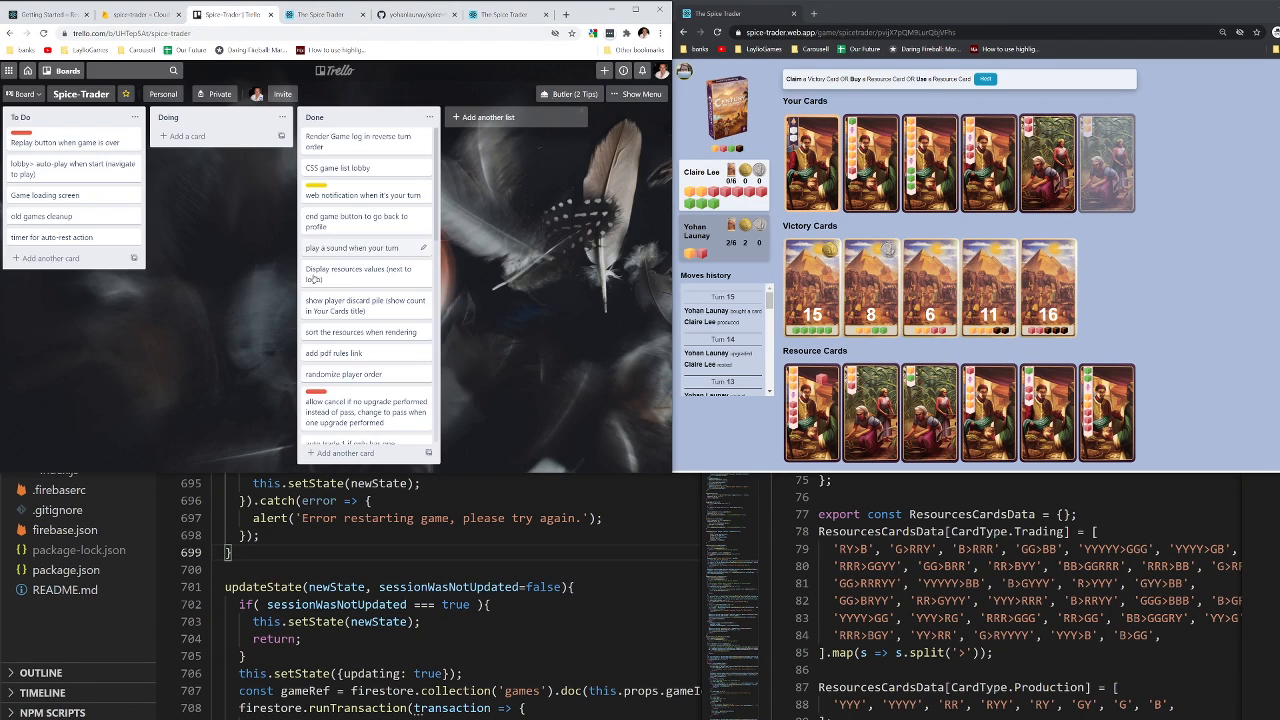
{"action": "scroll", "scroll_direction": "down", "scroll_amount": 3}
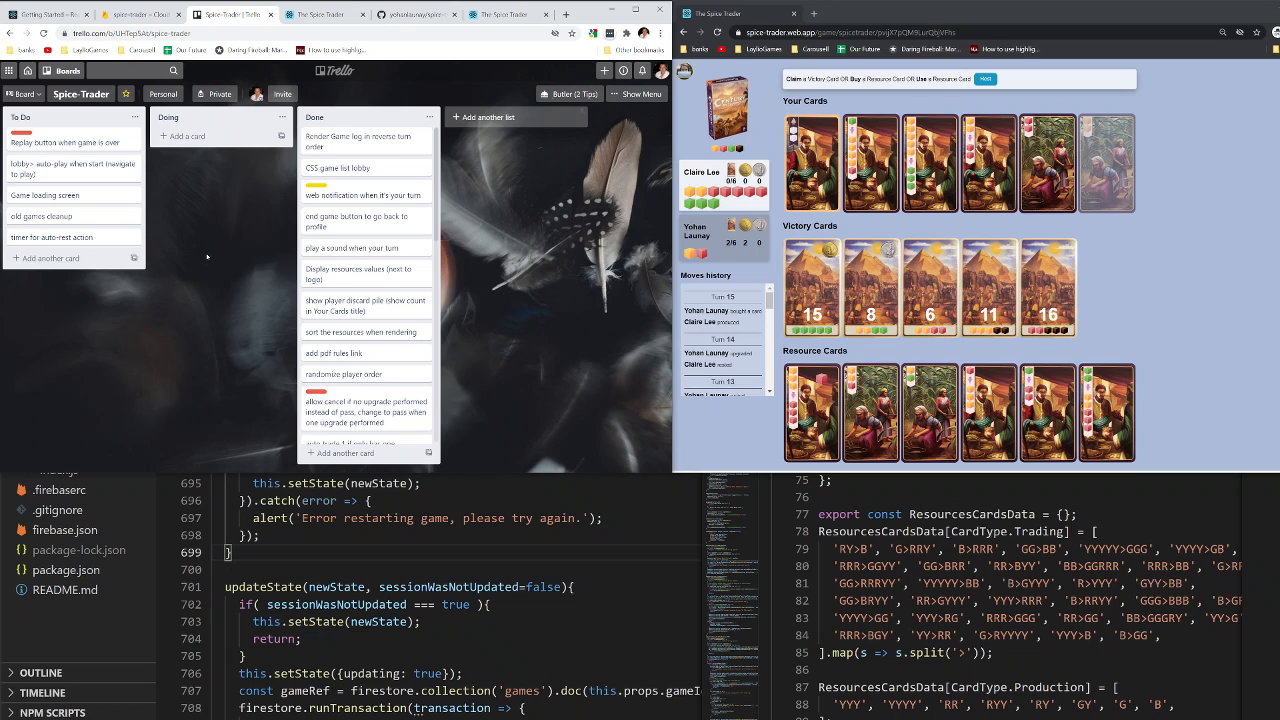
{"action": "mouse_move", "coordinate": [213, 247]}
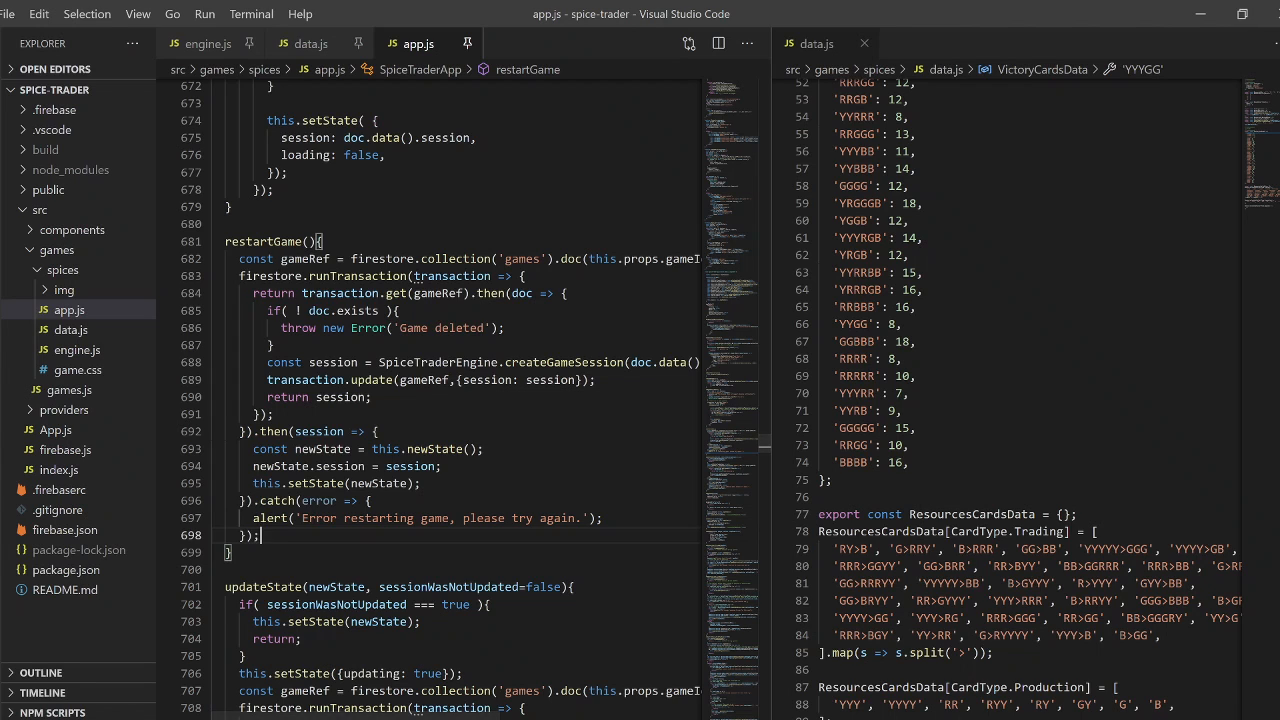
{"action": "mouse_move", "coordinate": [56, 430]}
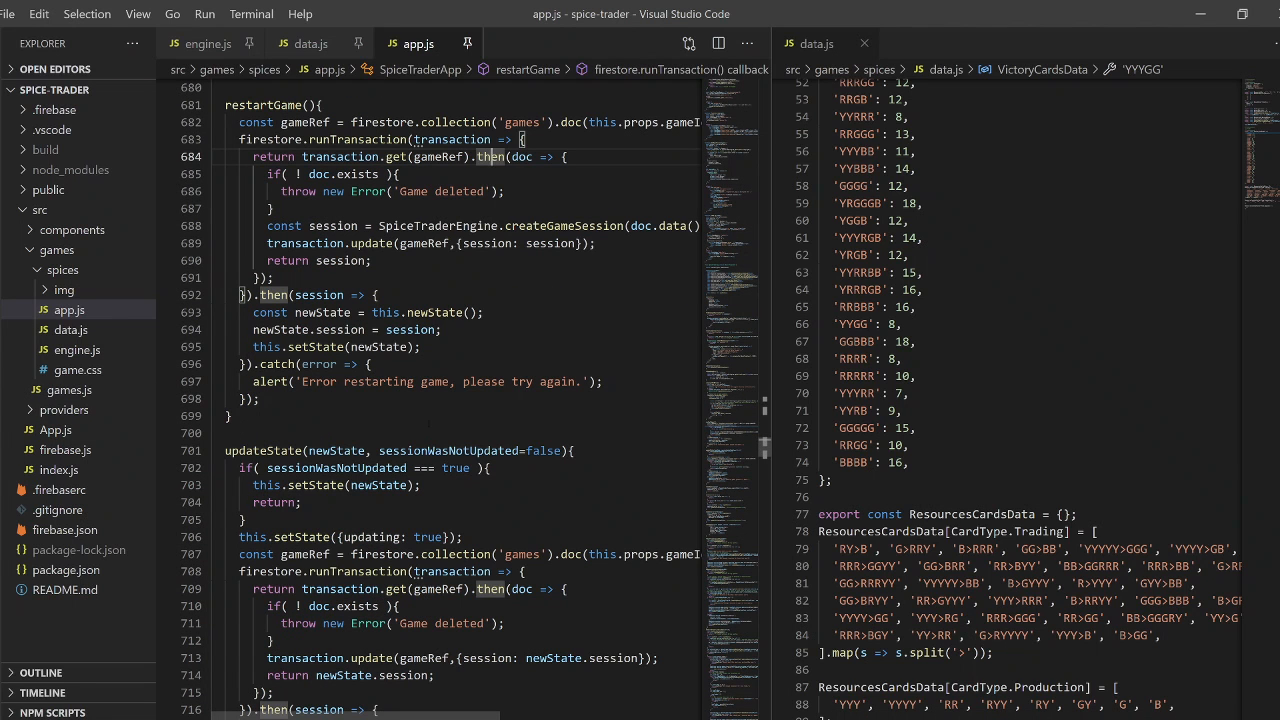
{"action": "scroll", "scroll_direction": "down", "scroll_amount": 3}
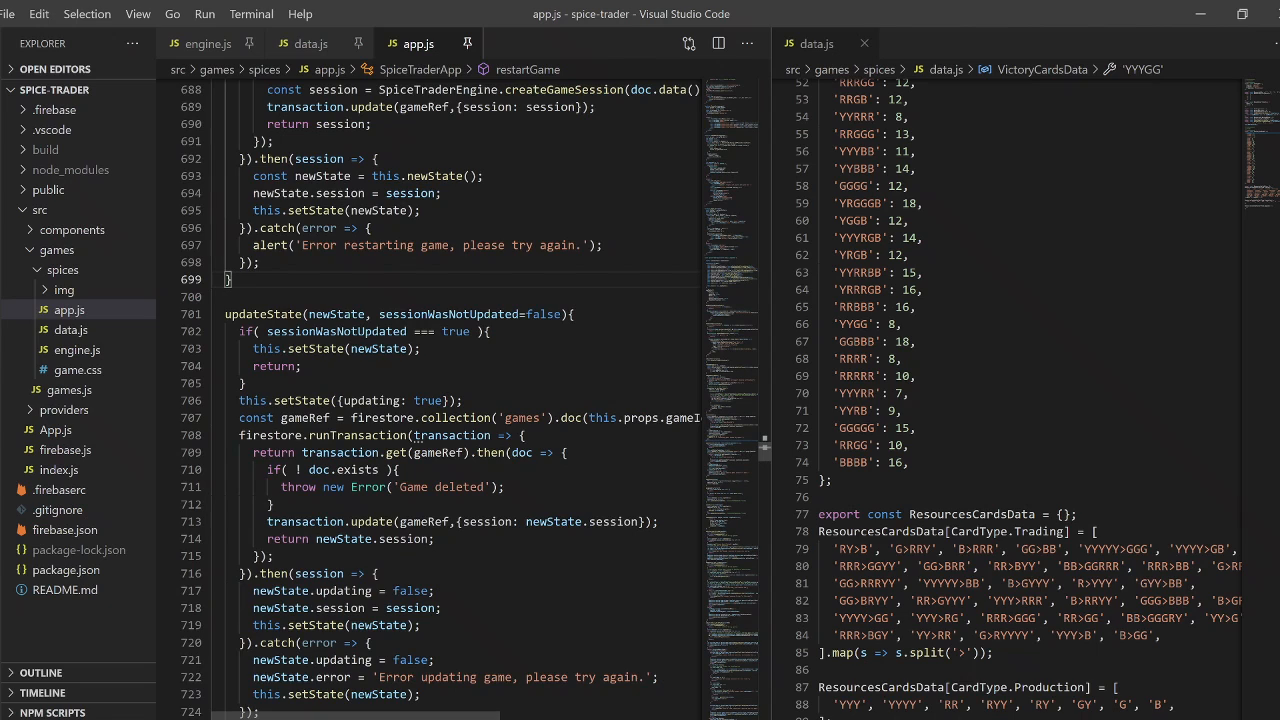